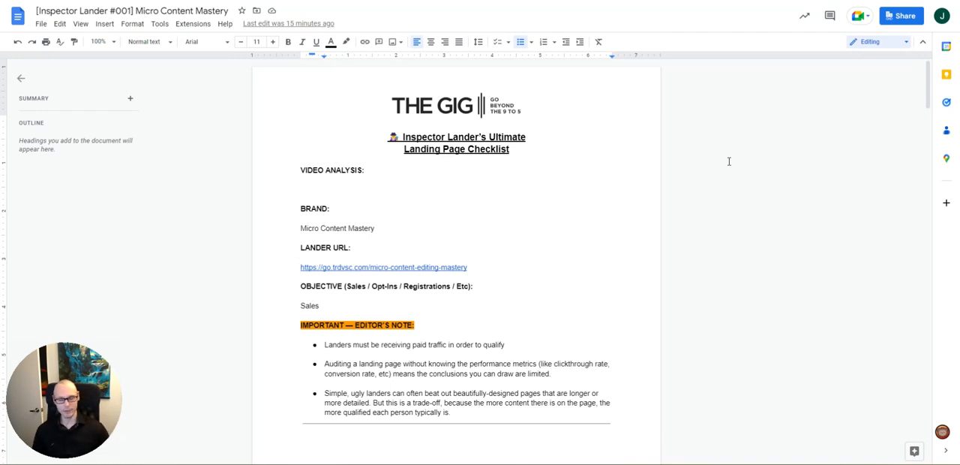
mouse_move(446, 163)
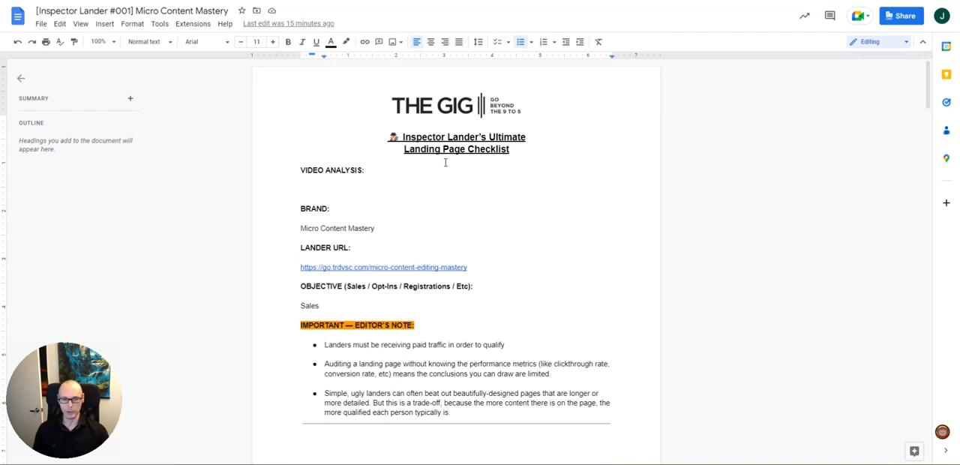
mouse_move(450, 185)
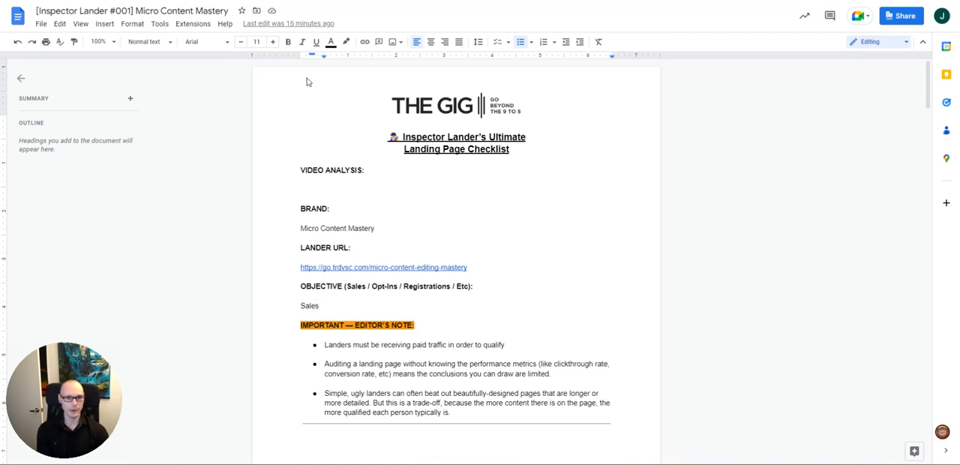
Review the header criteria from Unique? to Ultra-Specific? while comparing against the landing page.
scroll(down, 3)
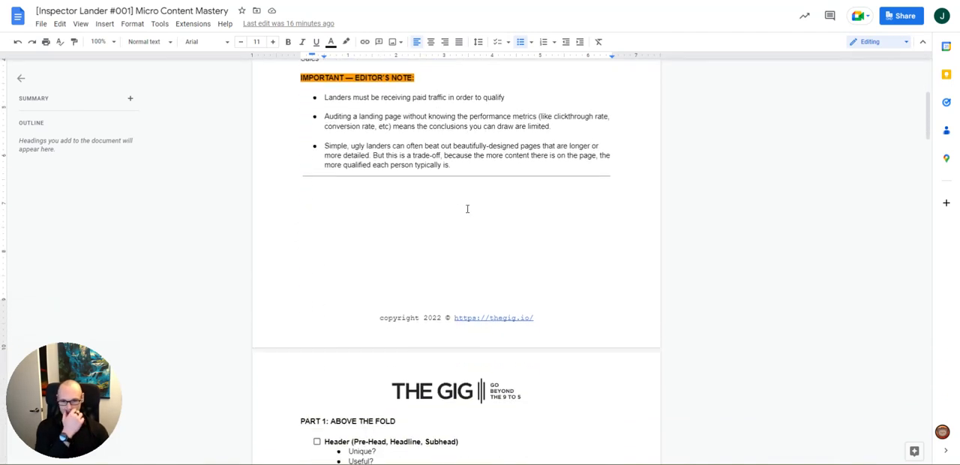
scroll(down, 3)
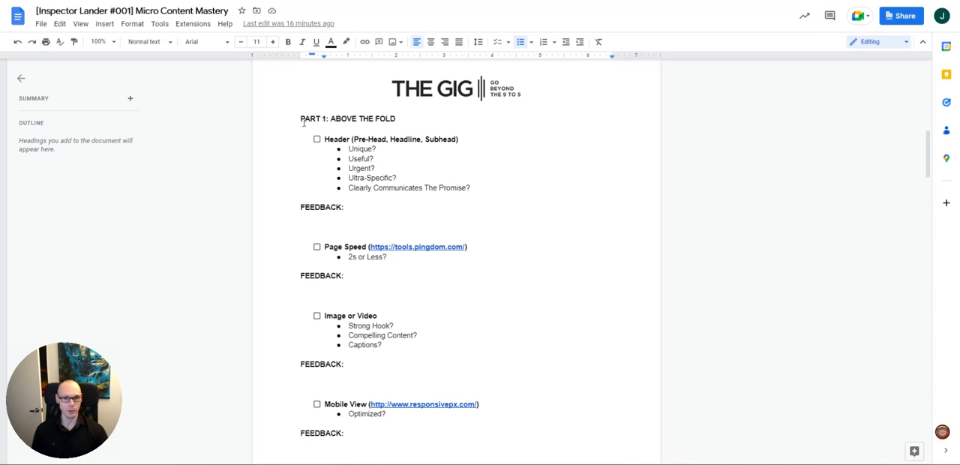
mouse_move(341, 138)
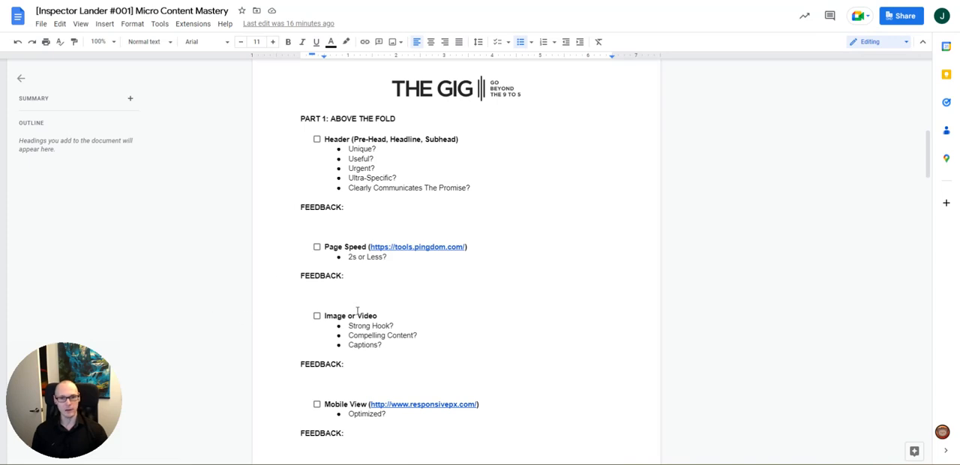
mouse_move(422, 388)
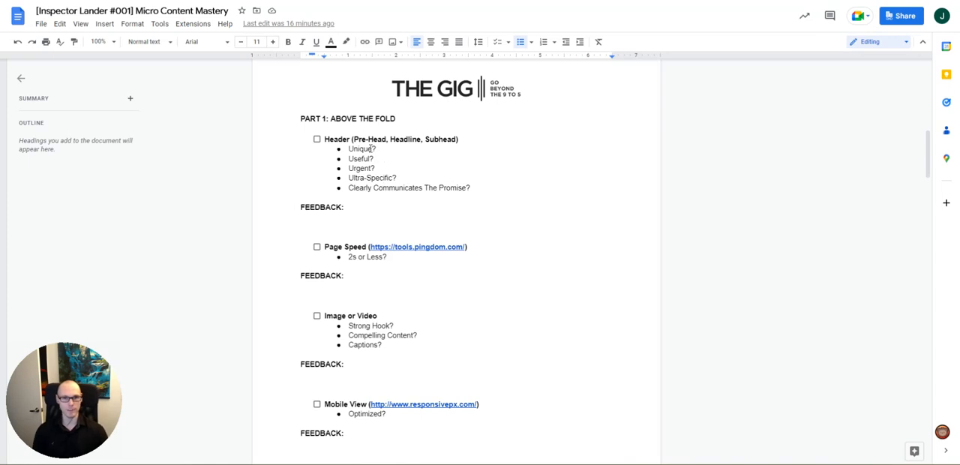
drag(348, 148, 397, 178)
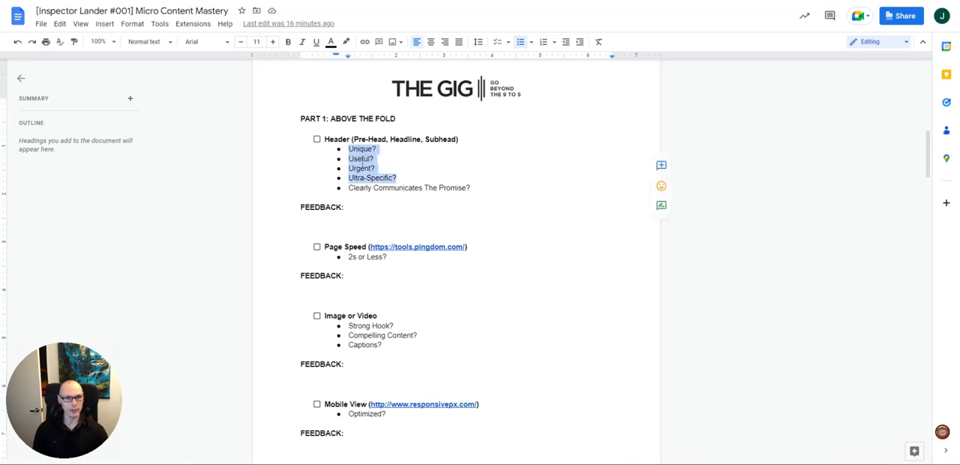
click(395, 177)
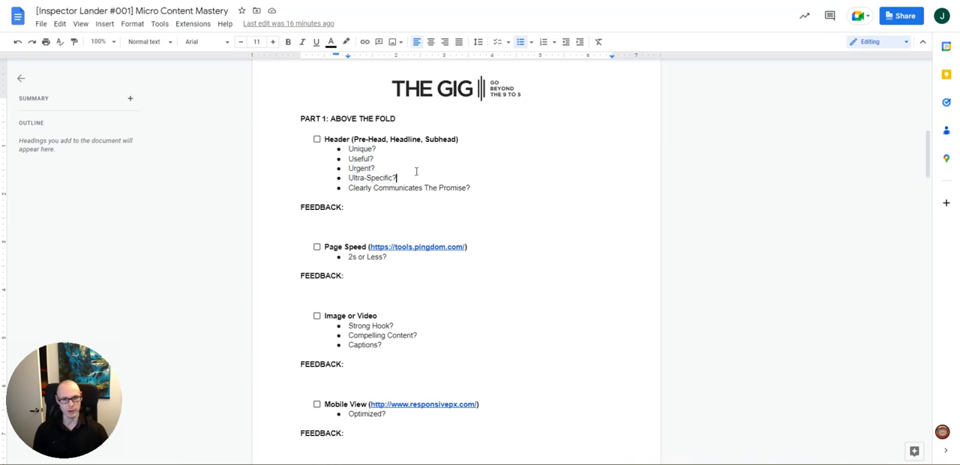
mouse_move(420, 167)
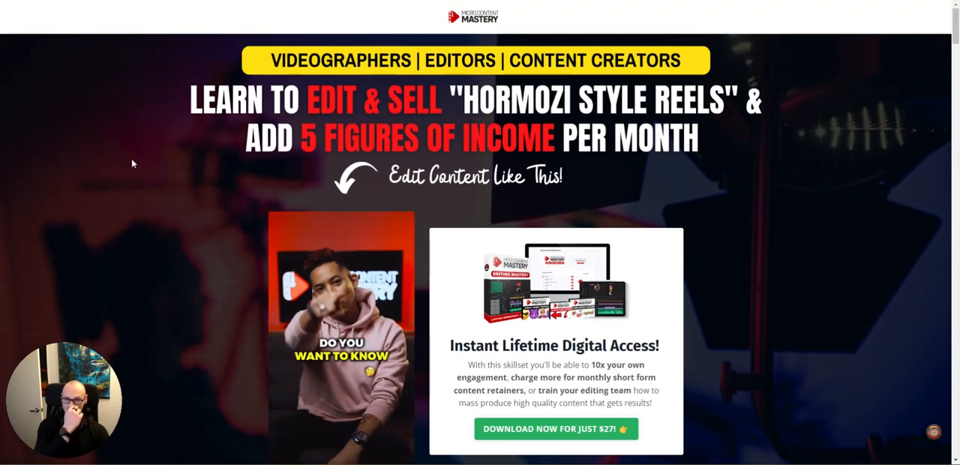
mouse_move(261, 89)
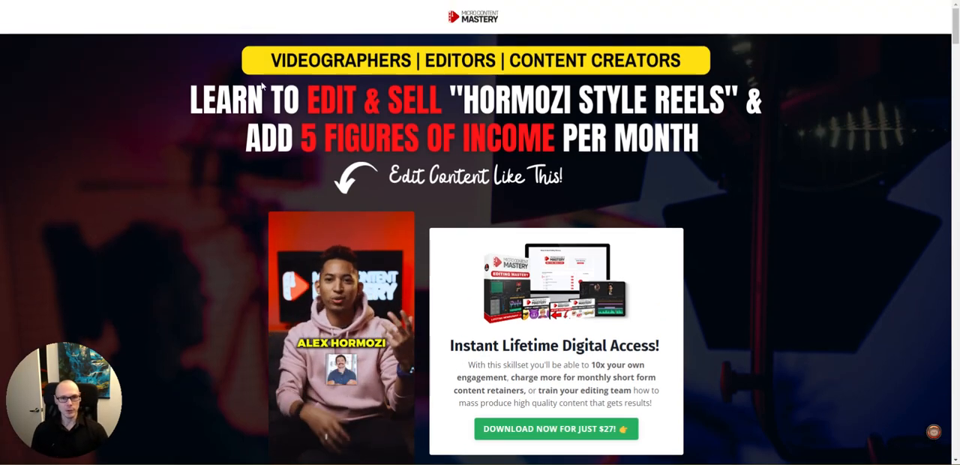
mouse_move(469, 66)
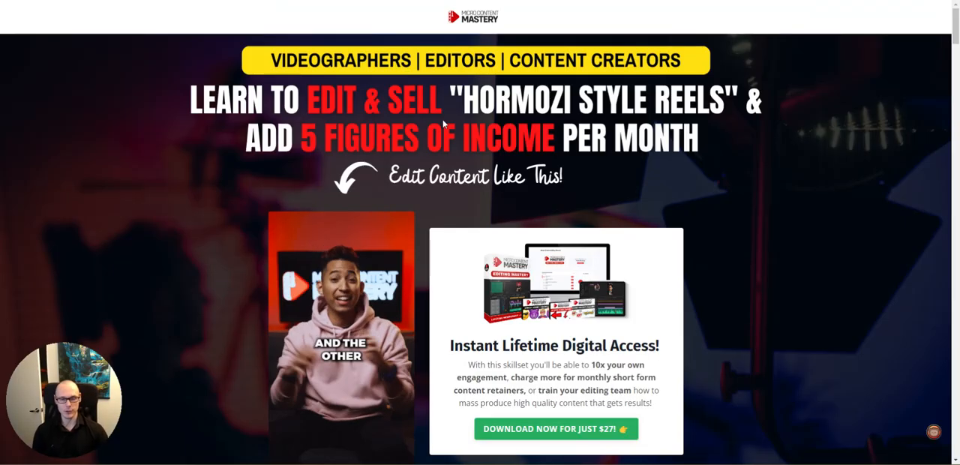
scroll(down, 3)
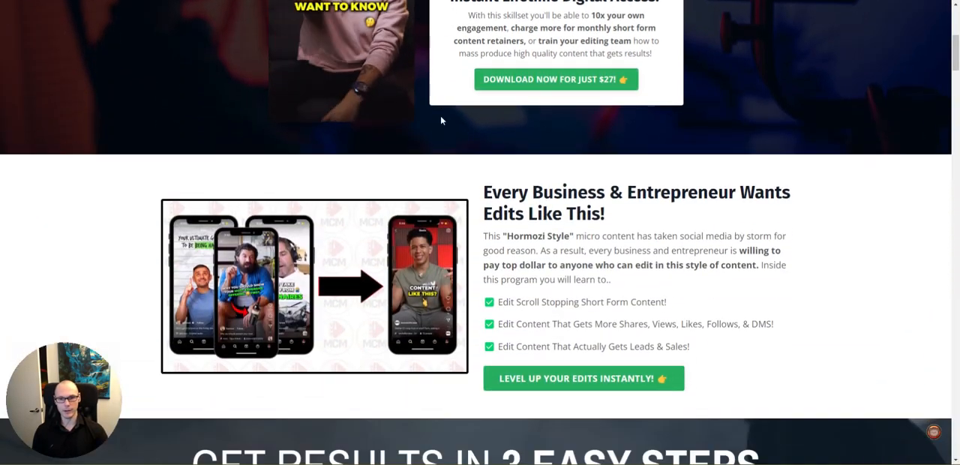
scroll(up, 3)
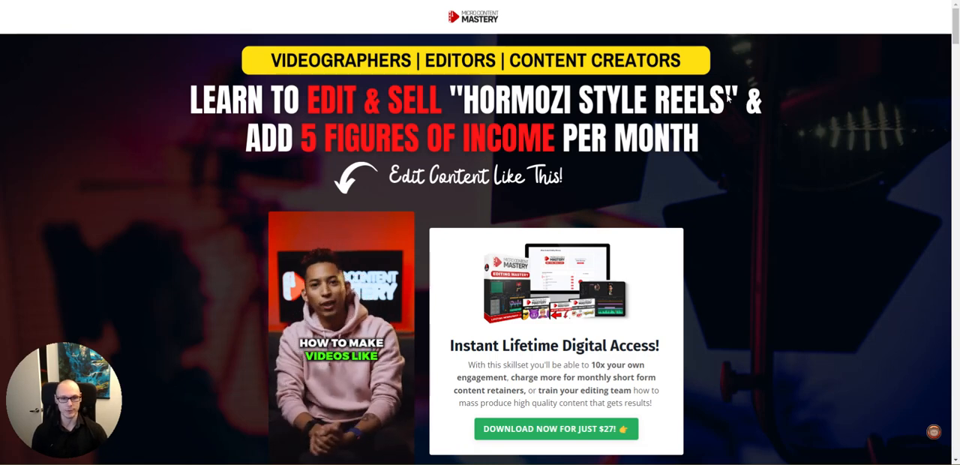
mouse_move(724, 105)
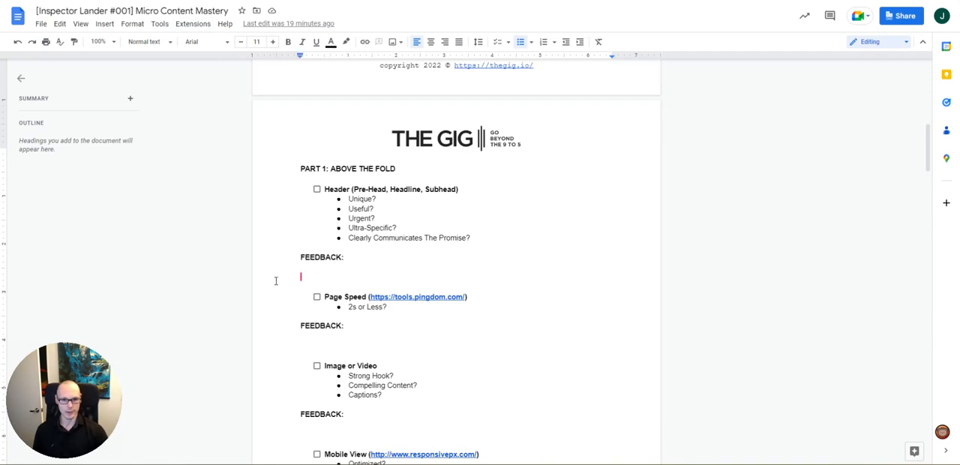
Add red Header feedback bullets: Super strong header, Great callout, and suggest swapping Learn for Discover.
click(519, 41)
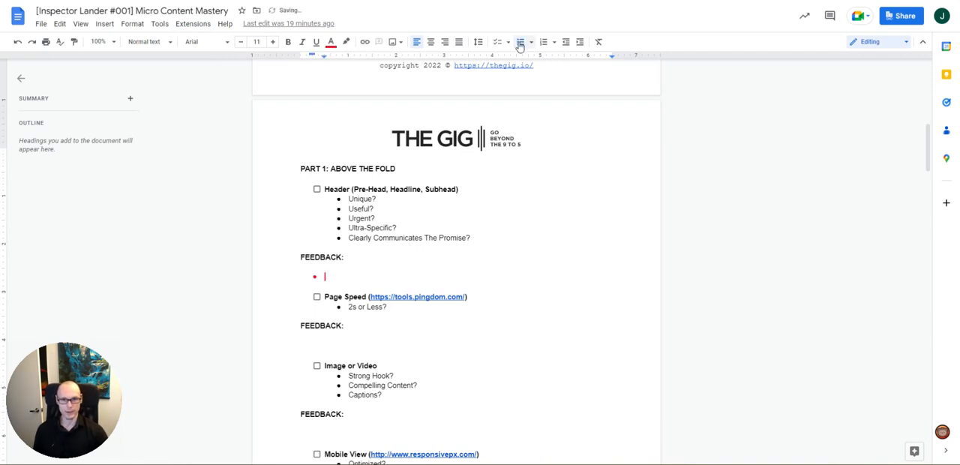
text(Super strong heade)
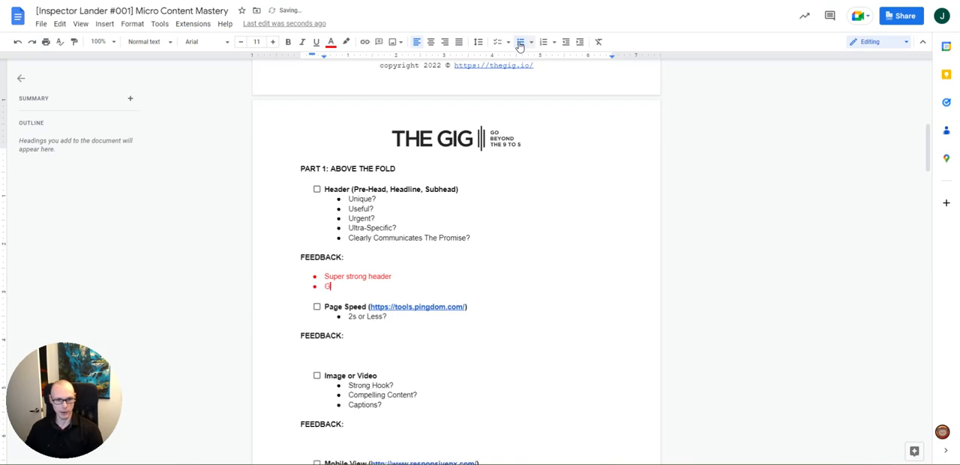
text(reat callout)
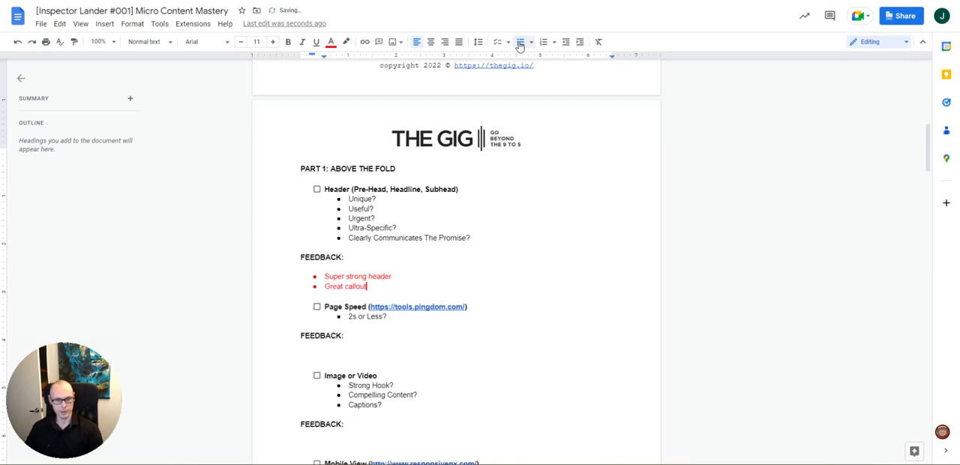
text(Only suggestion would be to s)
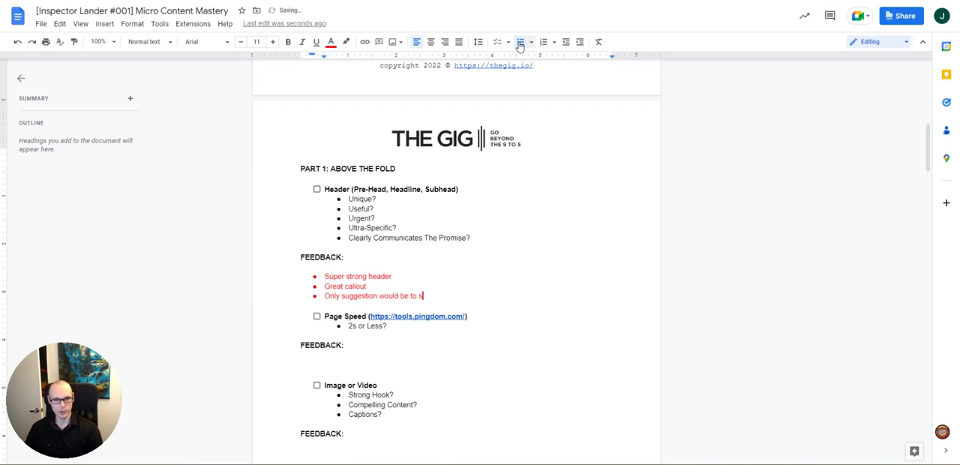
text(wap out Learn" for "Discover")
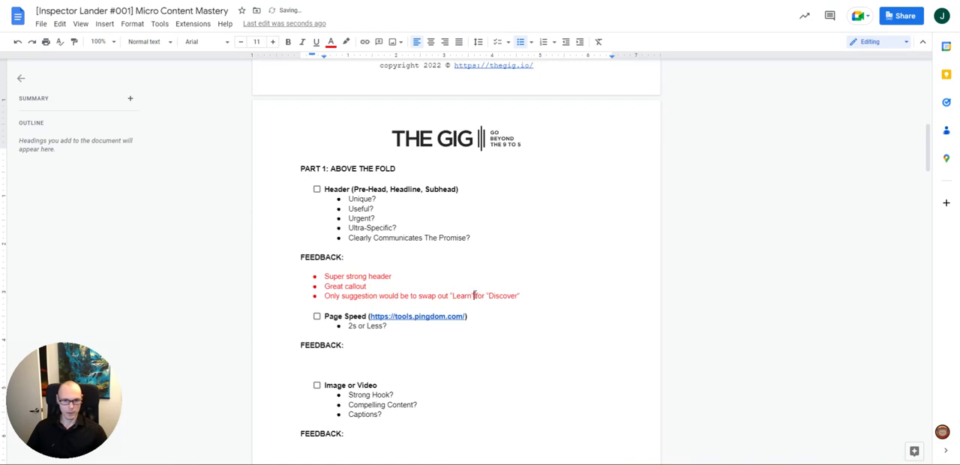
scroll(down, 3)
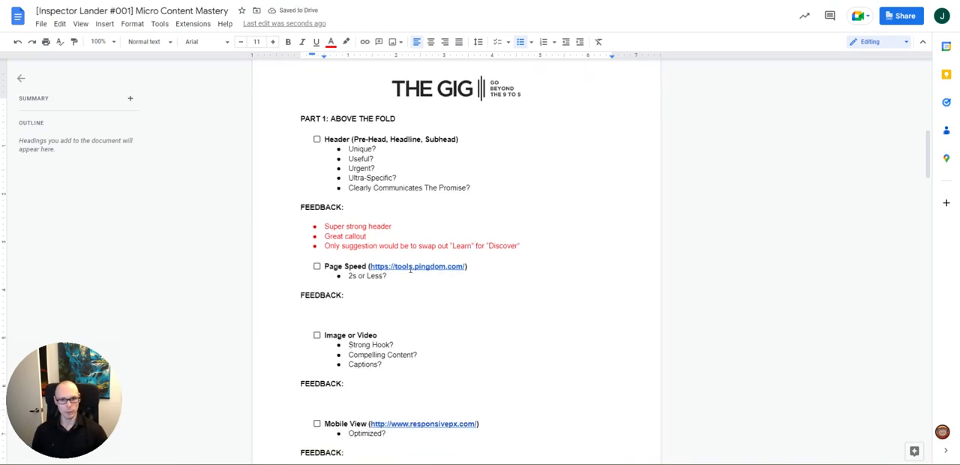
Run the Pingdom speed test on the landing page and review its grade C 73, 1.33 s load results.
click(416, 267)
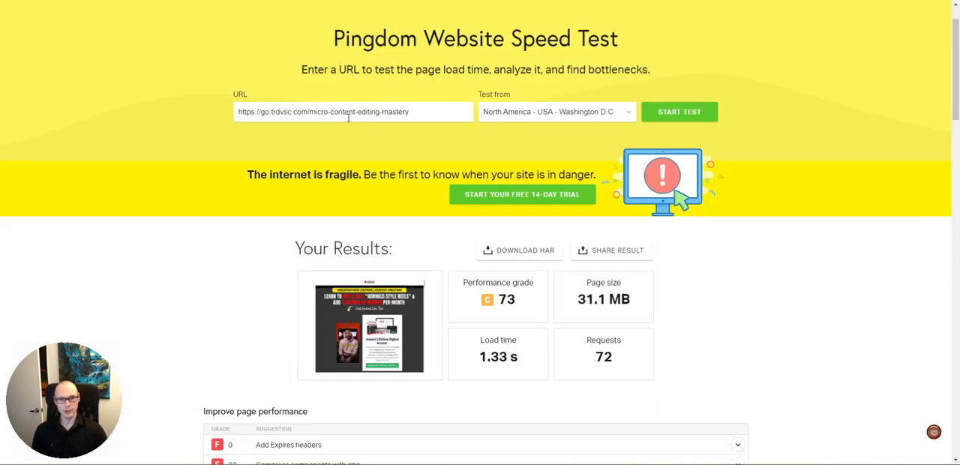
scroll(down, 3)
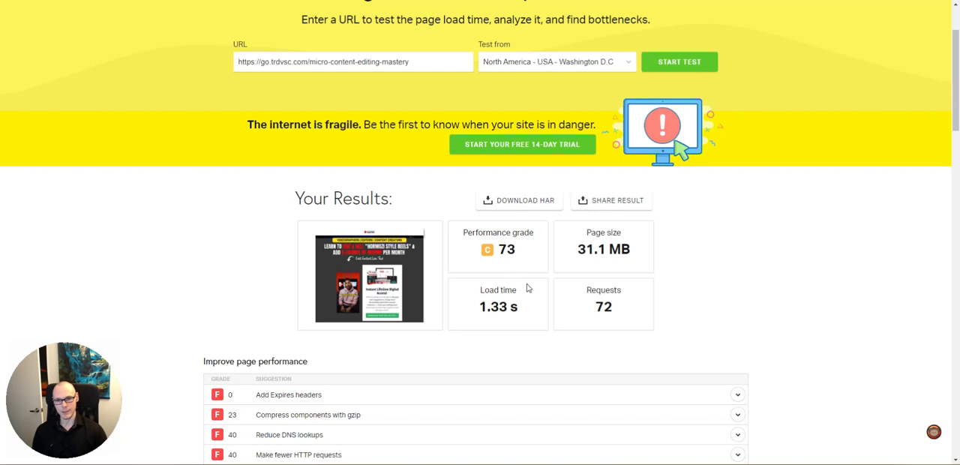
mouse_move(505, 278)
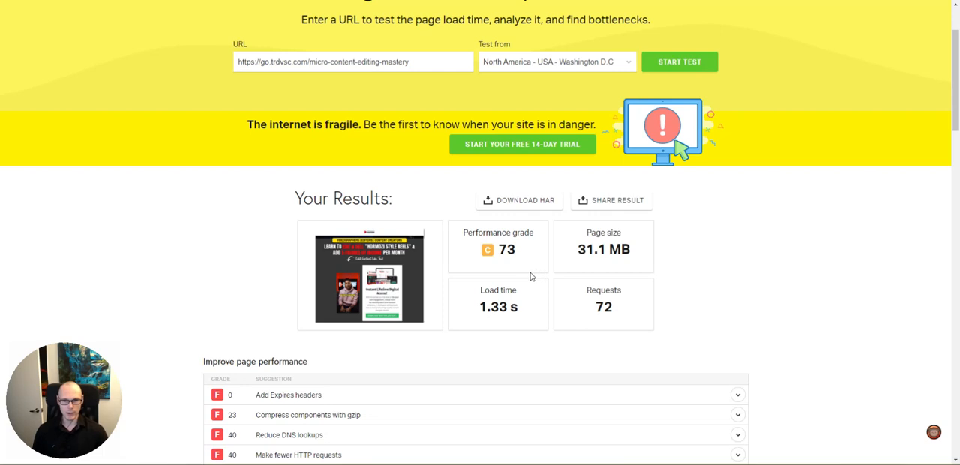
mouse_move(488, 322)
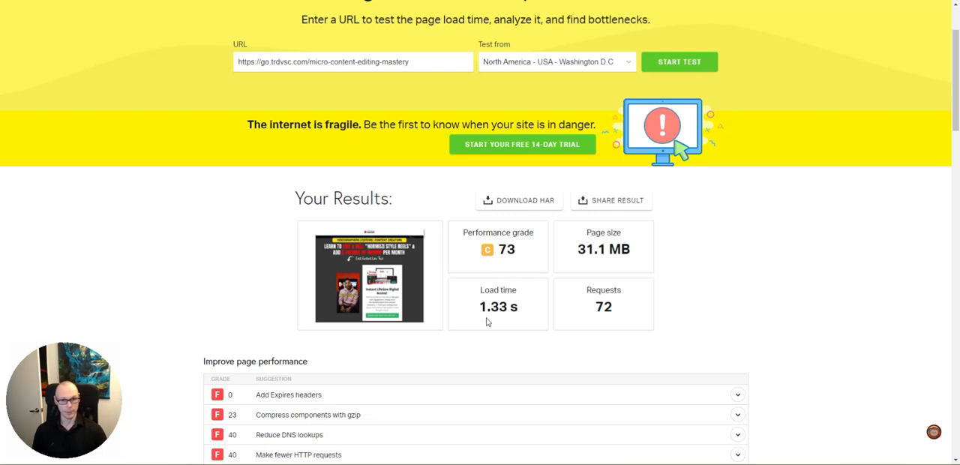
scroll(down, 3)
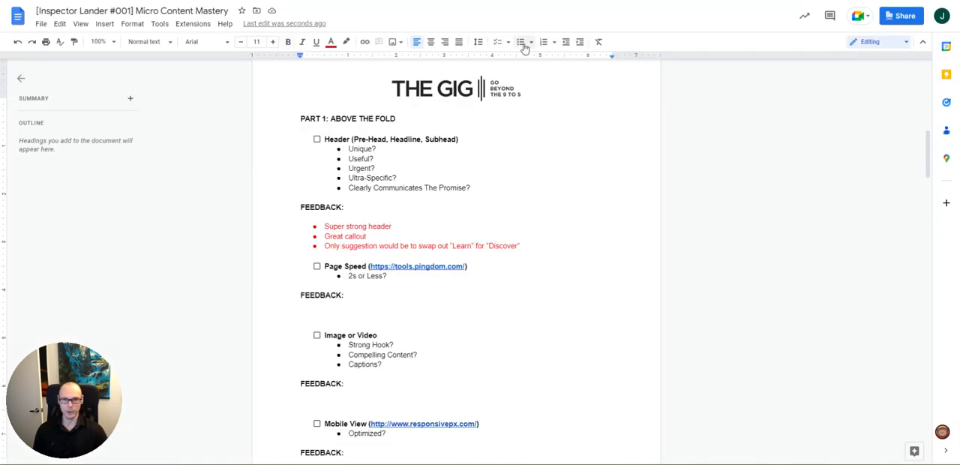
Add the red Page Speed feedback bullet "Looks great - 1.33s load time".
text(Looks g)
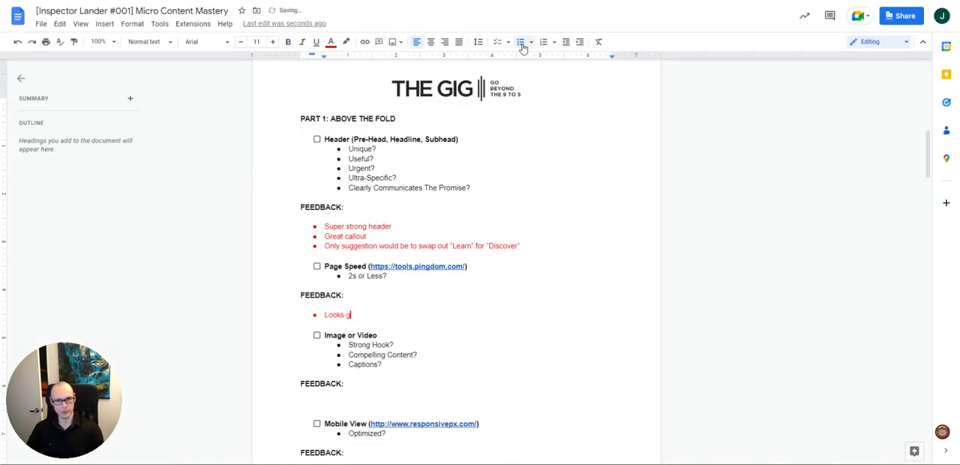
text(reat - 1.33s load time)
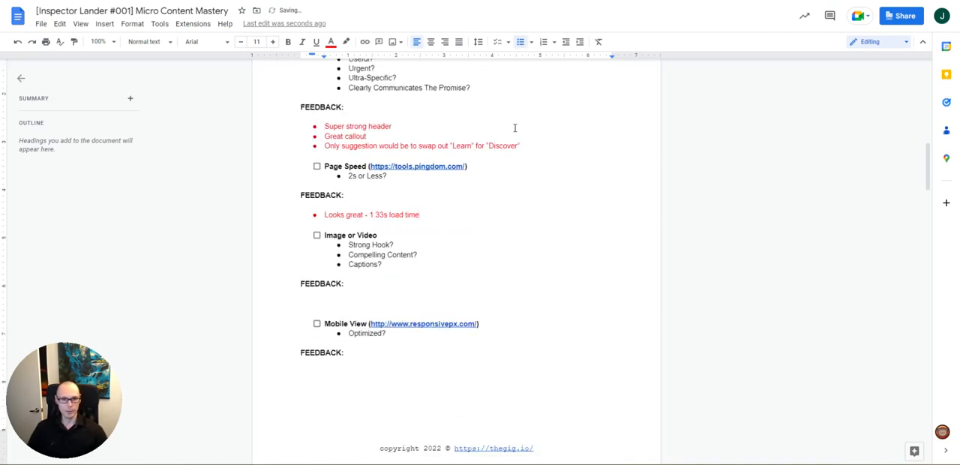
scroll(down, 3)
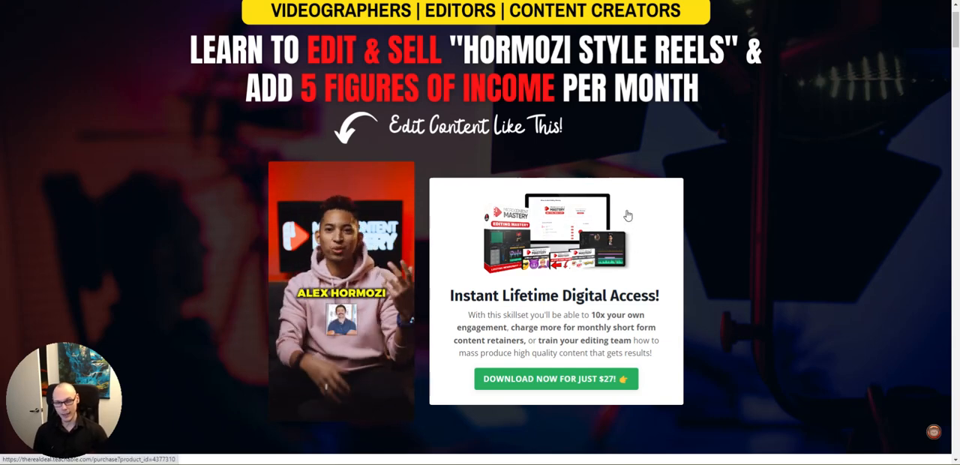
mouse_move(602, 278)
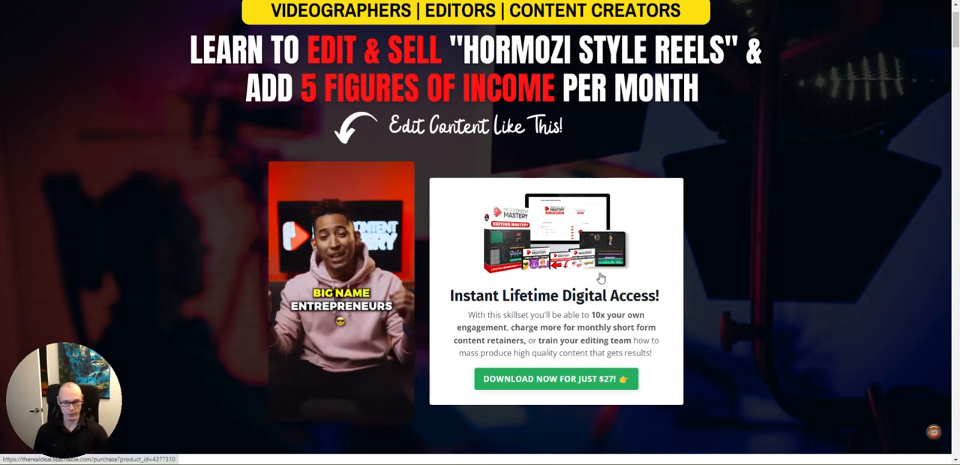
mouse_move(223, 178)
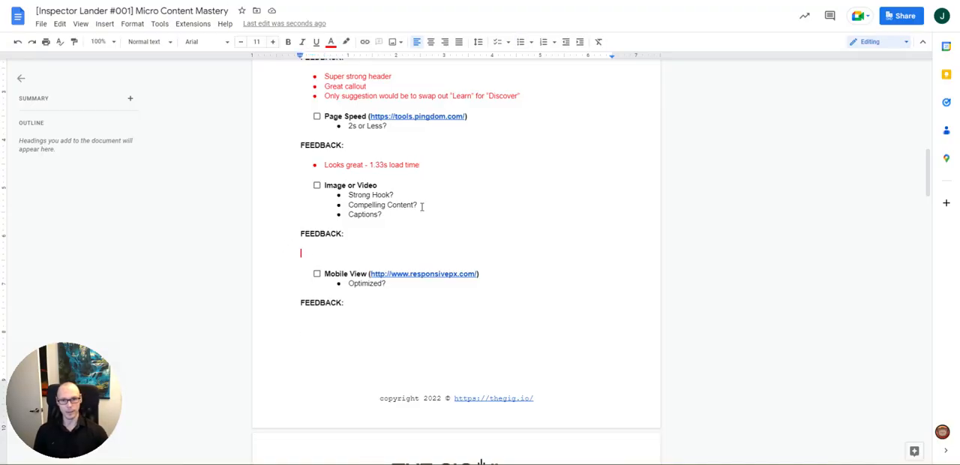
Add the red Image or Video feedback bullet "Love the video, very attention-grabbing".
text(Love the video, very a)
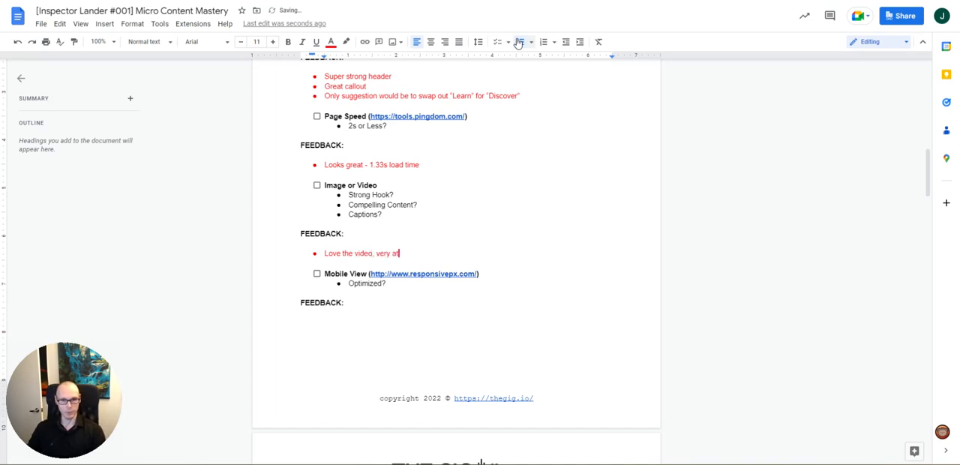
text(tention-grabbing)
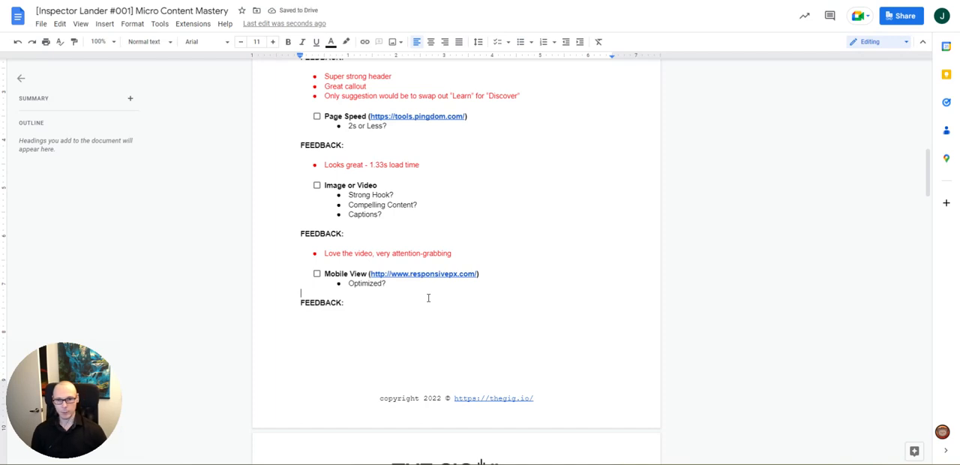
mouse_move(424, 280)
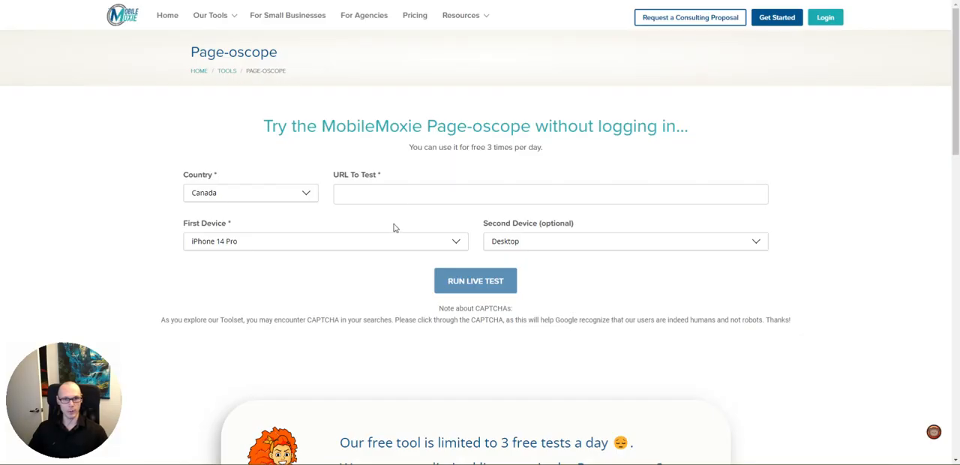
text(https://go.trdvsc.com/micro-content-editing-mastery)
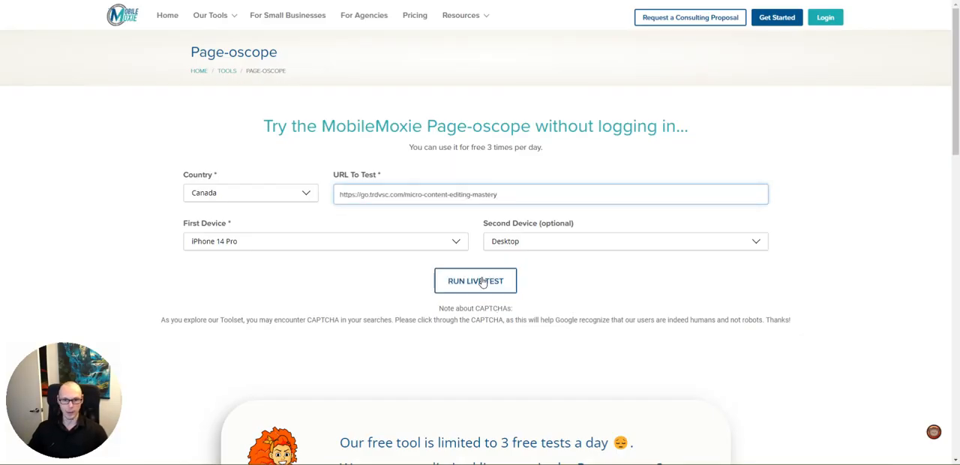
click(476, 280)
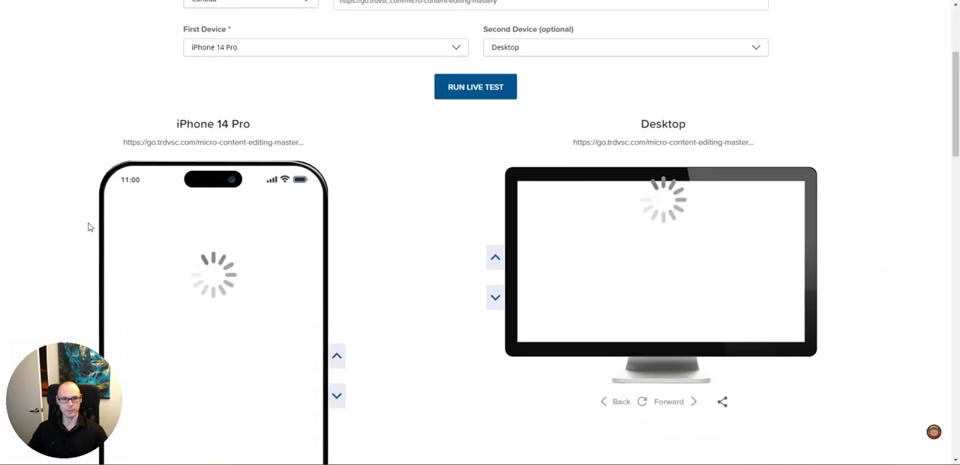
scroll(down, 3)
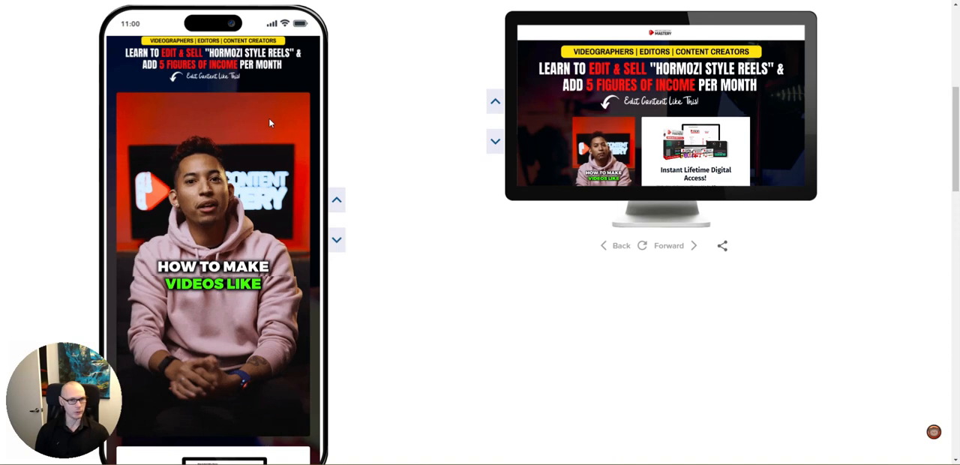
scroll(down, 3)
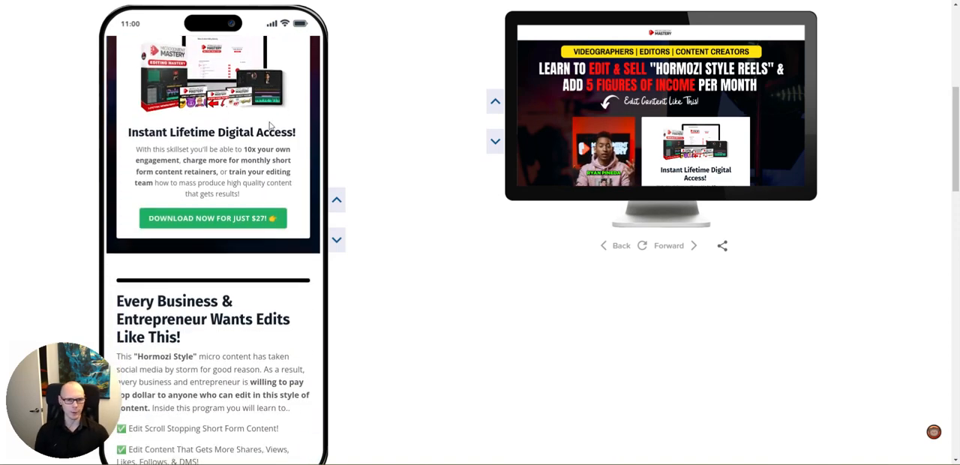
scroll(down, 3)
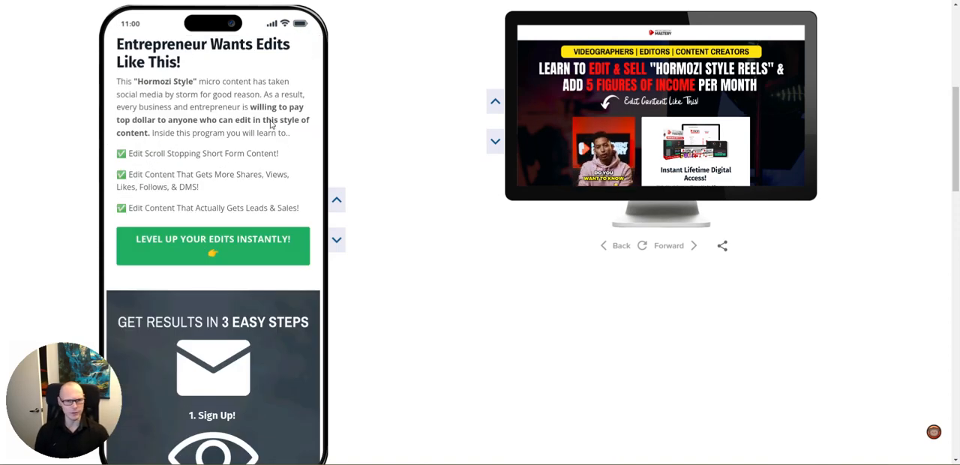
scroll(down, 3)
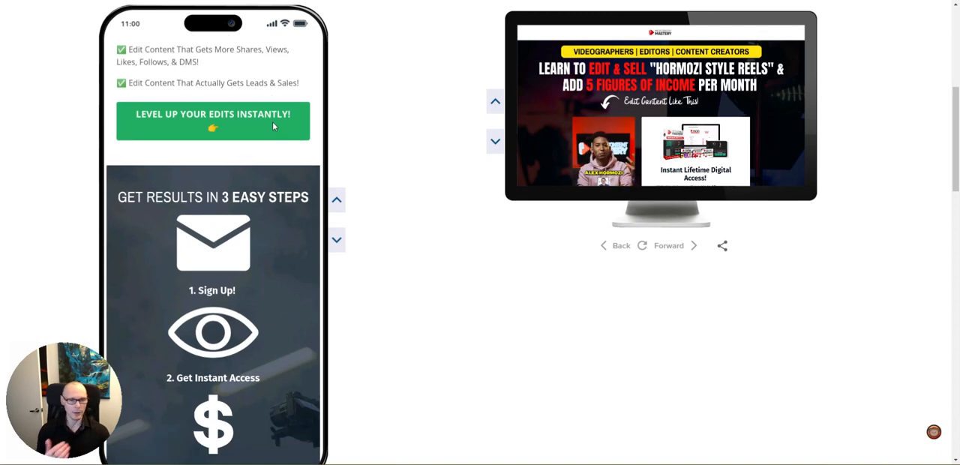
scroll(down, 3)
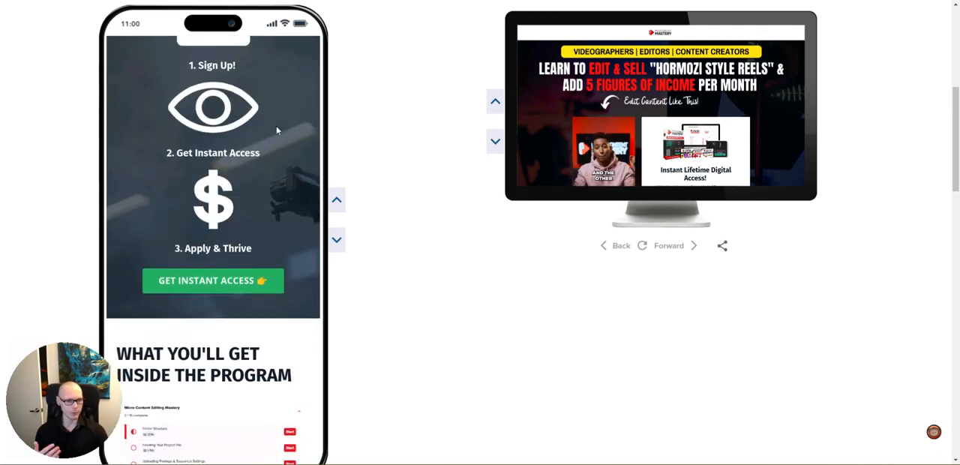
scroll(down, 3)
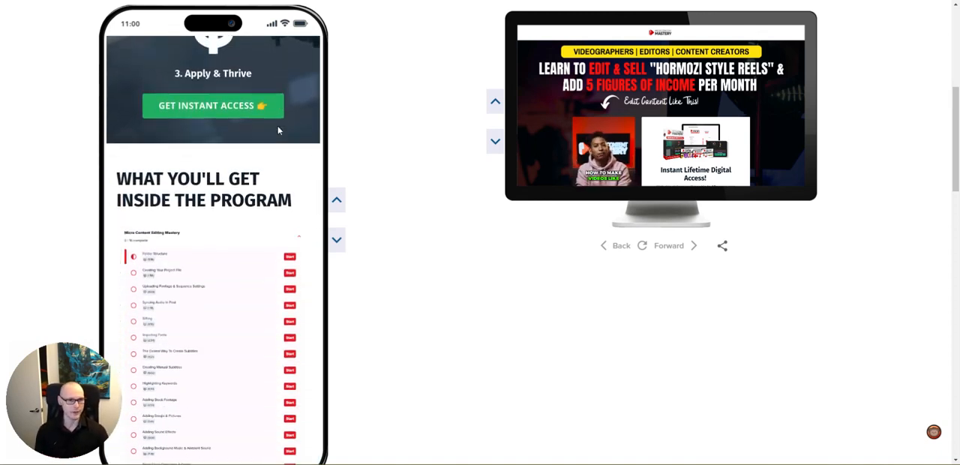
scroll(down, 3)
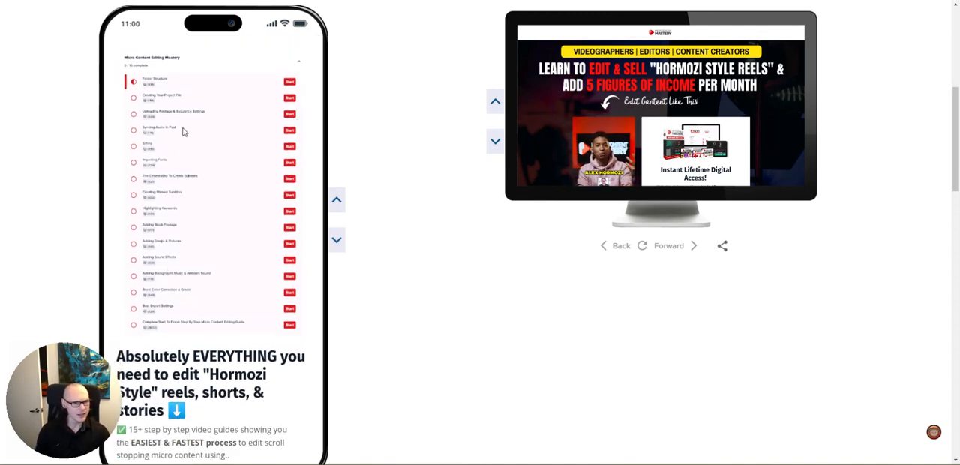
scroll(down, 3)
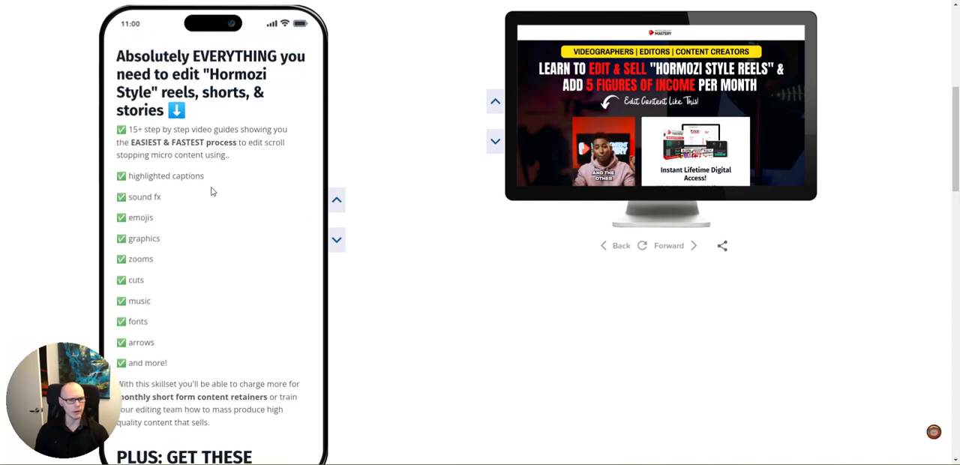
scroll(down, 3)
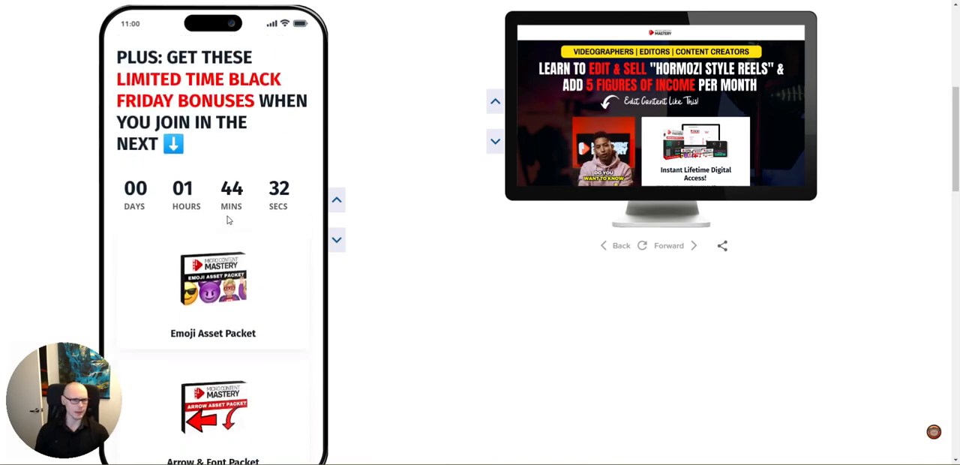
Scroll the rest of the phone and desktop previews down to the money-back guarantee, then return to the checklist doc.
scroll(down, 3)
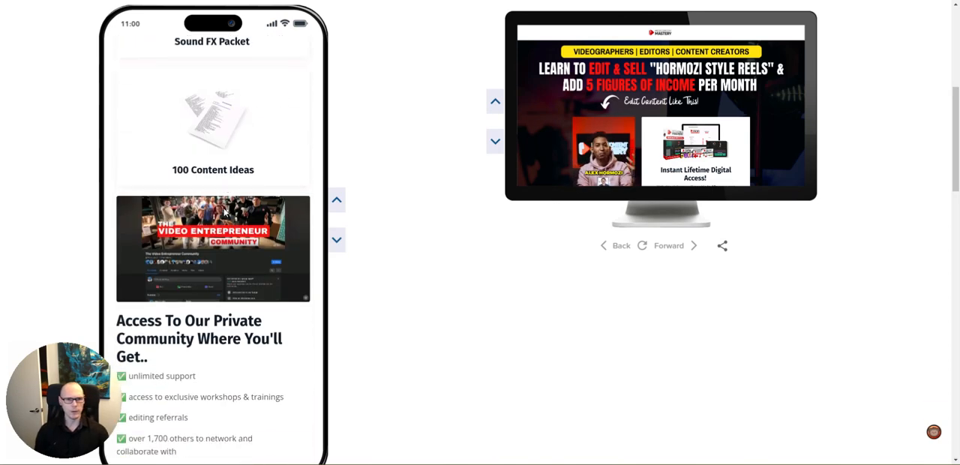
scroll(down, 3)
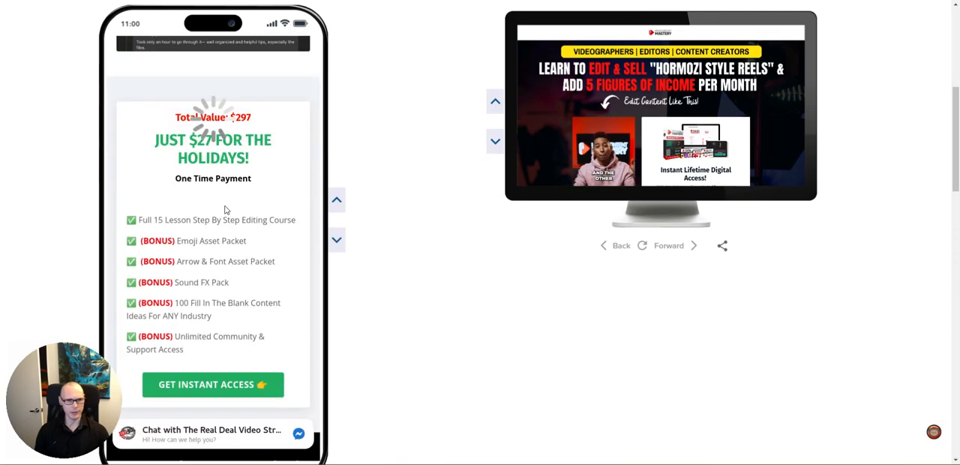
scroll(down, 3)
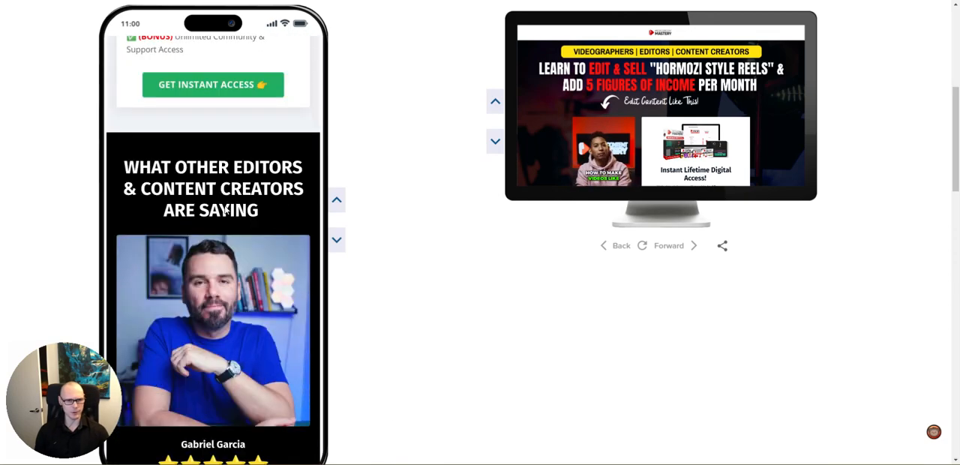
scroll(down, 3)
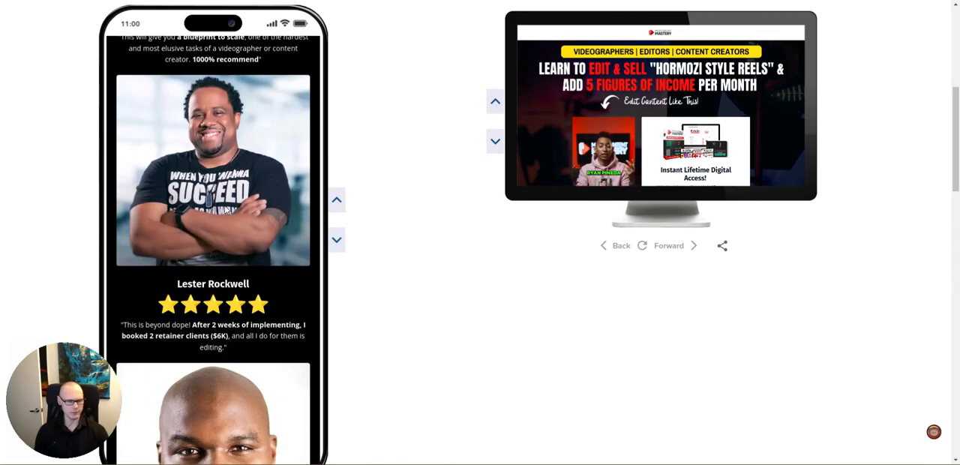
scroll(down, 3)
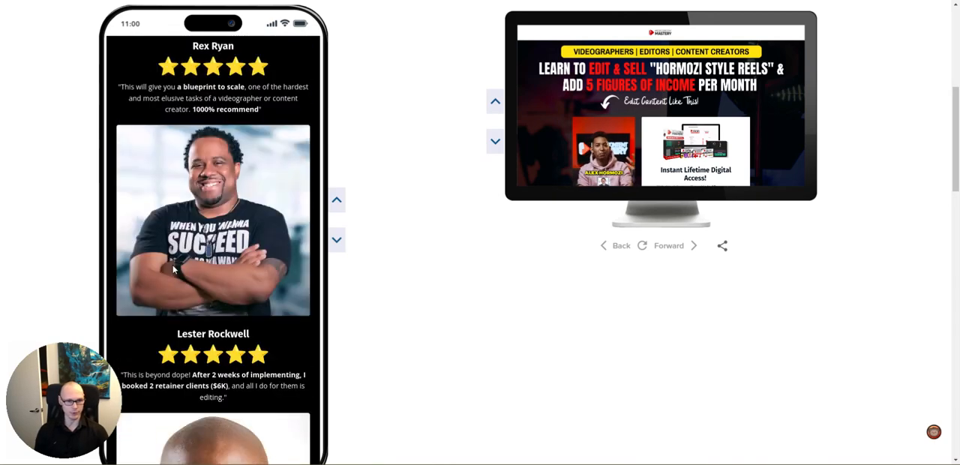
scroll(down, 3)
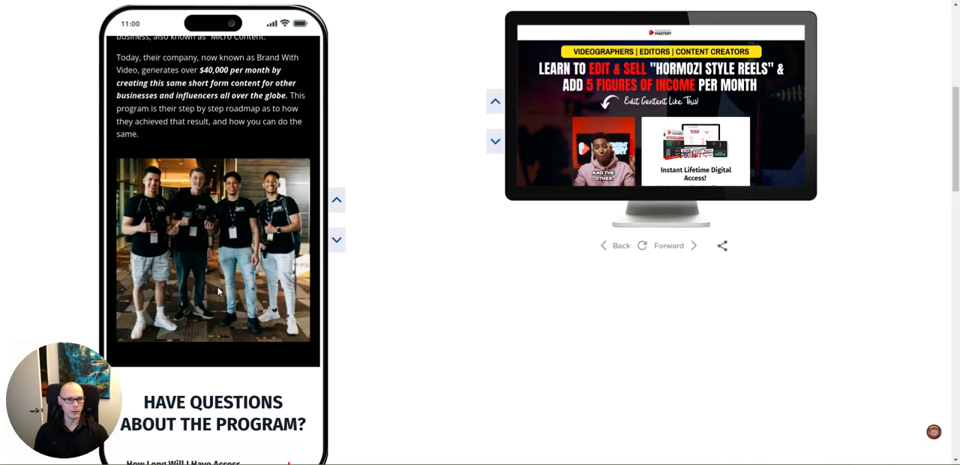
scroll(down, 3)
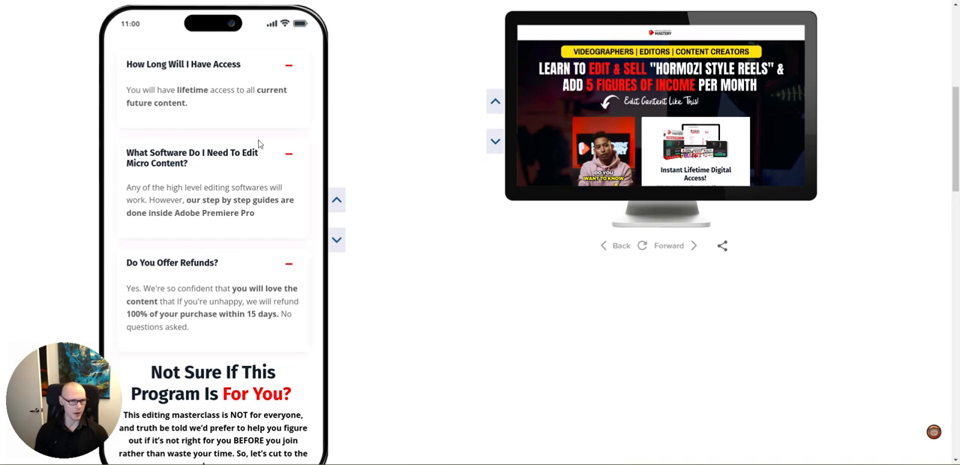
scroll(down, 3)
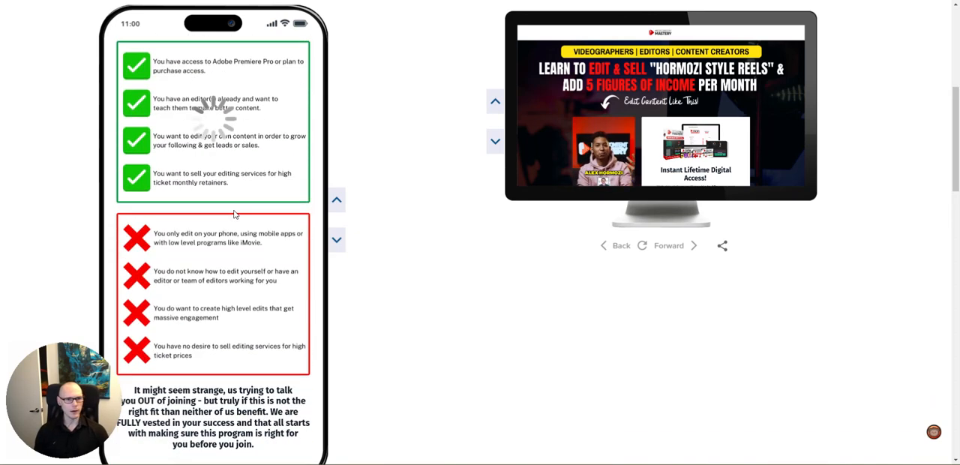
scroll(down, 3)
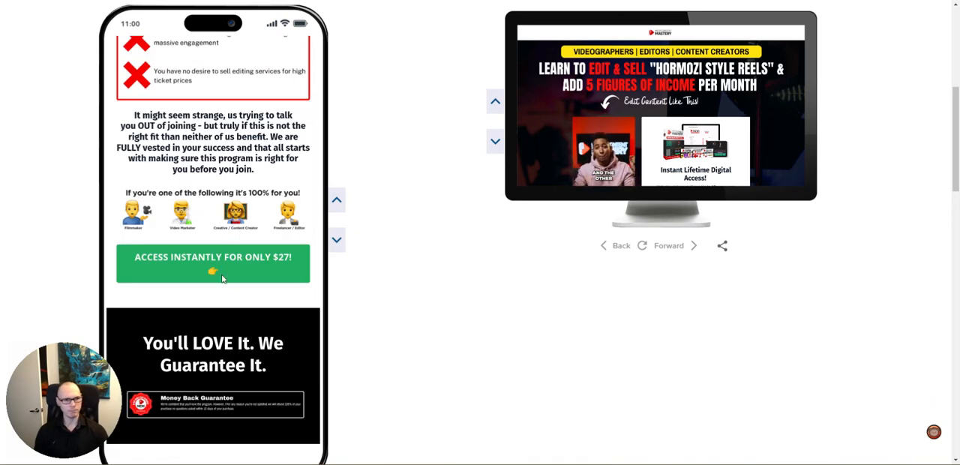
click(213, 263)
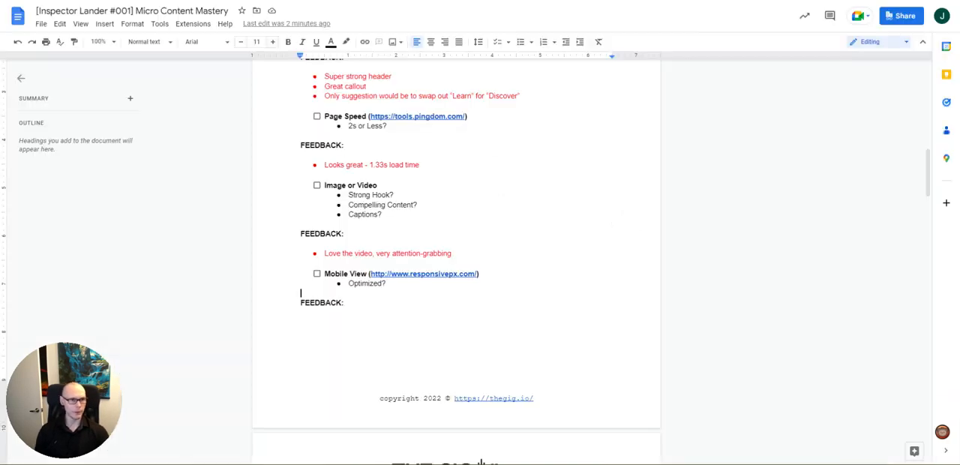
Add the red Mobile View feedback bullet "Yep - looks great on mobile".
scroll(down, 3)
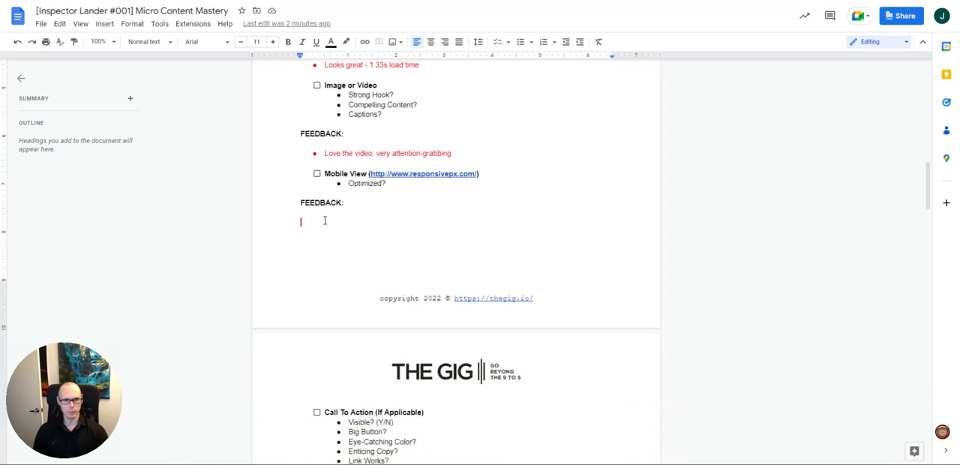
click(523, 41)
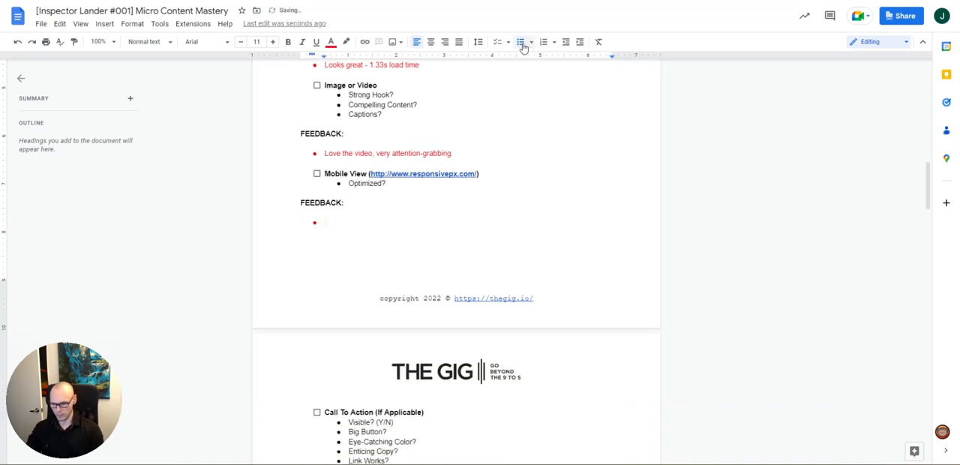
text(Yep - looks great on mobile)
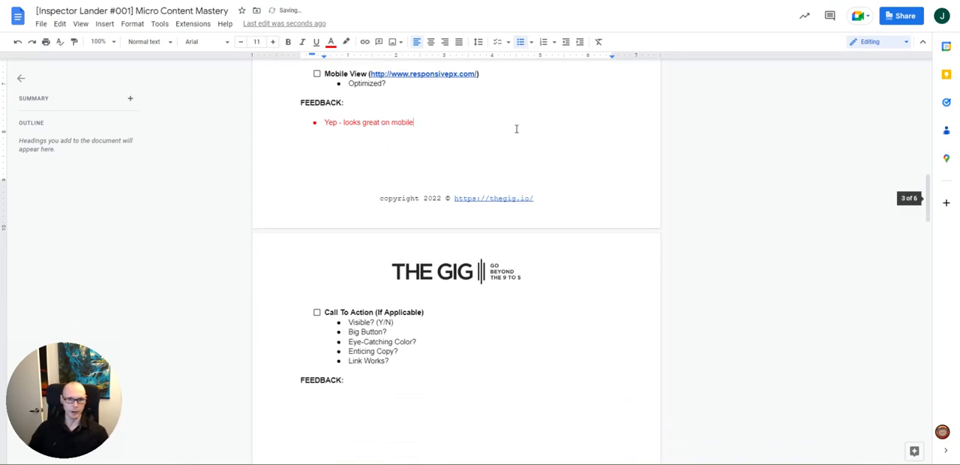
scroll(down, 3)
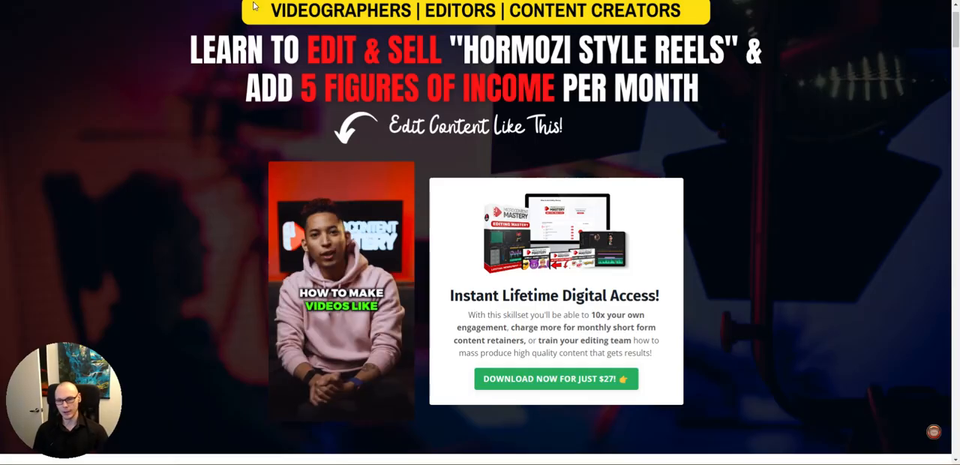
Scroll through the landing page to review the call-to-action buttons around the fold.
scroll(down, 3)
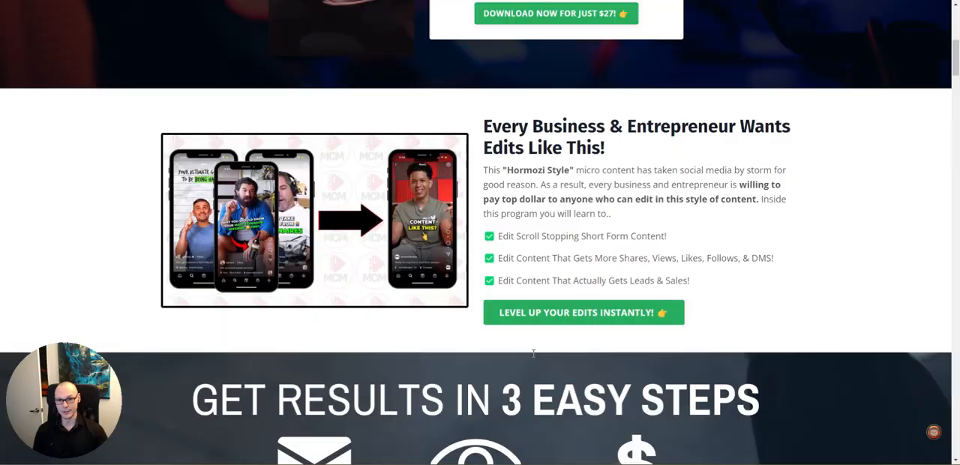
scroll(up, 3)
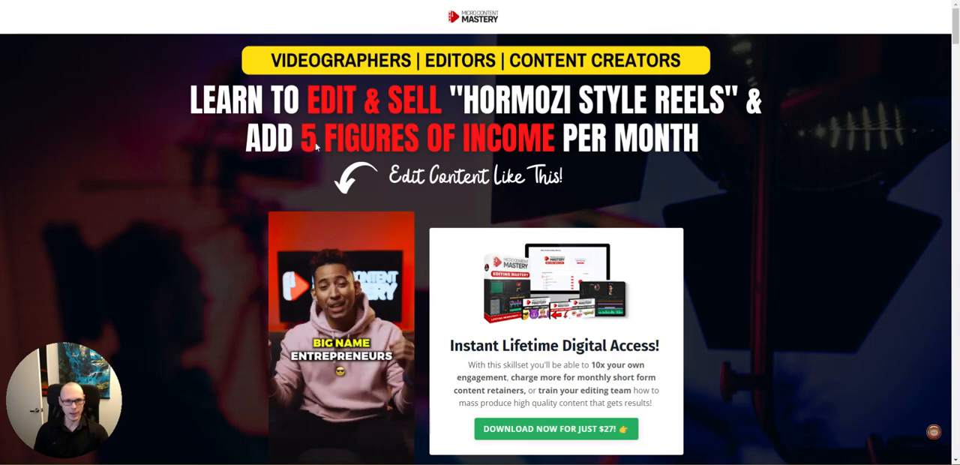
scroll(down, 3)
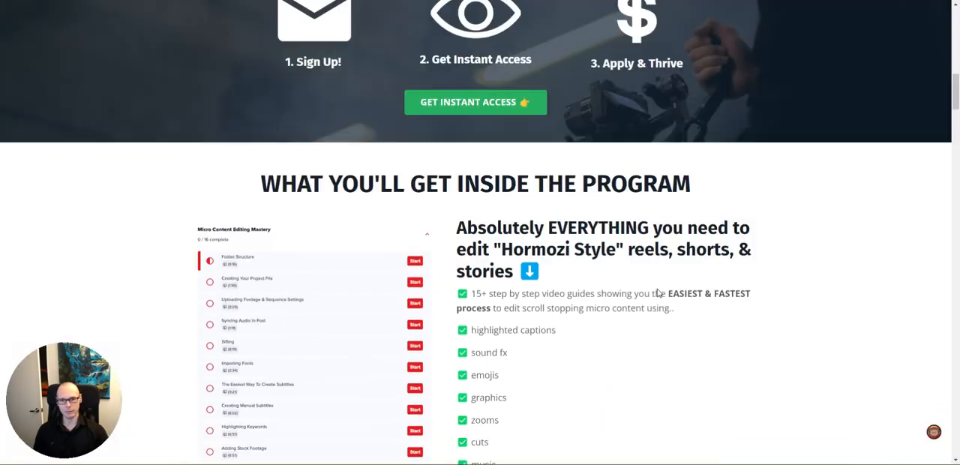
scroll(up, 3)
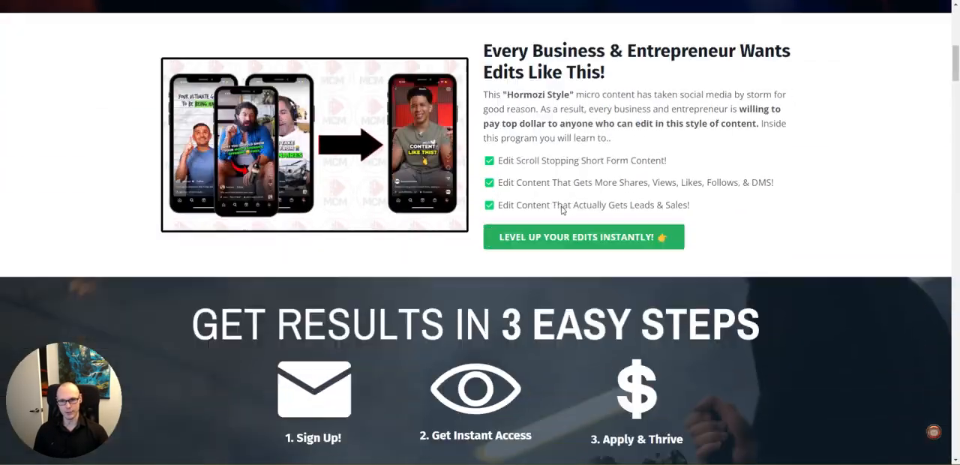
scroll(down, 3)
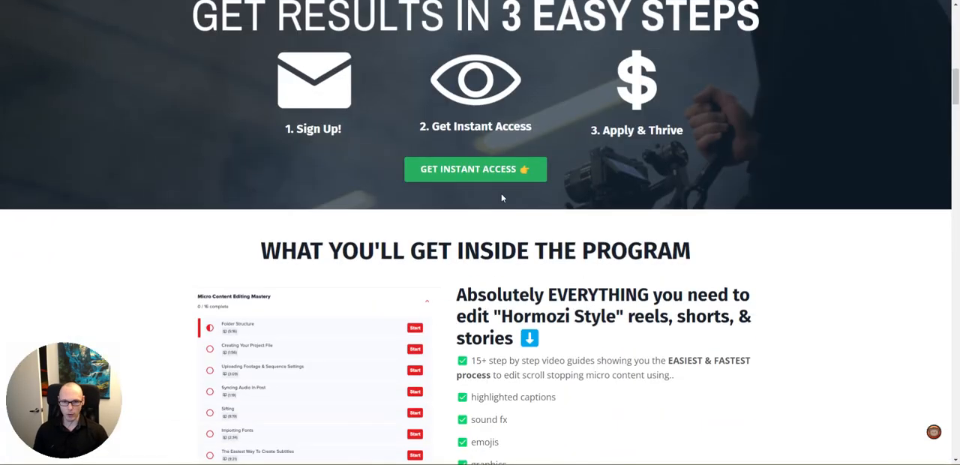
scroll(down, 3)
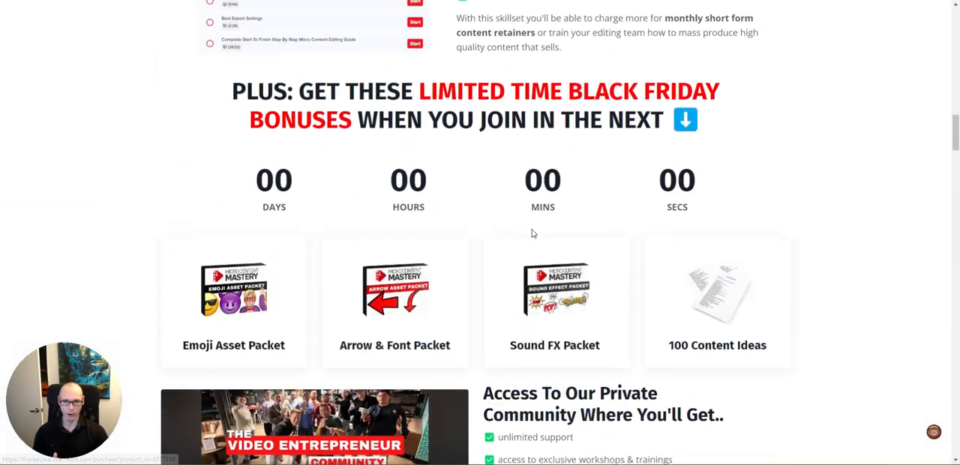
scroll(up, 3)
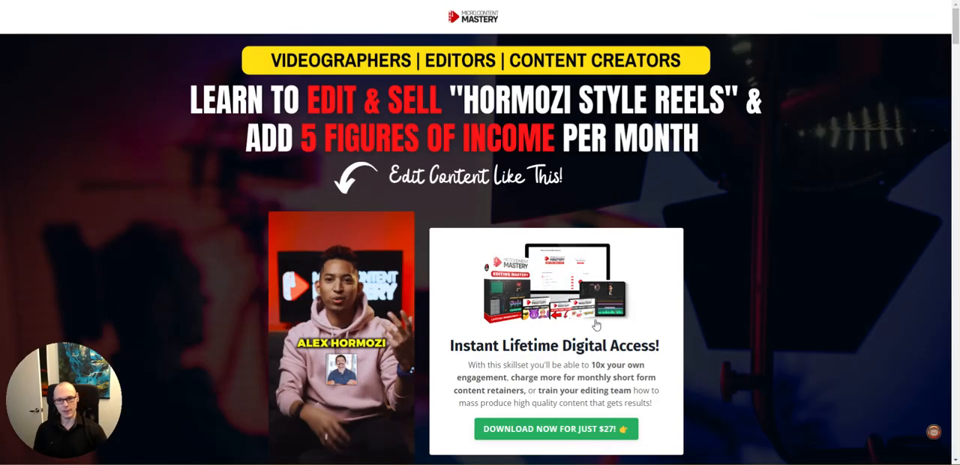
scroll(down, 3)
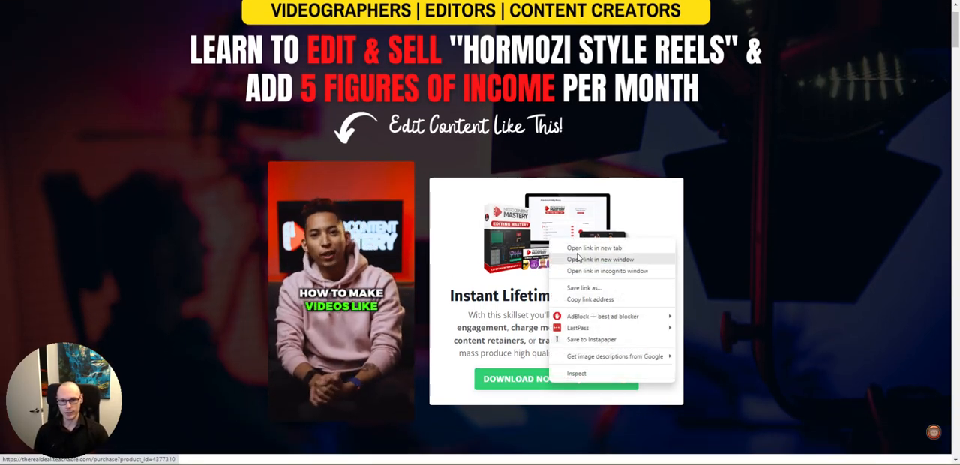
Open the $27 Download Now link in a new window and check its checkout page.
click(597, 259)
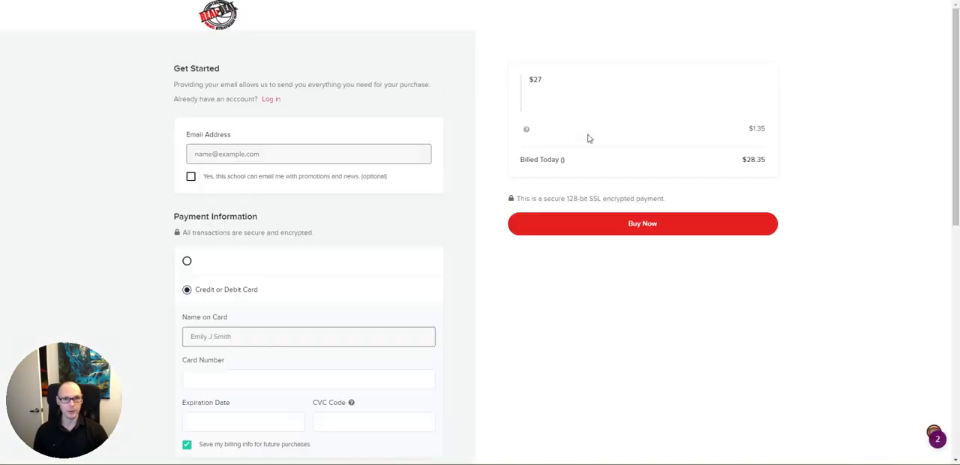
scroll(down, 3)
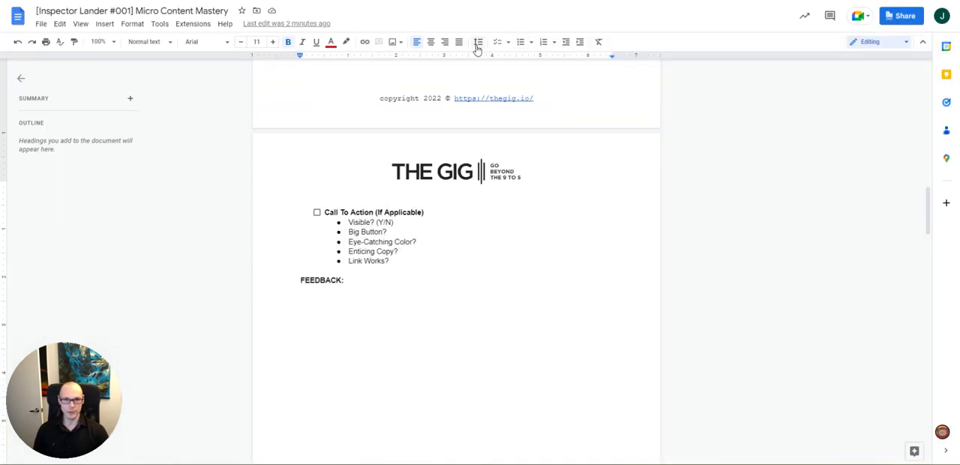
Add red Call To Action bullets: visible above the fold, button pretty small, recommend increasing size 2-4X.
click(521, 41)
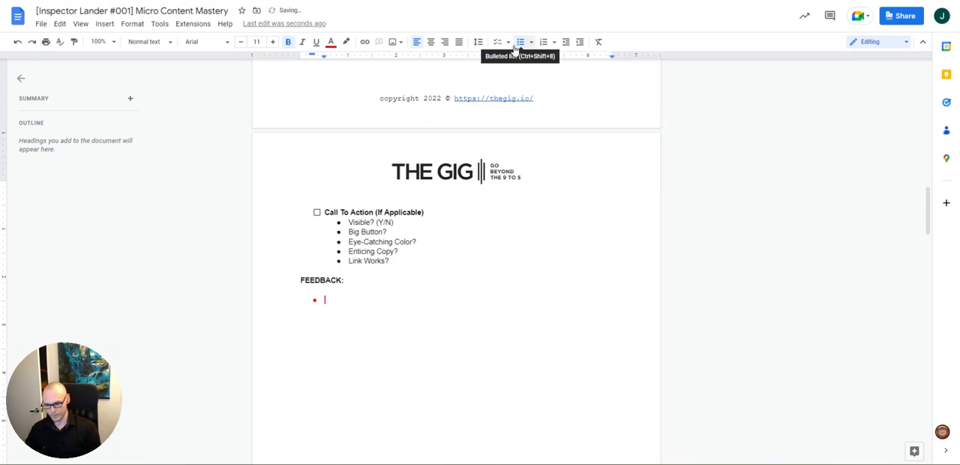
text(Visible above the fold)
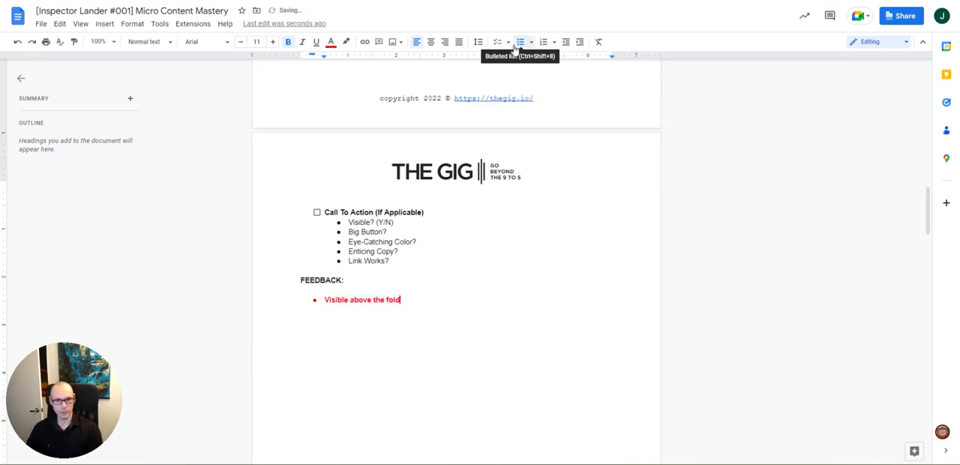
text(Button)
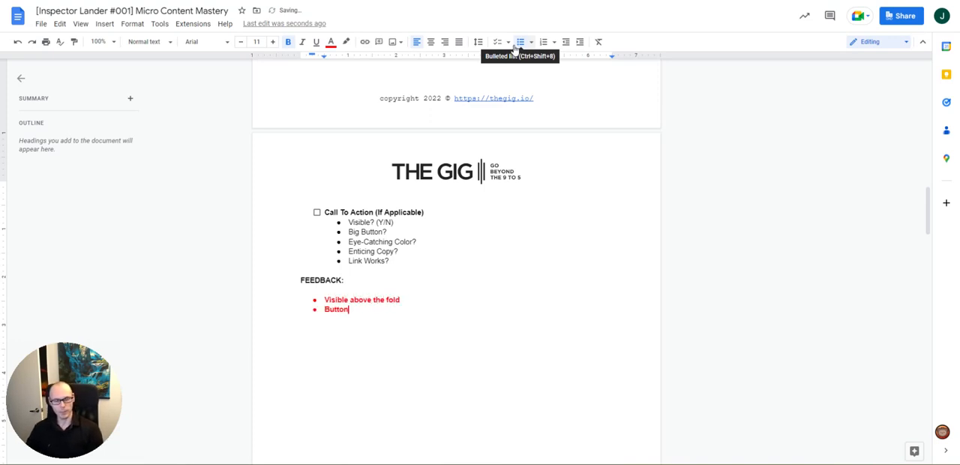
text(pretty small --> would rec)
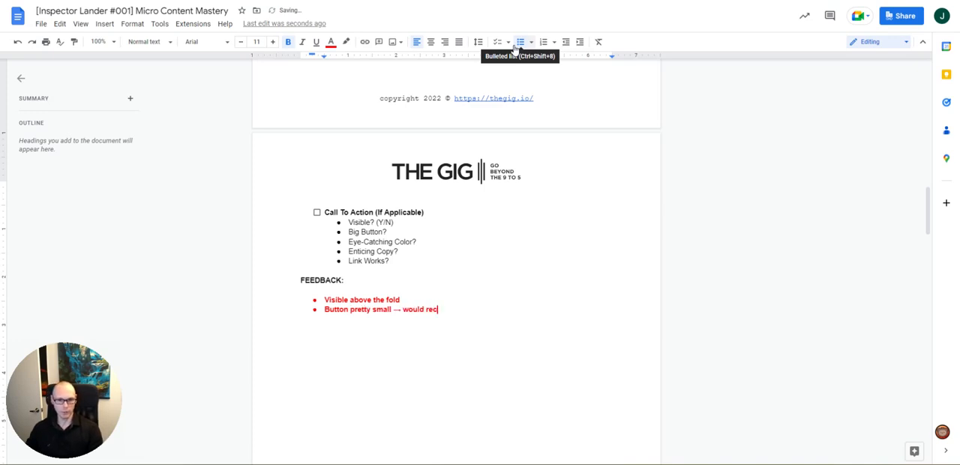
text(ommend increasing the size)
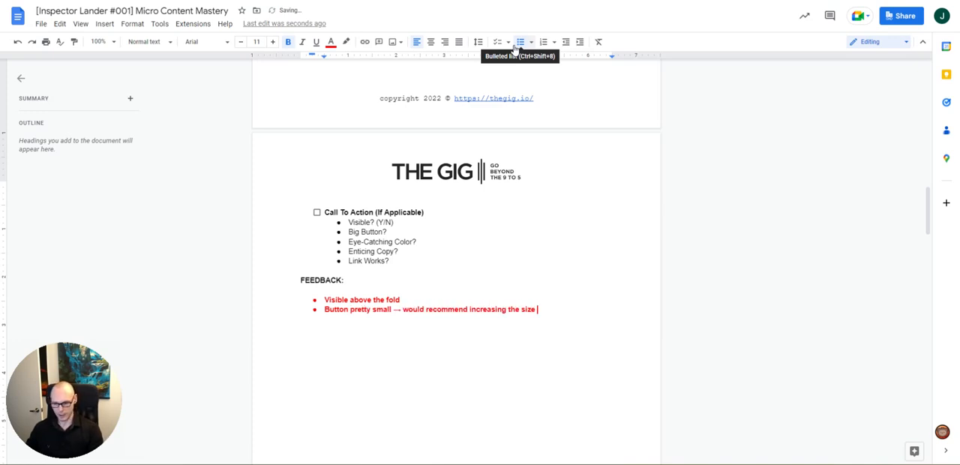
text(2-4X)
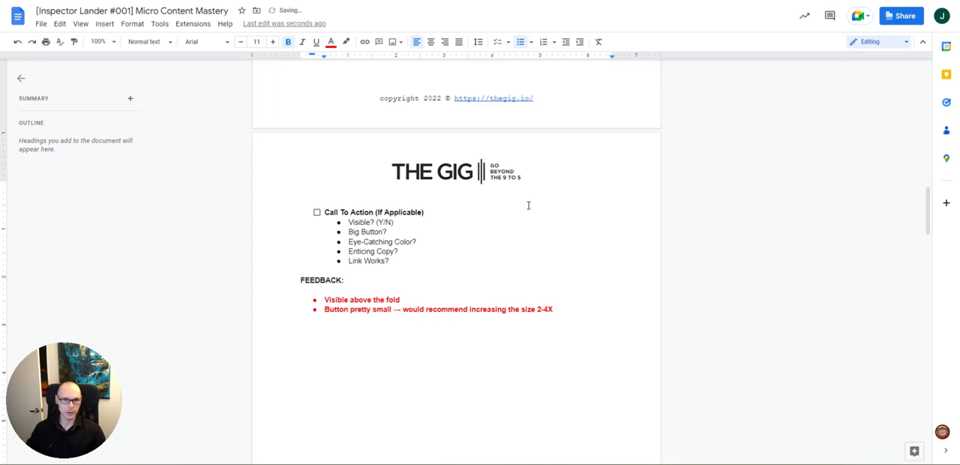
Add the remaining bullets: green color is good, button copy is solid, link works.
text(Green)
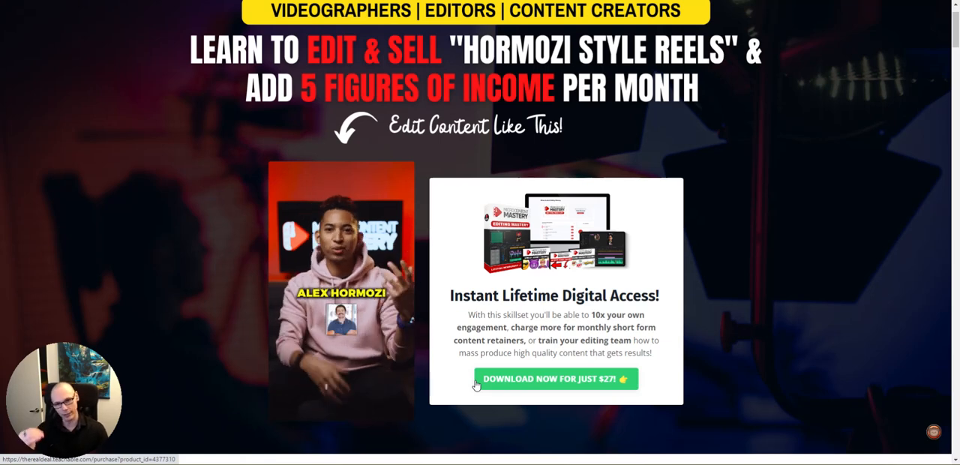
mouse_move(488, 366)
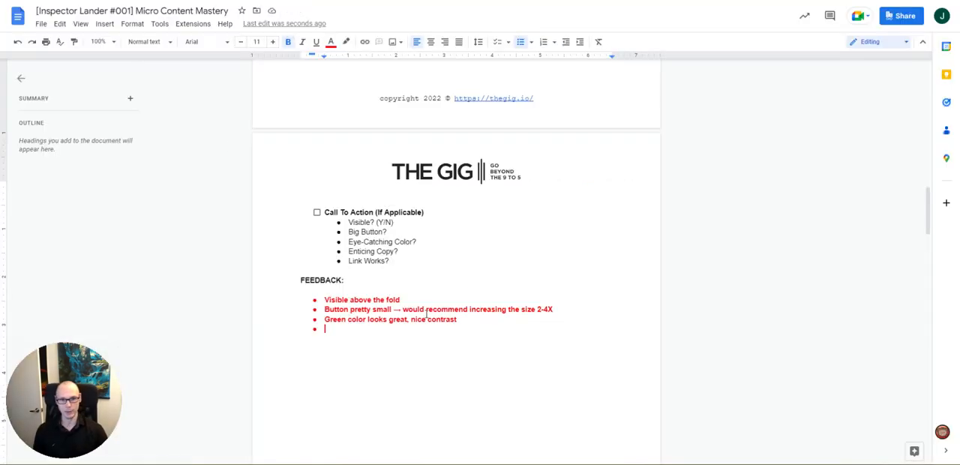
text(Button copy is solid)
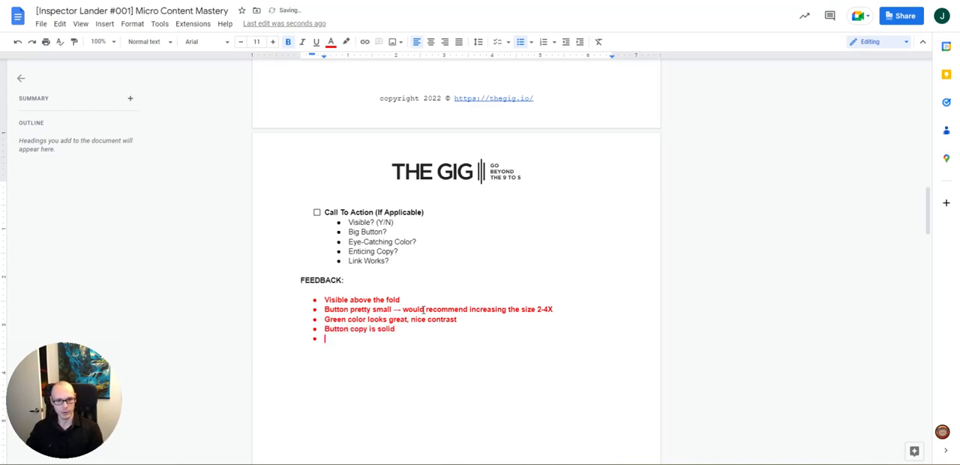
text(Link works.)
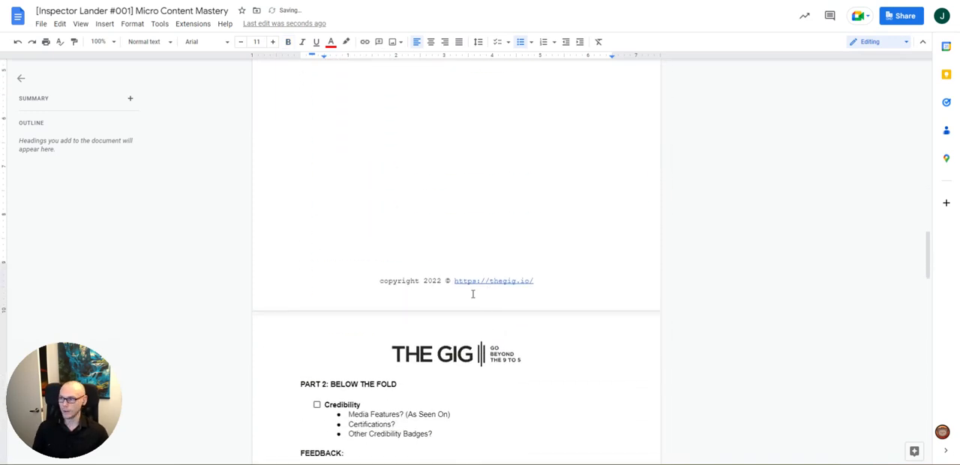
Scroll the checklist down to Part 2: Below the Fold.
scroll(down, 3)
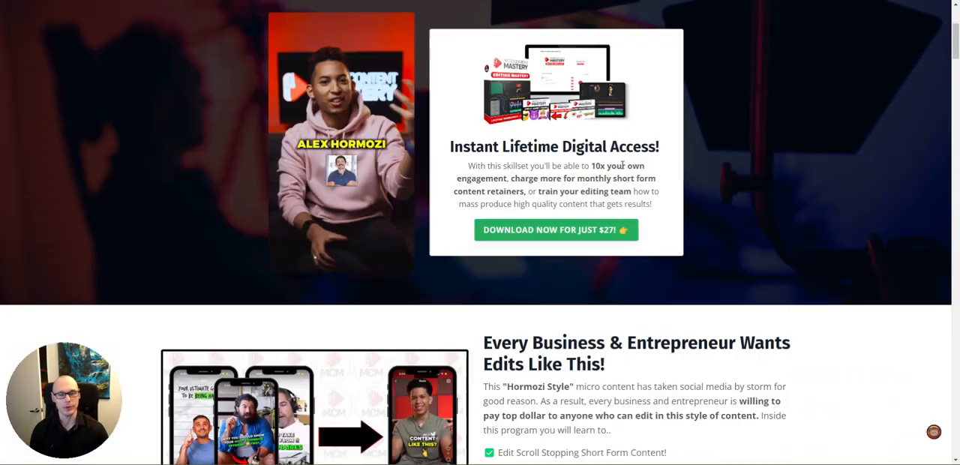
scroll(down, 3)
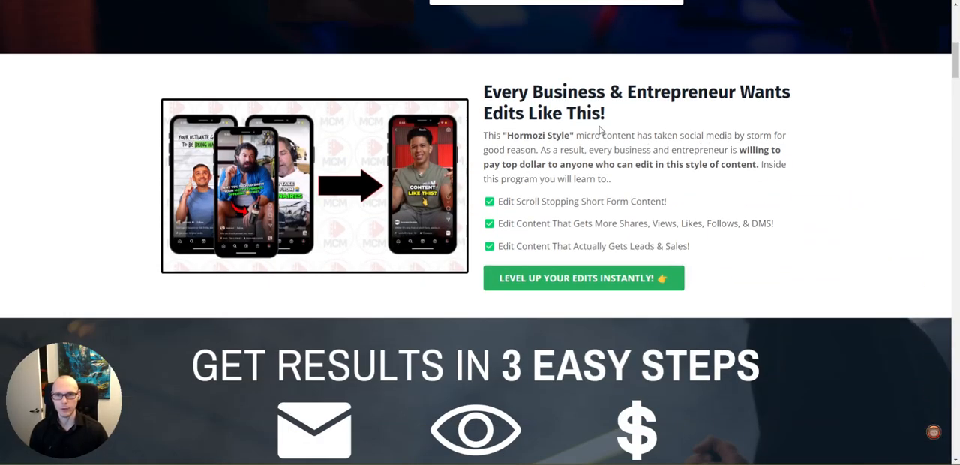
scroll(down, 3)
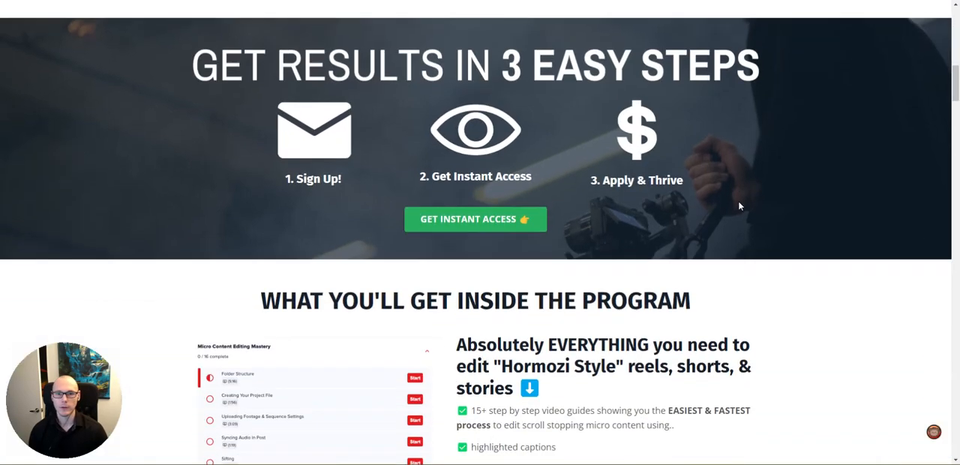
scroll(down, 3)
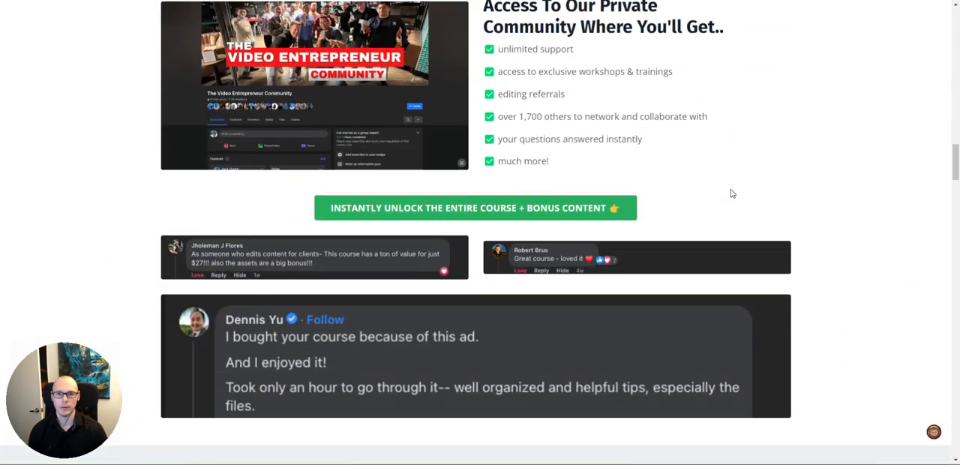
scroll(down, 3)
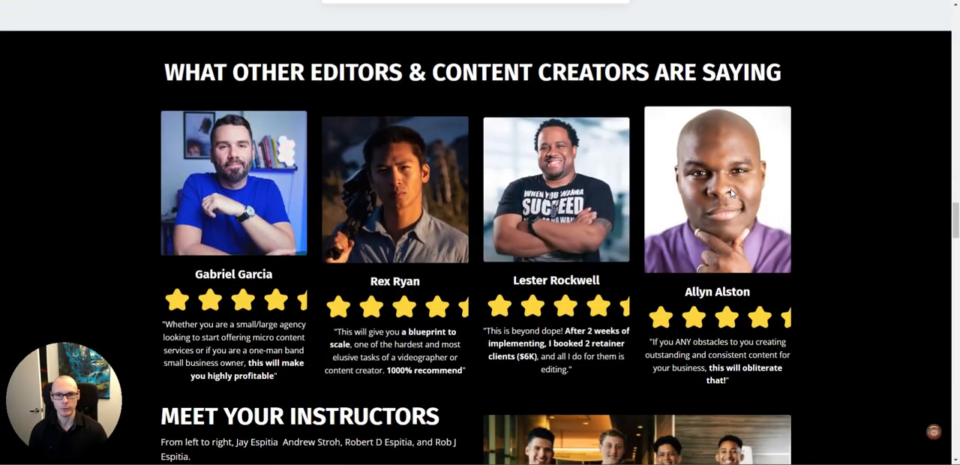
mouse_move(497, 111)
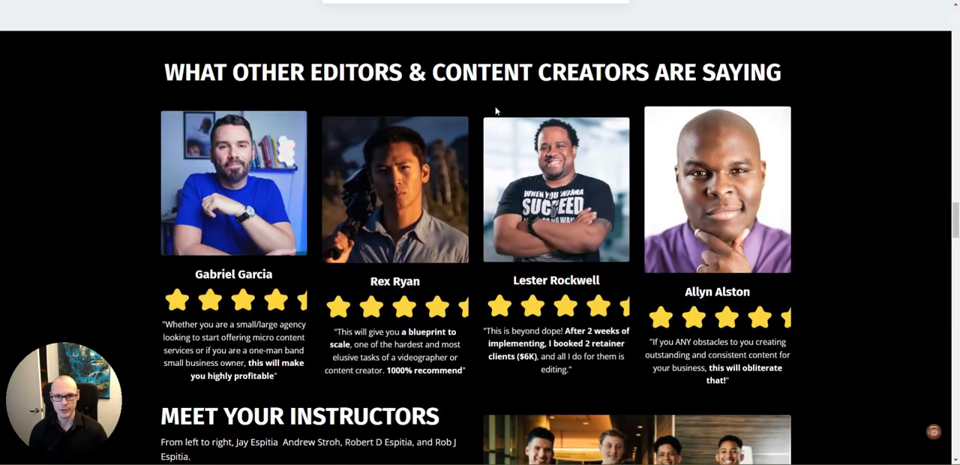
scroll(down, 3)
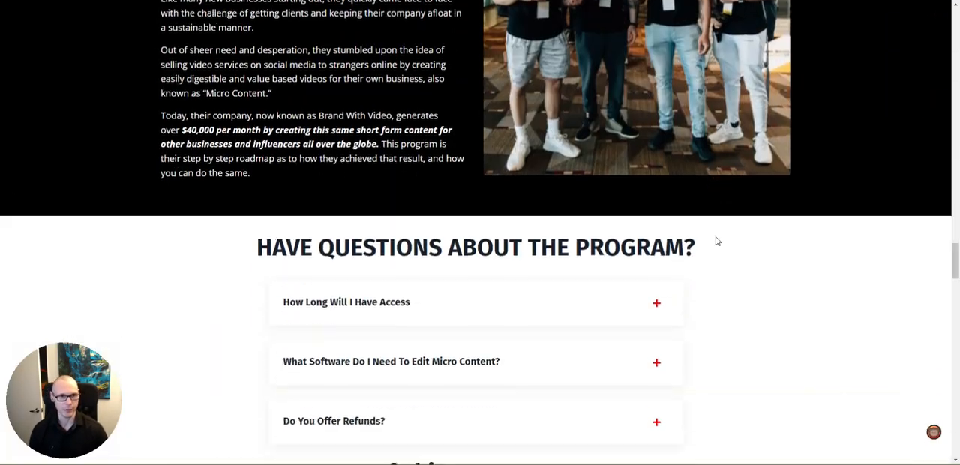
scroll(down, 3)
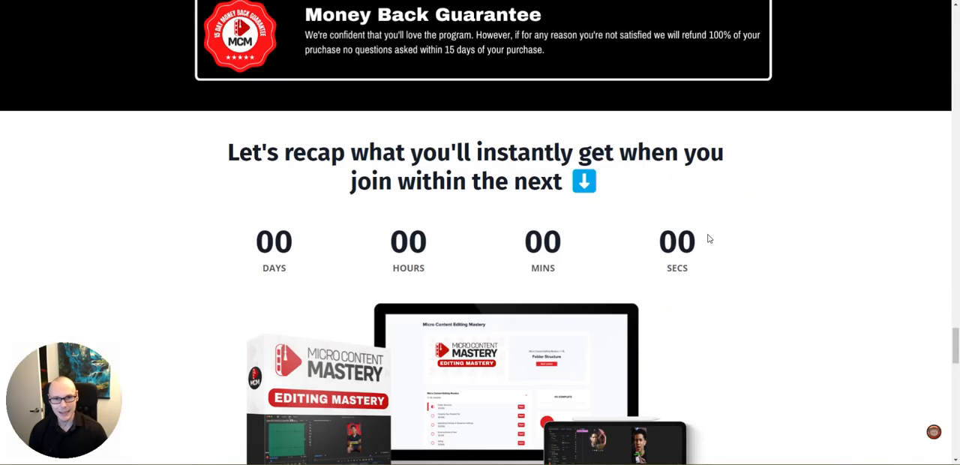
scroll(down, 3)
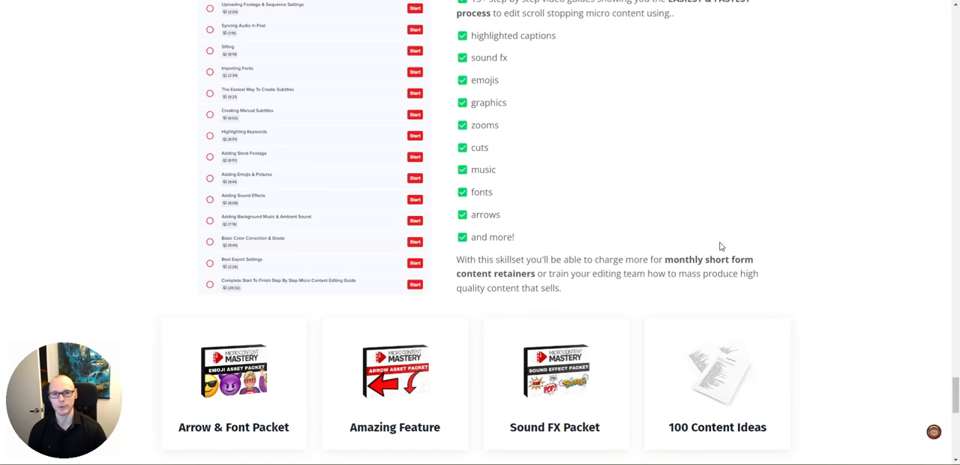
scroll(down, 3)
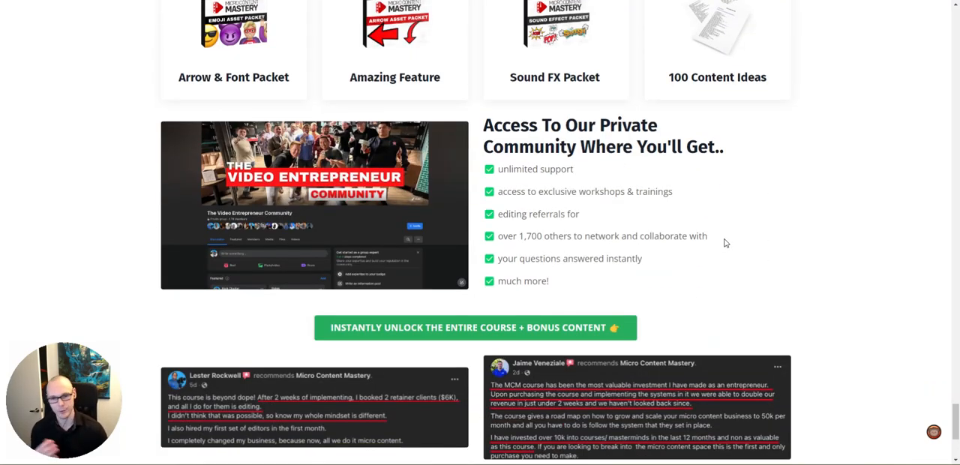
scroll(down, 3)
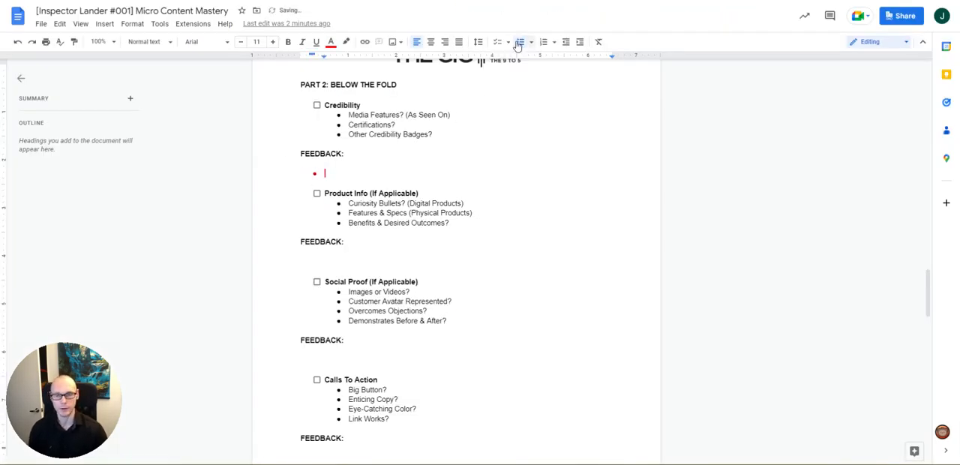
Add the red Credibility bullet "No credibility badges present".
text(No cro)
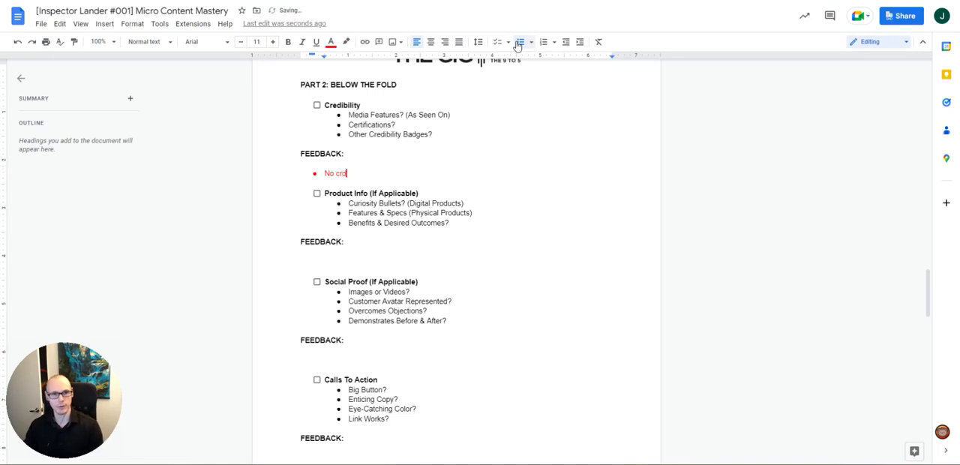
text(redibility badges presnet)
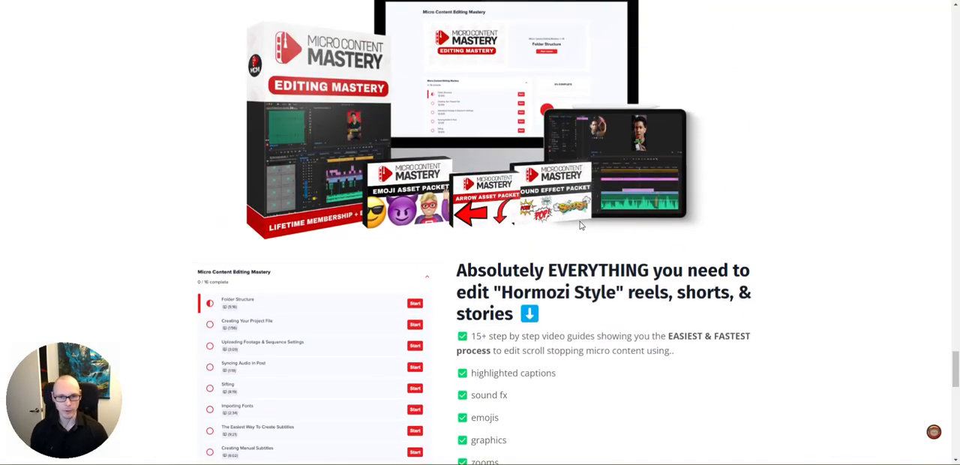
mouse_move(695, 234)
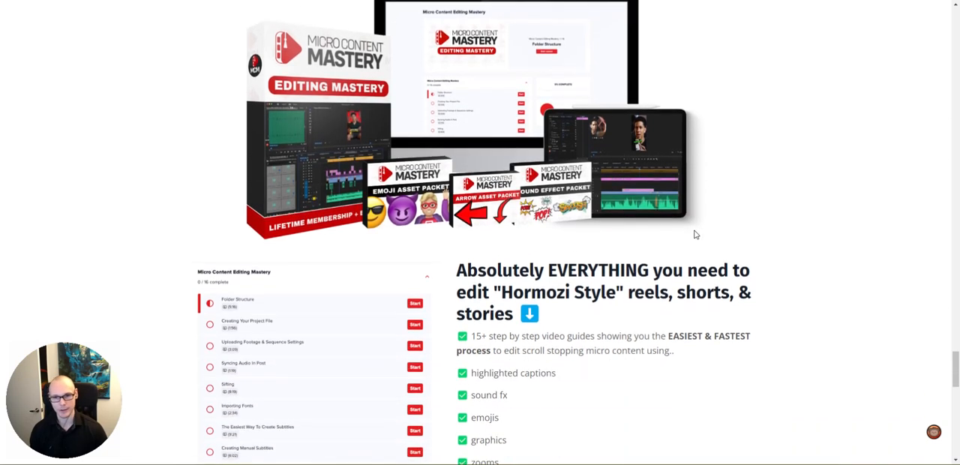
Scroll the landing page through the What You'll Get Inside the Program lesson list and checklist.
scroll(down, 3)
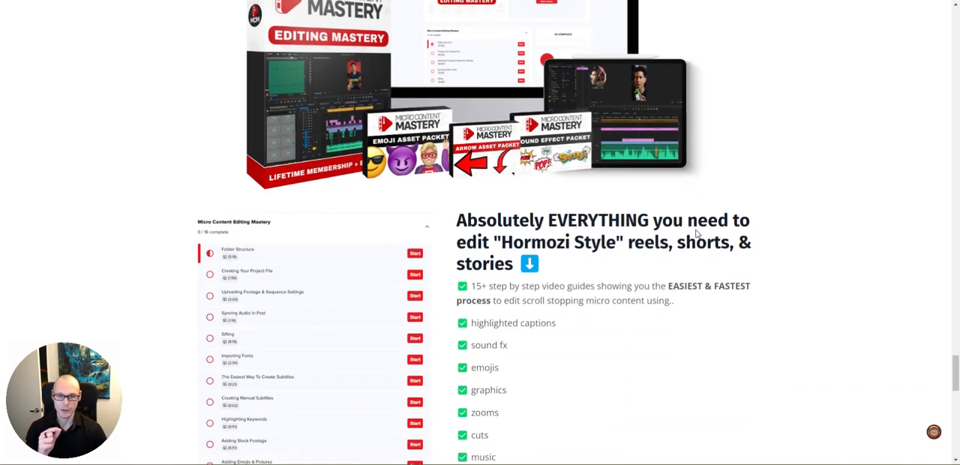
scroll(down, 3)
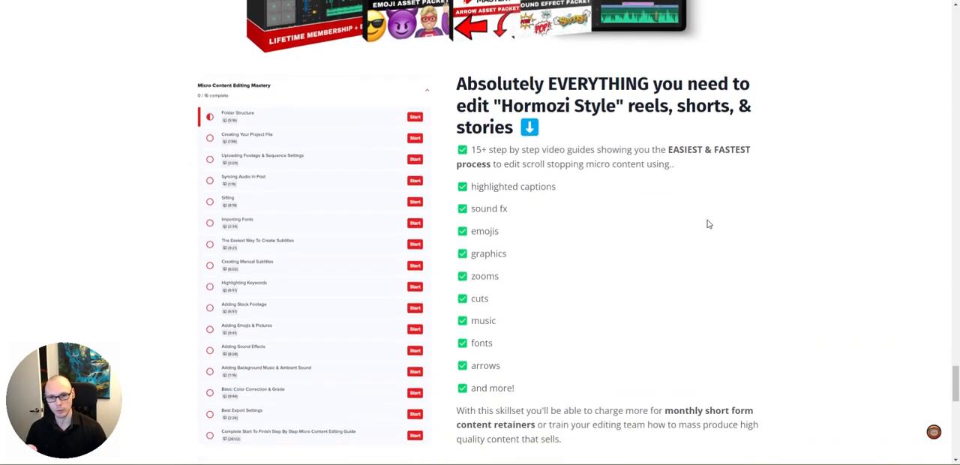
scroll(down, 3)
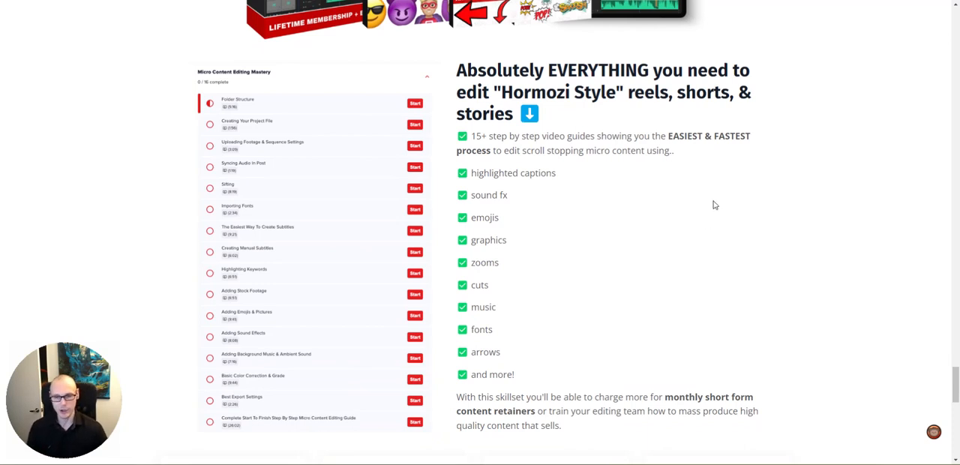
scroll(down, 3)
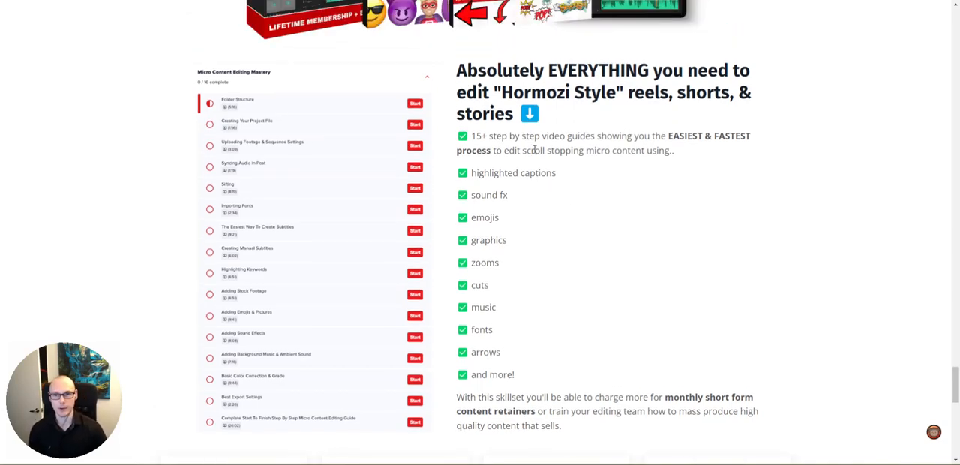
scroll(down, 3)
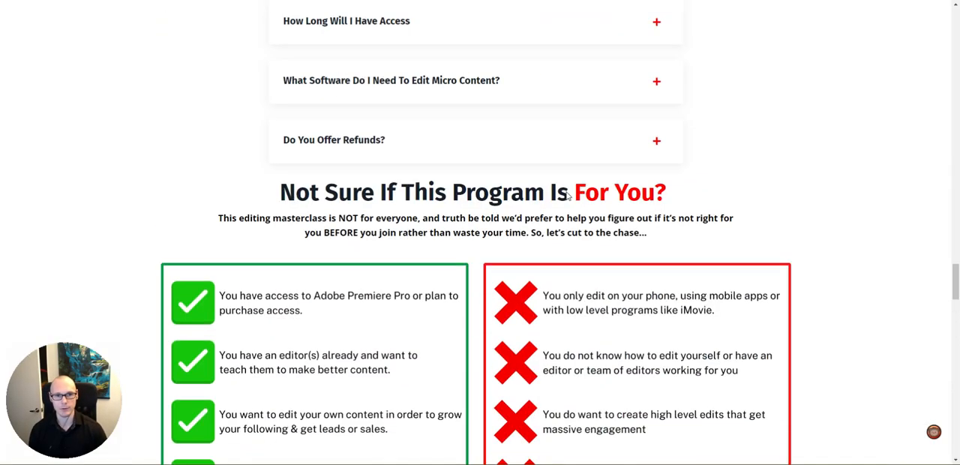
scroll(up, 3)
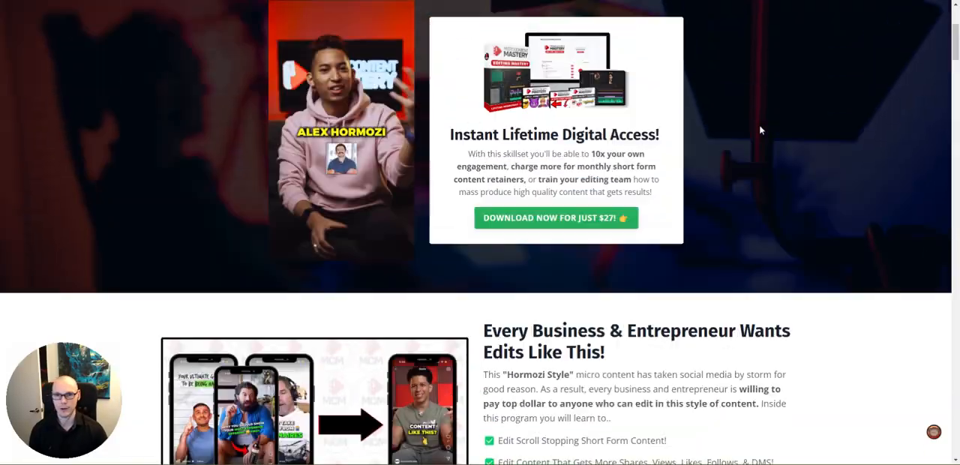
scroll(down, 3)
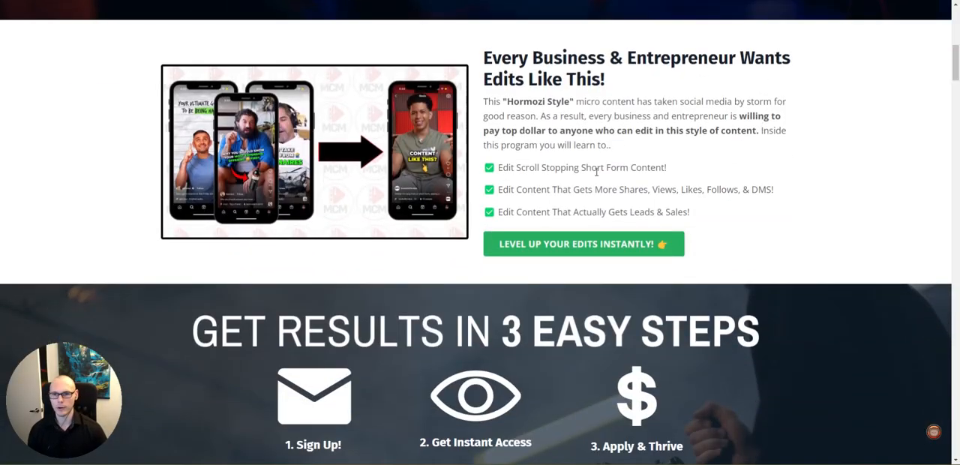
scroll(down, 3)
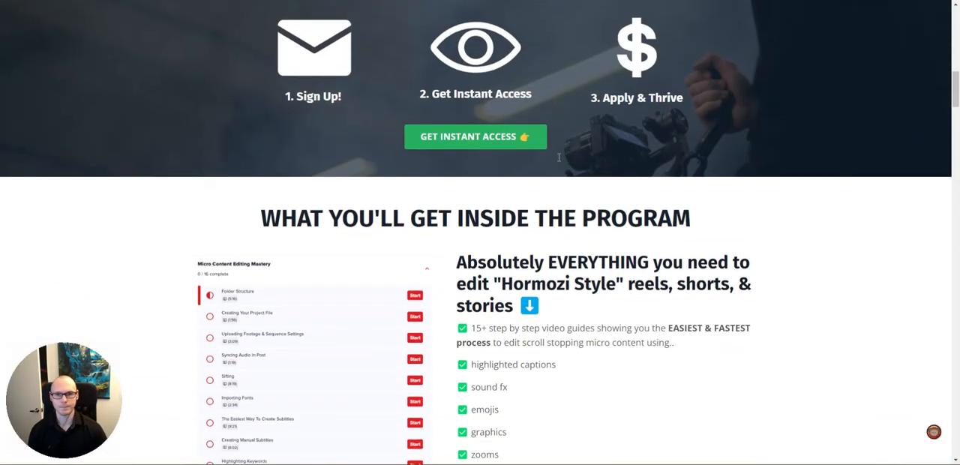
scroll(down, 3)
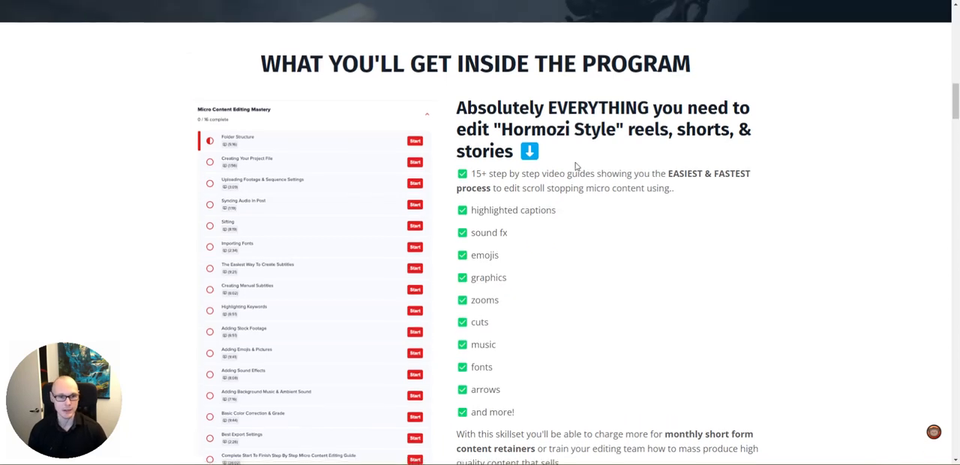
scroll(down, 3)
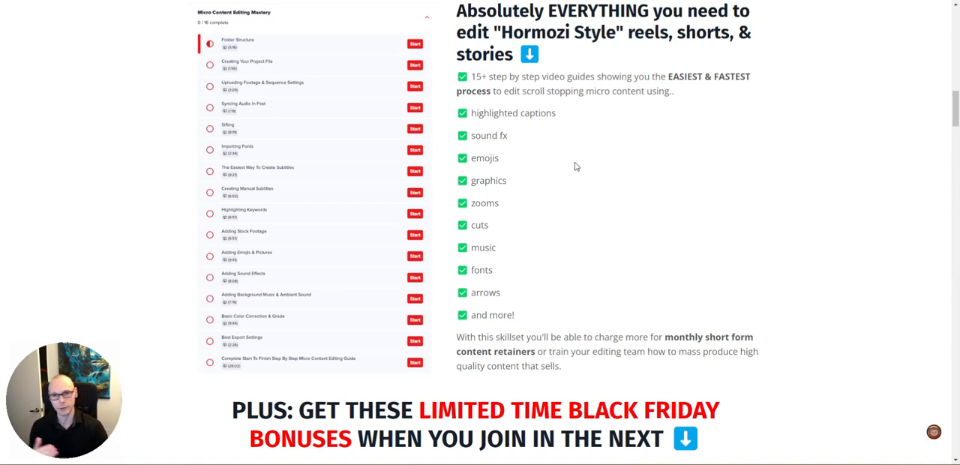
mouse_move(551, 154)
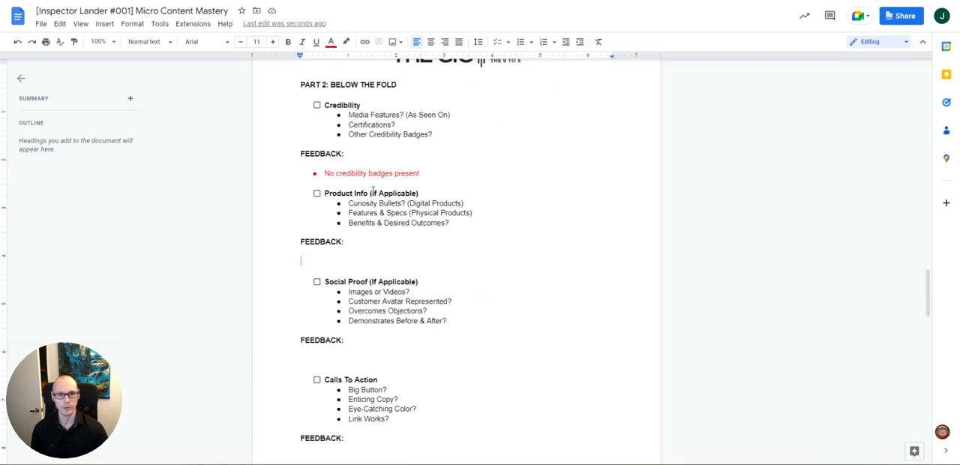
Add a red Product Info bullet: no curiosity bullets, major missed opportunity, add modules and timestamps below the What You'll Get subhead.
text(No)
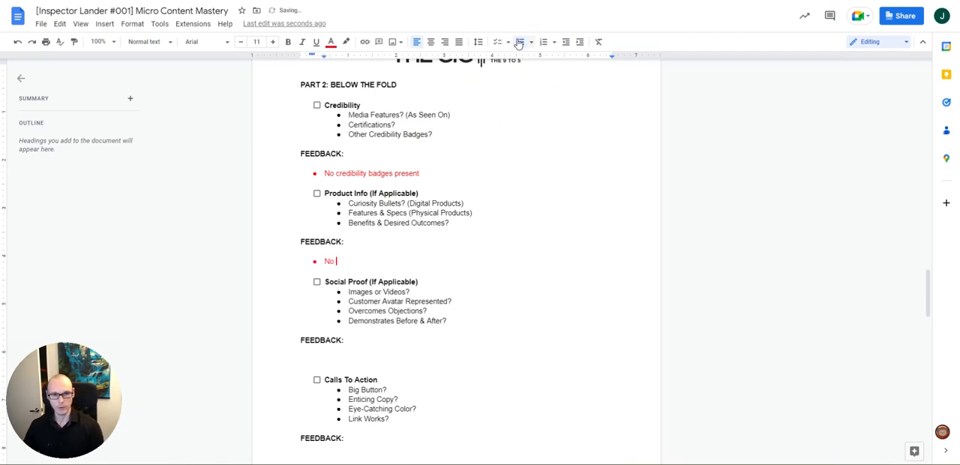
text(curiosity bullets –)
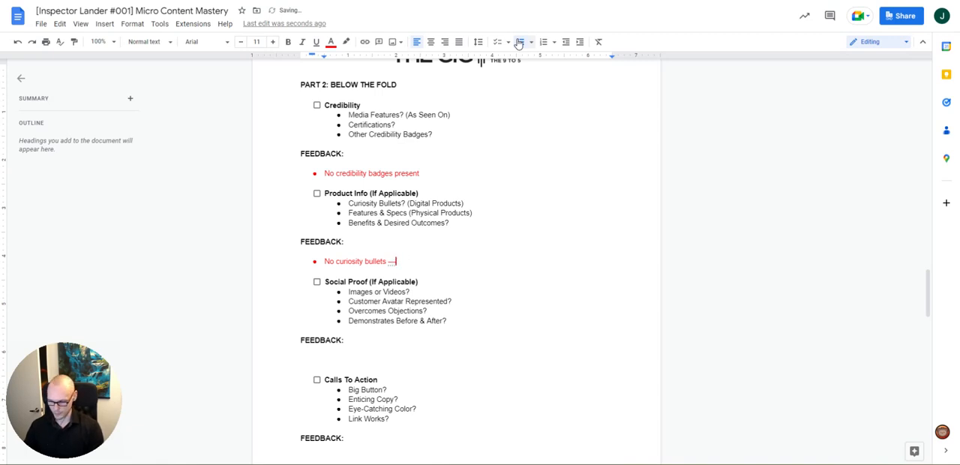
text(—> major missed opportunity here, would recommend adding some in below the What You'll Get)
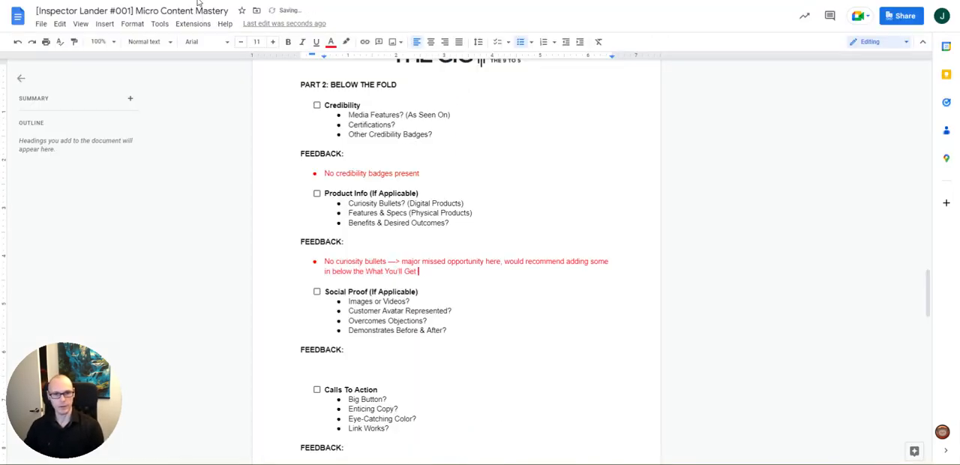
text(Subhead (with specific modules, and timestamps, etc)
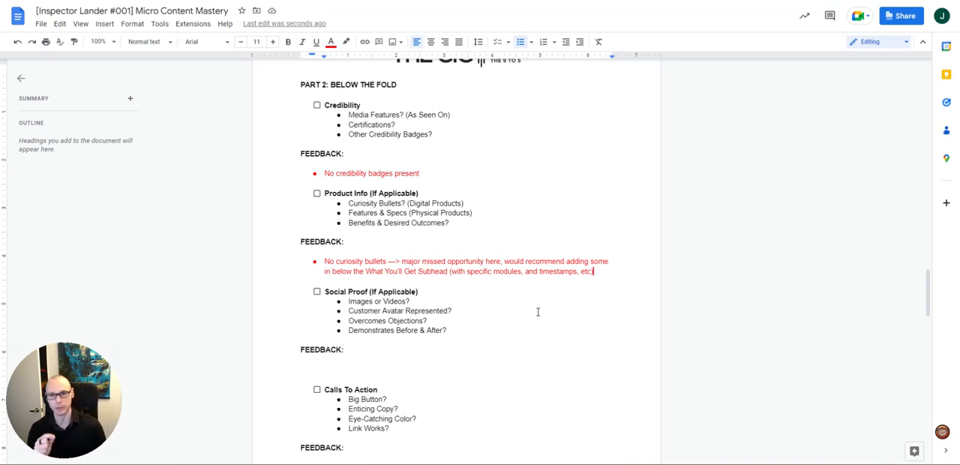
key(enter)
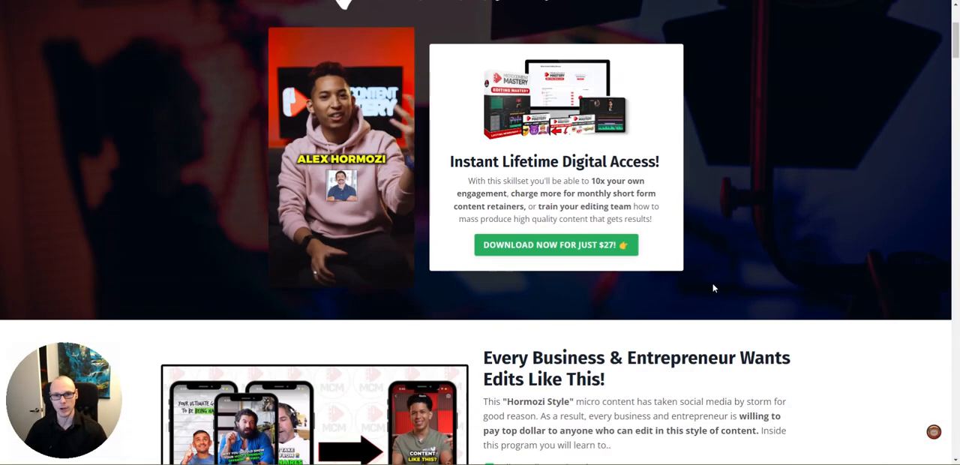
Scroll through the landing page's program details below the lesson list.
scroll(down, 3)
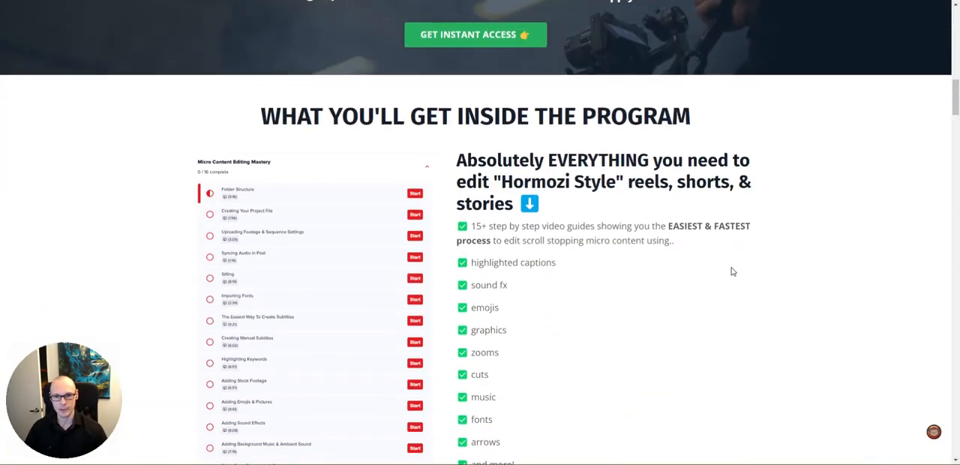
scroll(down, 3)
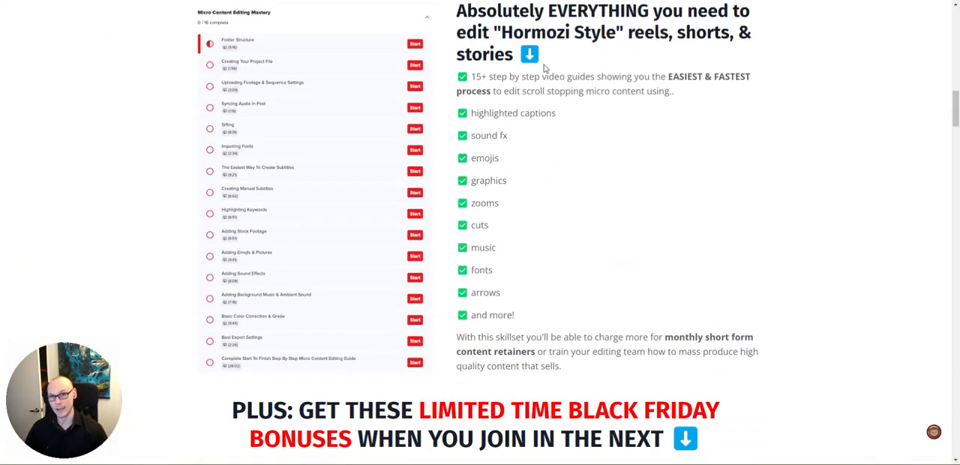
scroll(down, 3)
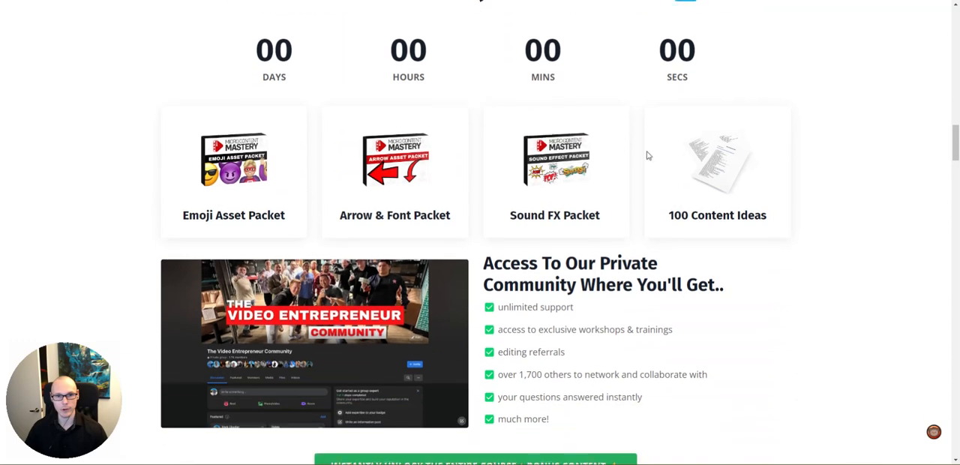
scroll(down, 3)
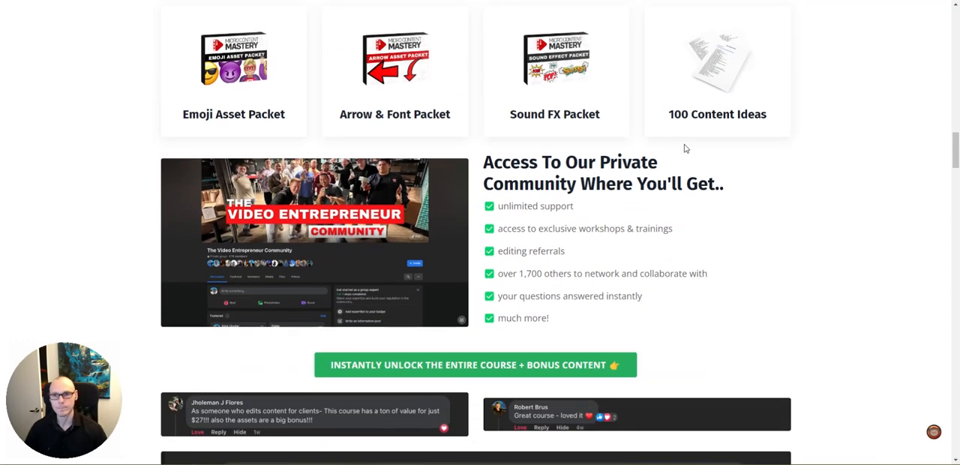
scroll(down, 3)
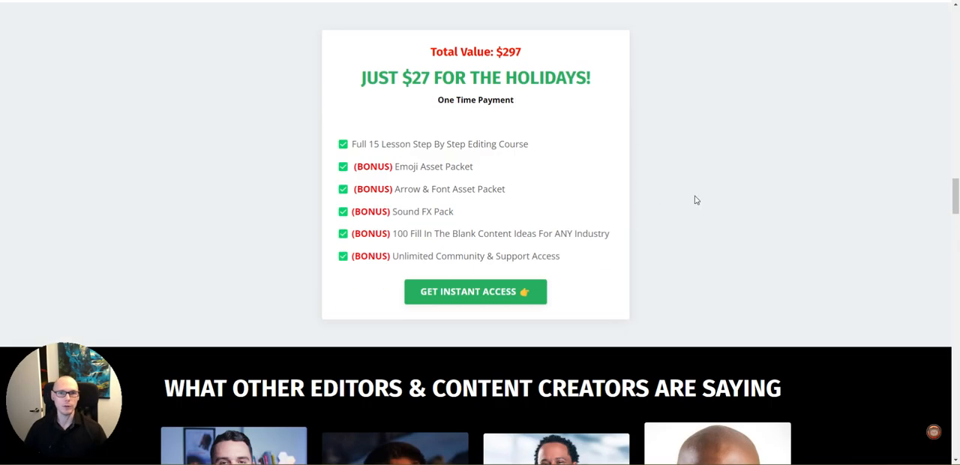
scroll(down, 3)
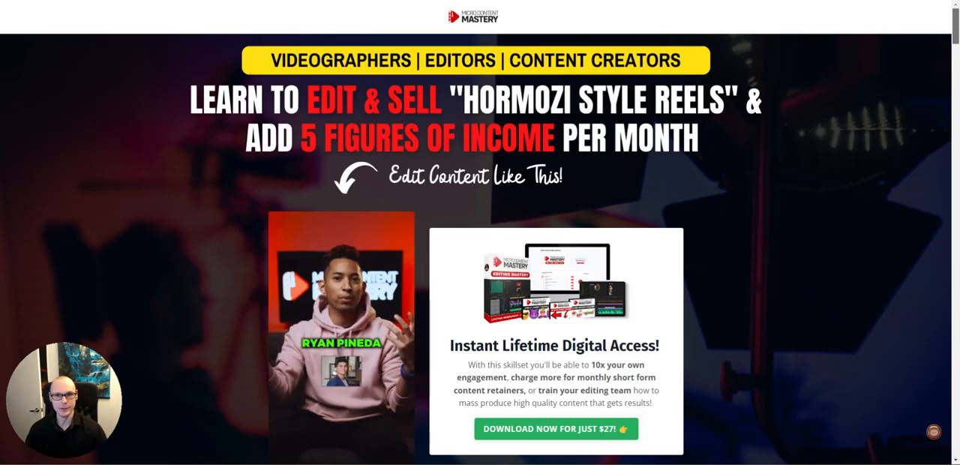
scroll(down, 3)
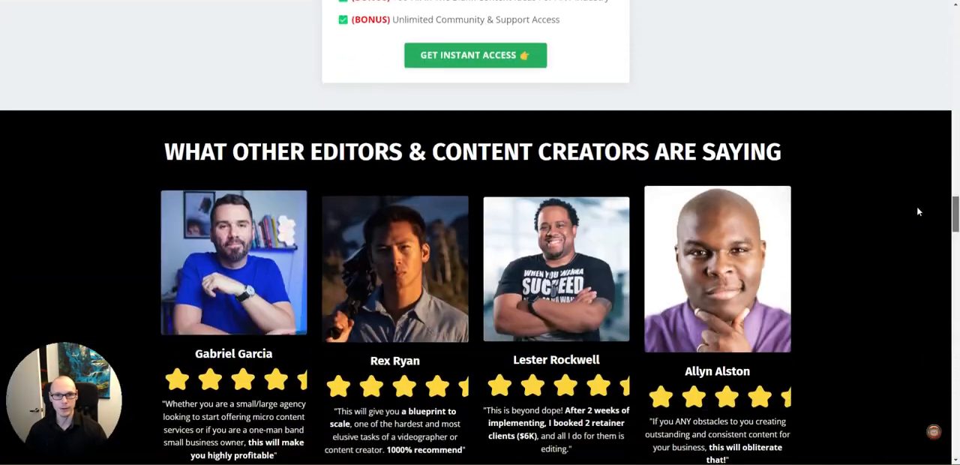
scroll(up, 3)
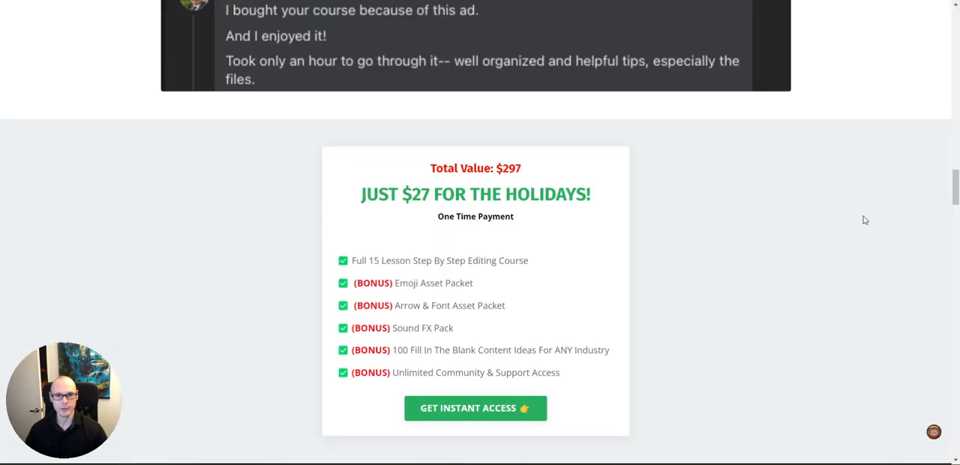
scroll(down, 3)
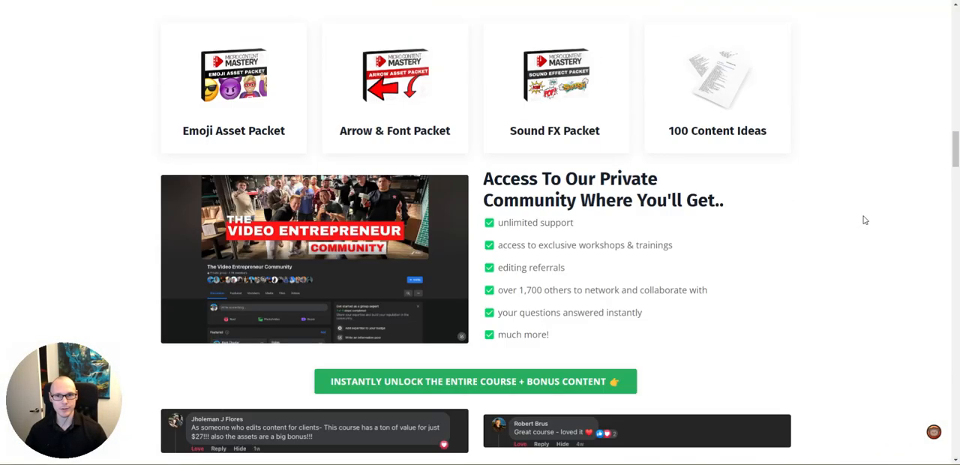
scroll(up, 3)
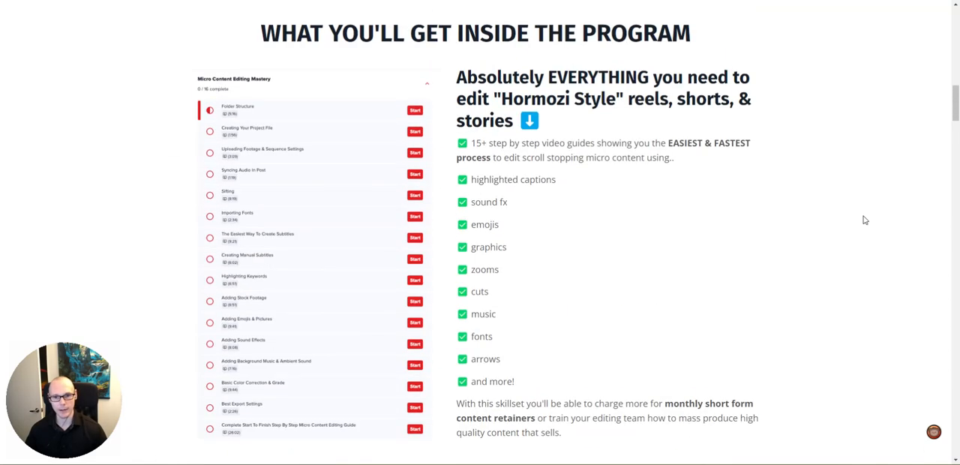
scroll(down, 3)
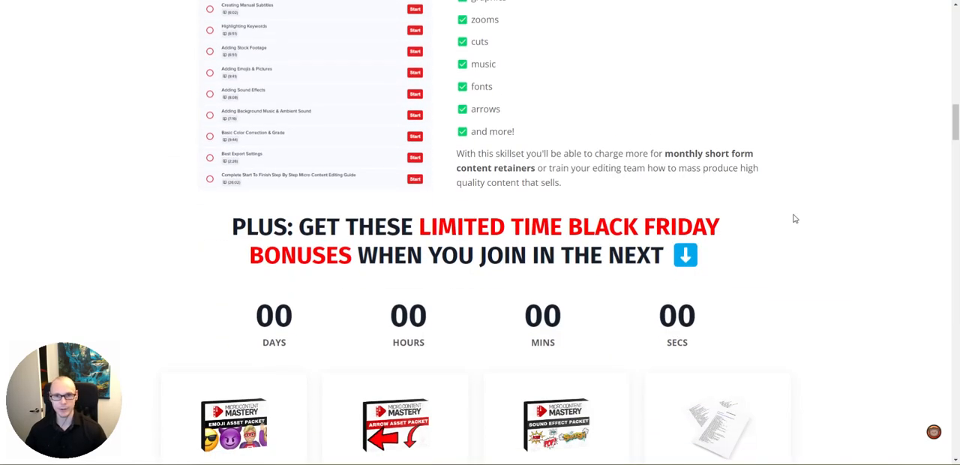
Select the skillset paragraph about charging more for retainers and review the sections below it.
drag(456, 153, 678, 168)
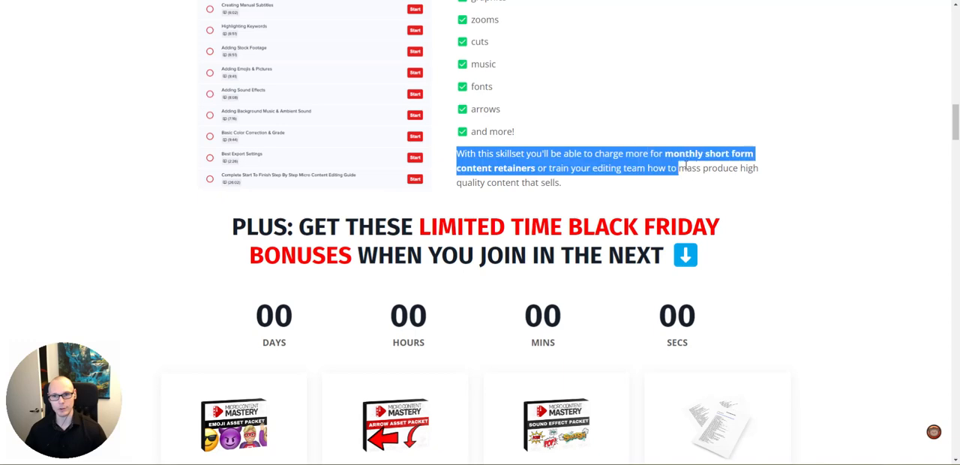
drag(677, 168, 561, 183)
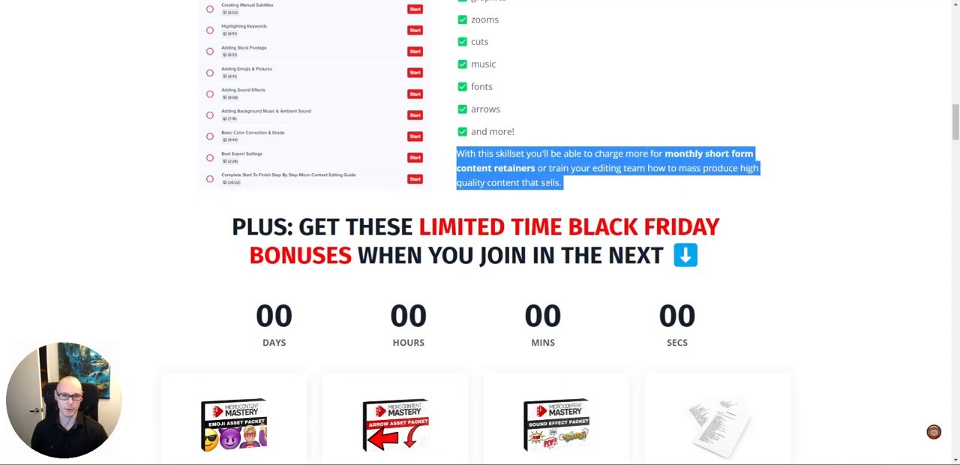
scroll(down, 3)
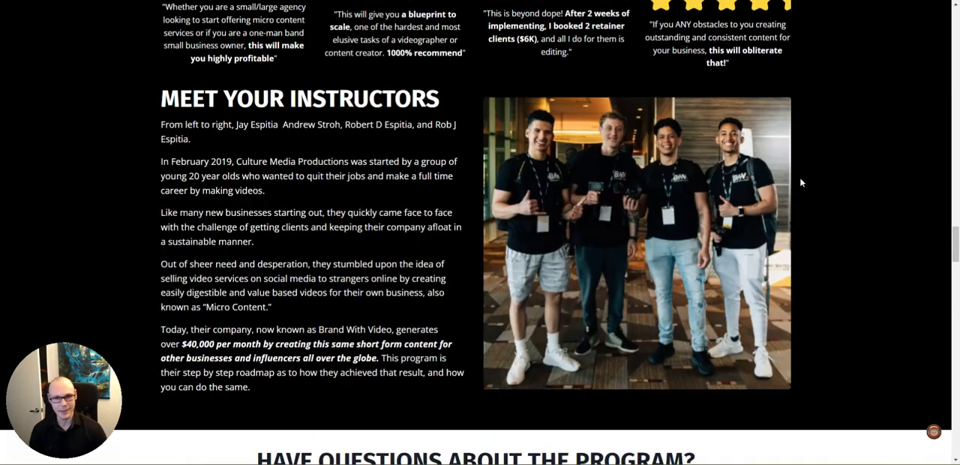
scroll(down, 3)
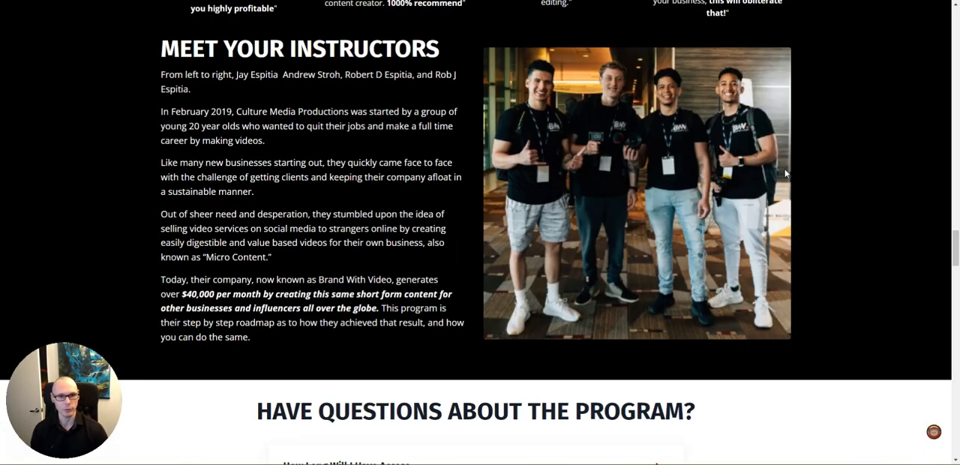
scroll(up, 3)
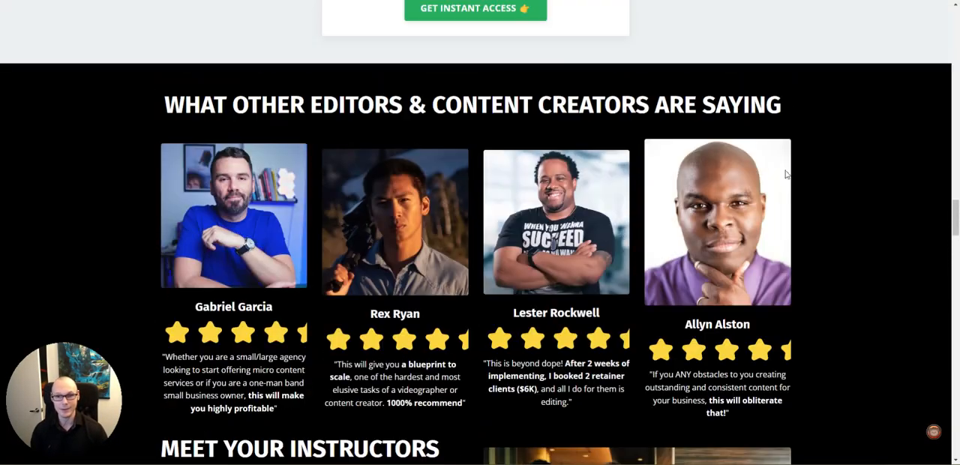
scroll(down, 3)
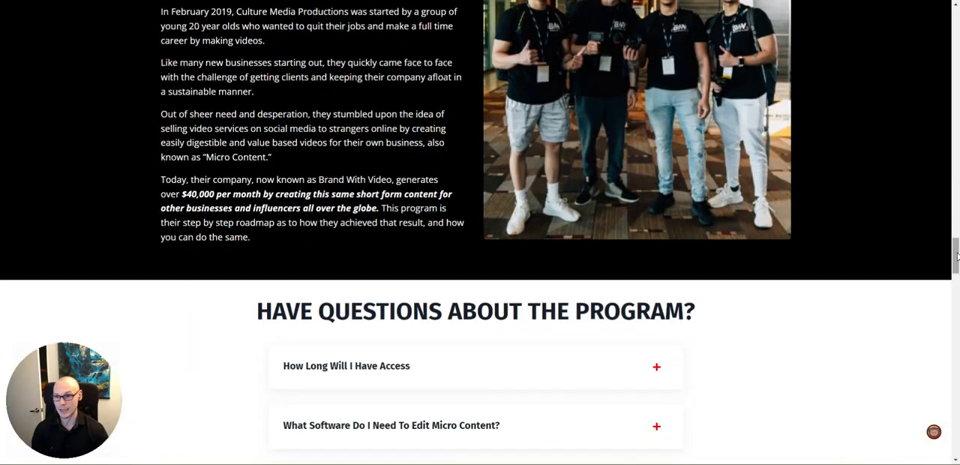
scroll(up, 3)
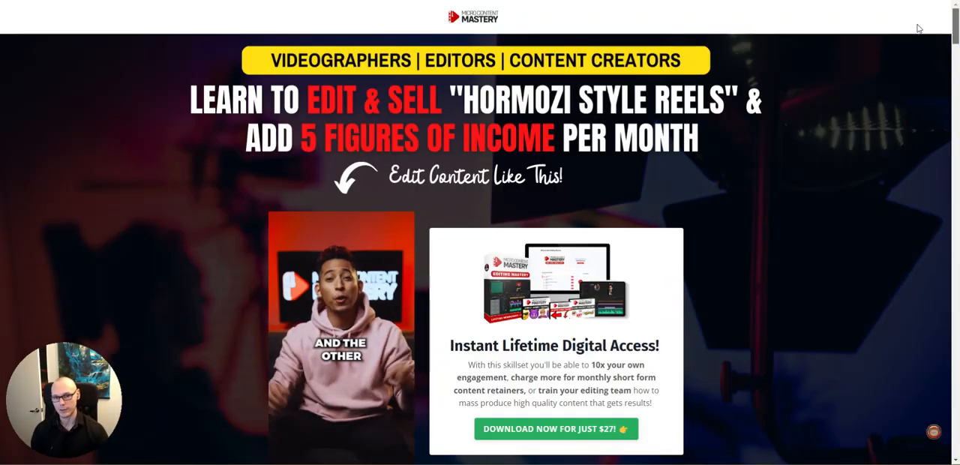
scroll(down, 3)
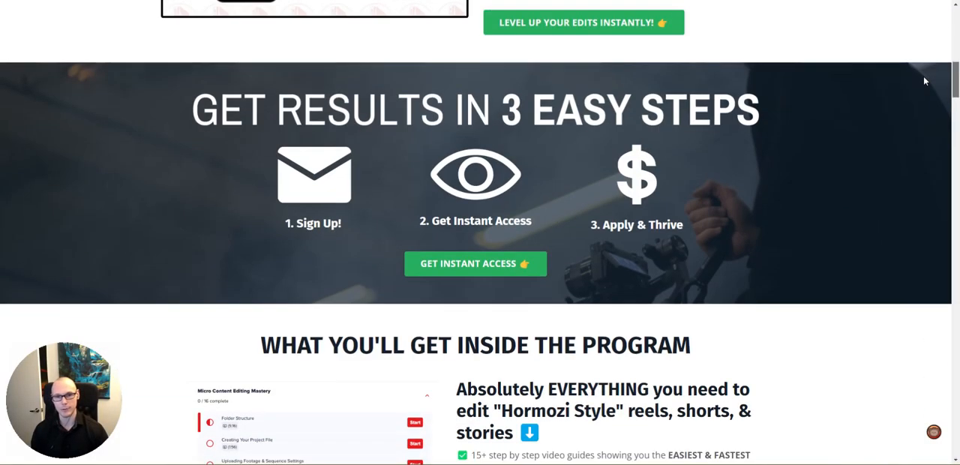
scroll(down, 3)
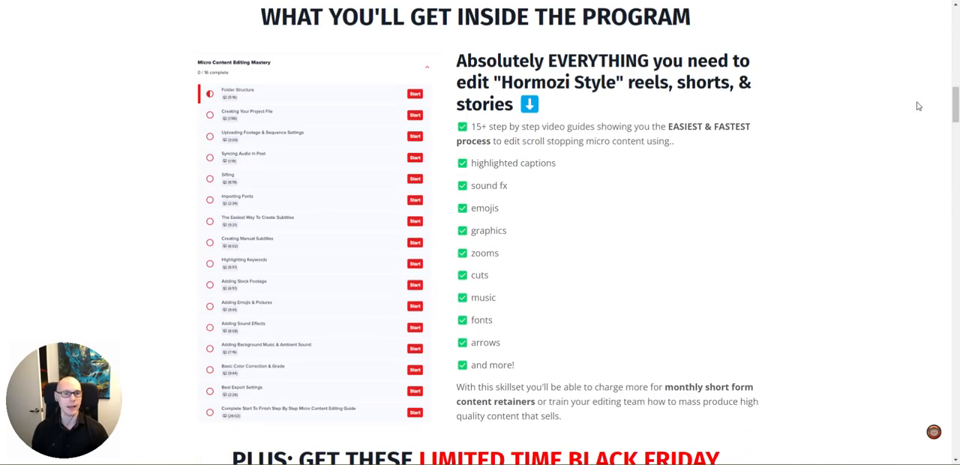
scroll(down, 3)
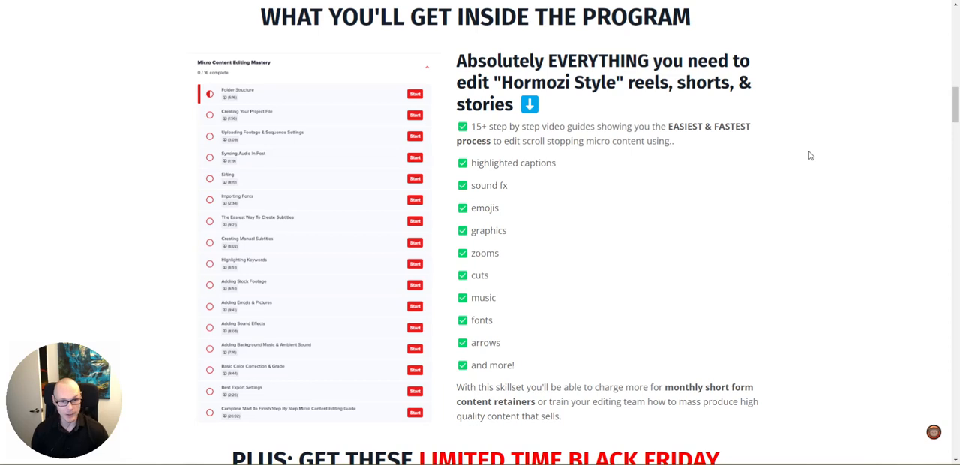
mouse_move(820, 158)
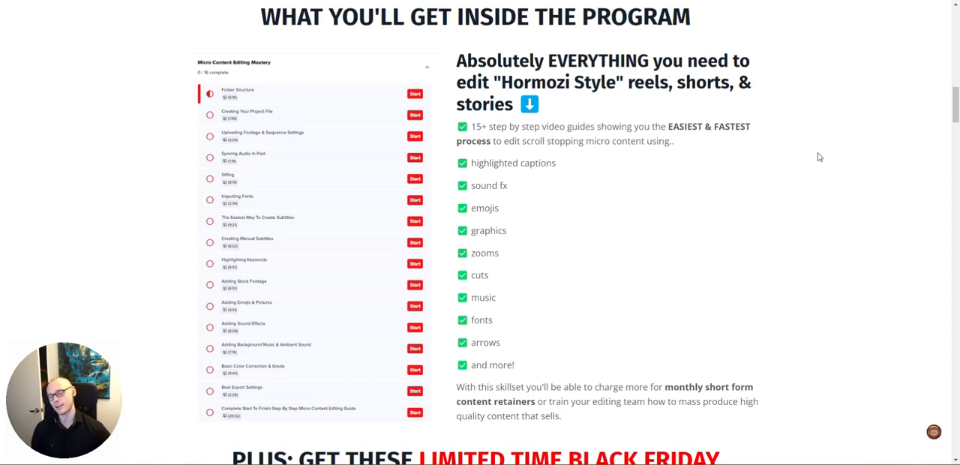
mouse_move(819, 151)
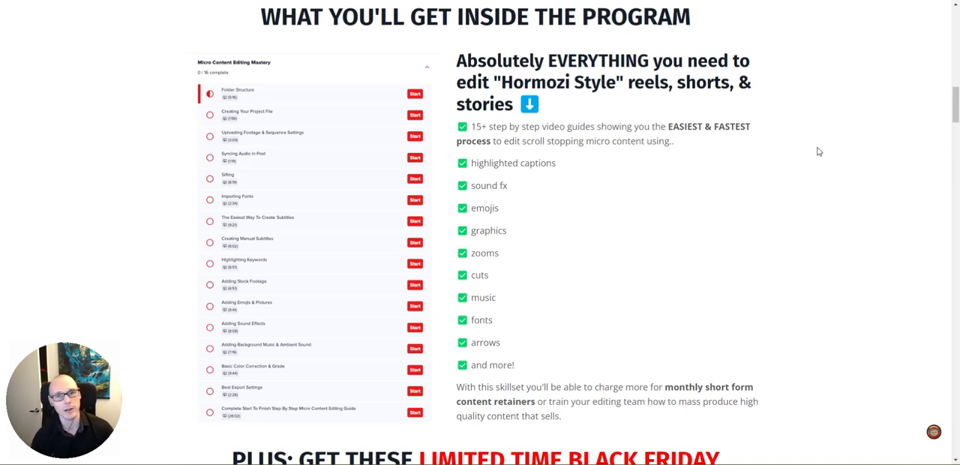
mouse_move(821, 133)
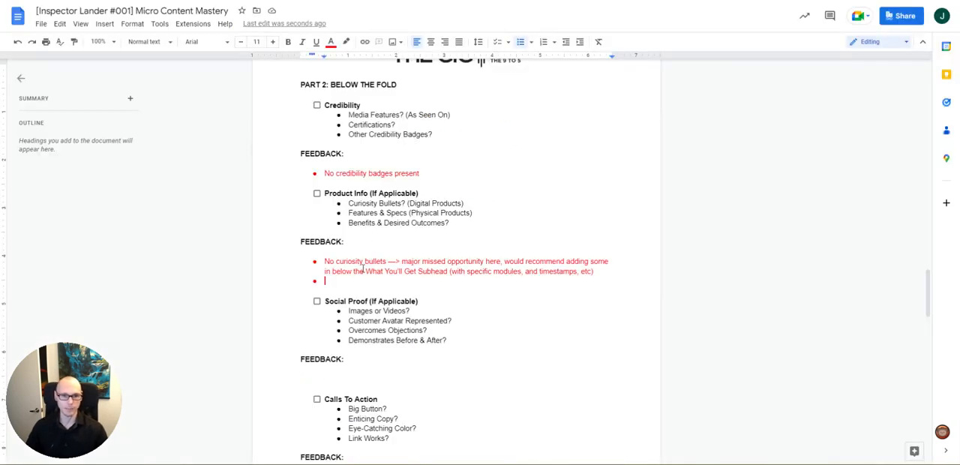
Add a second red Product Info bullet: no mention of finding clients, pitching or pricing, recommend adding a section to address it.
text(Lots of ed)
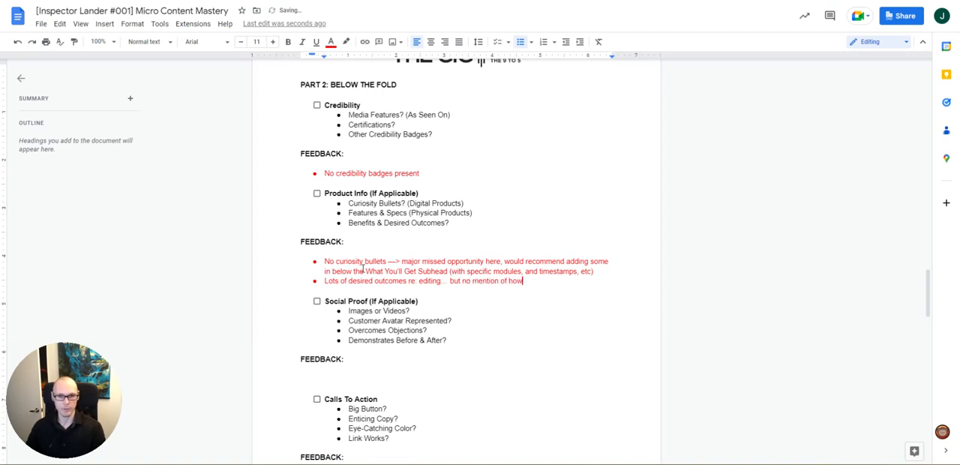
text(to find clients, how to pitch them, what to charge, etc → this is sure to be the #1 objection.)
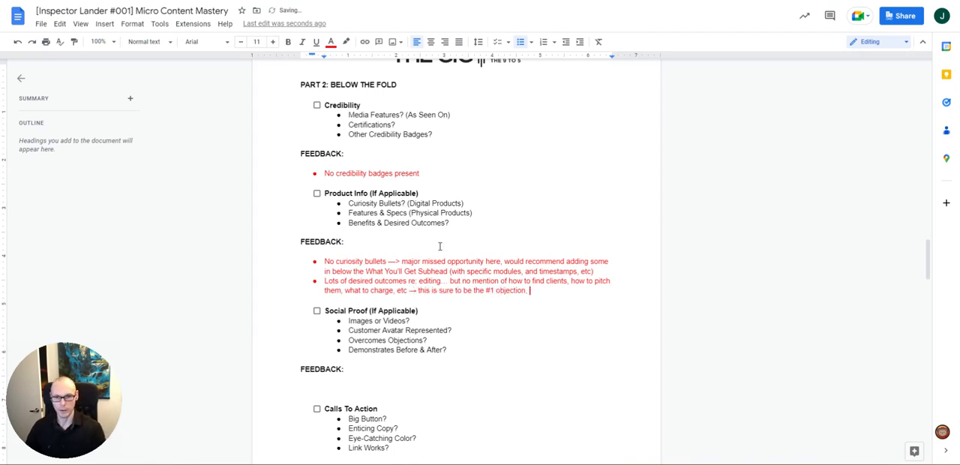
text(would recommend a)
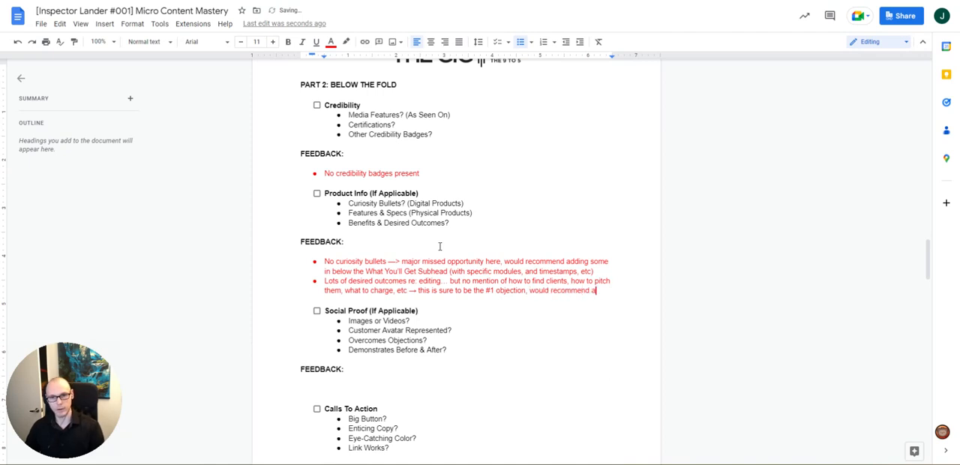
text(adding a section to address)
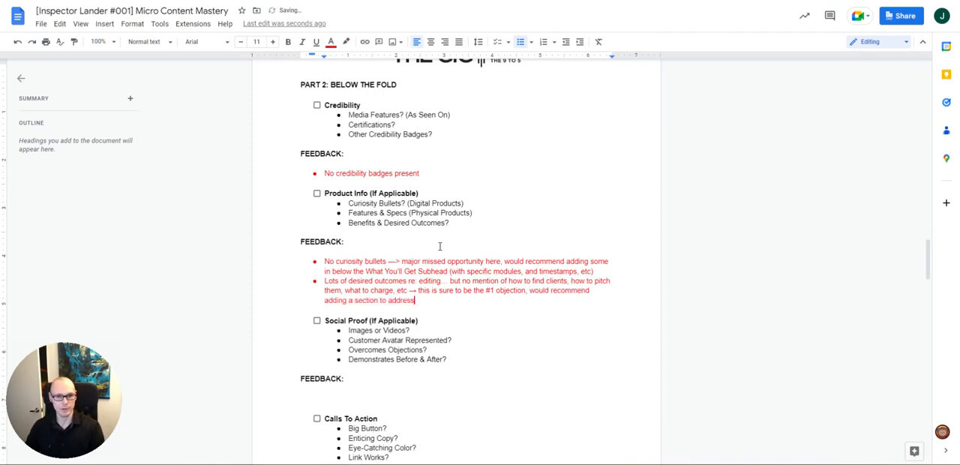
text(this a)
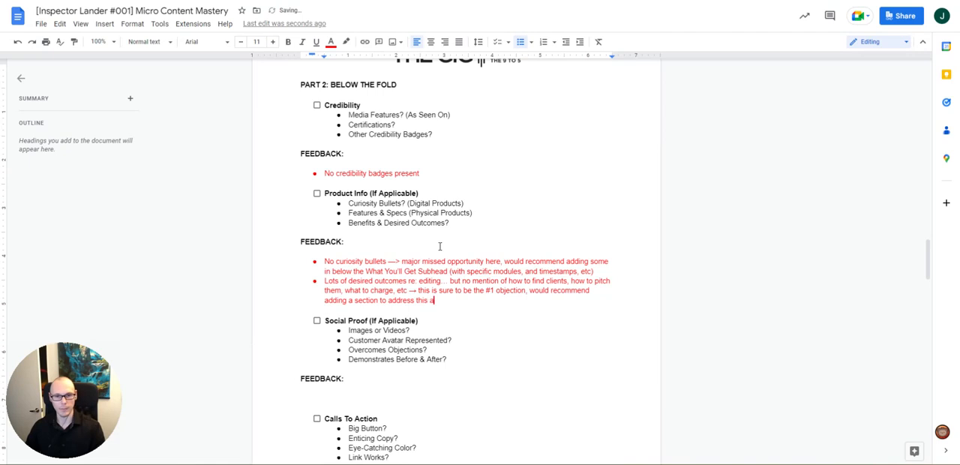
scroll(down, 3)
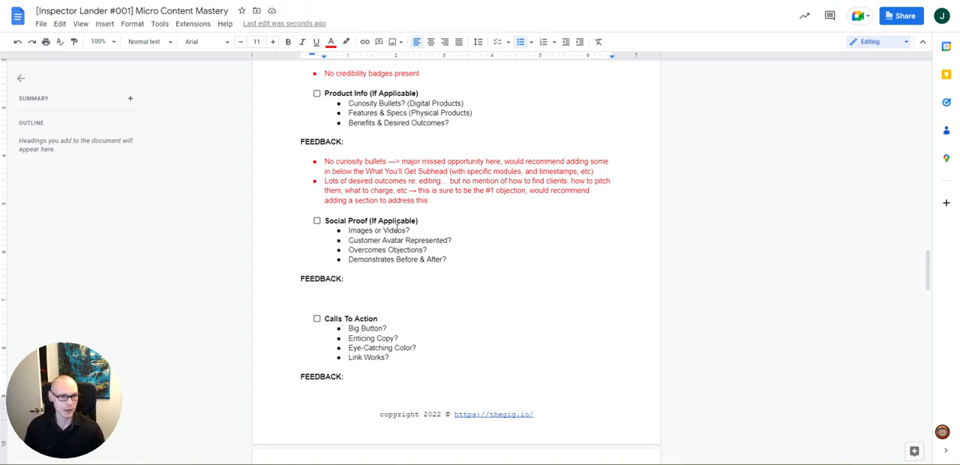
mouse_move(395, 238)
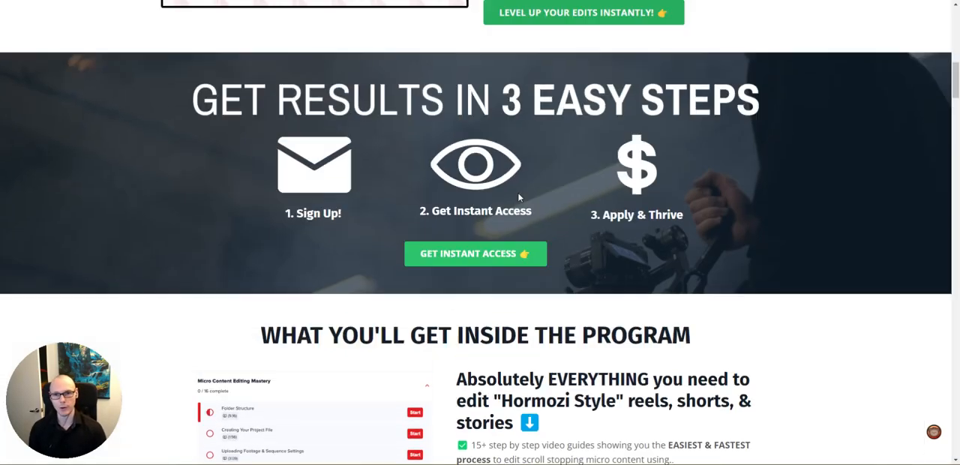
scroll(up, 3)
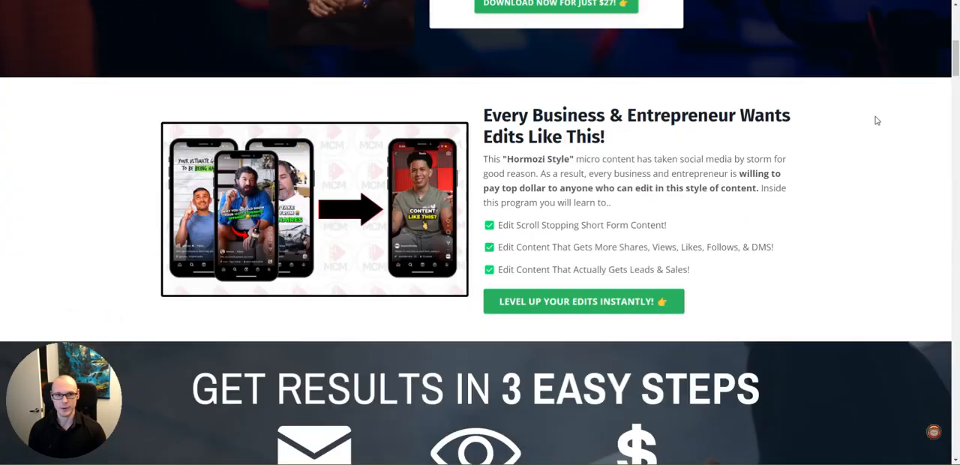
scroll(down, 3)
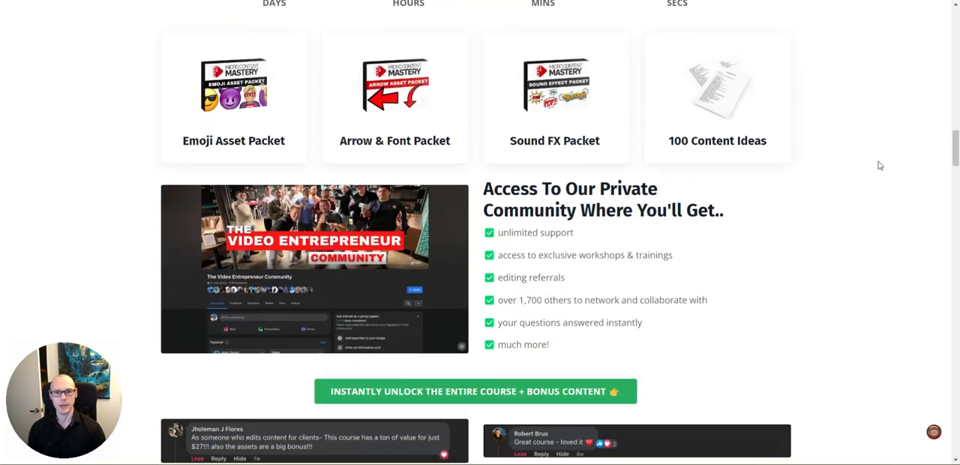
scroll(down, 3)
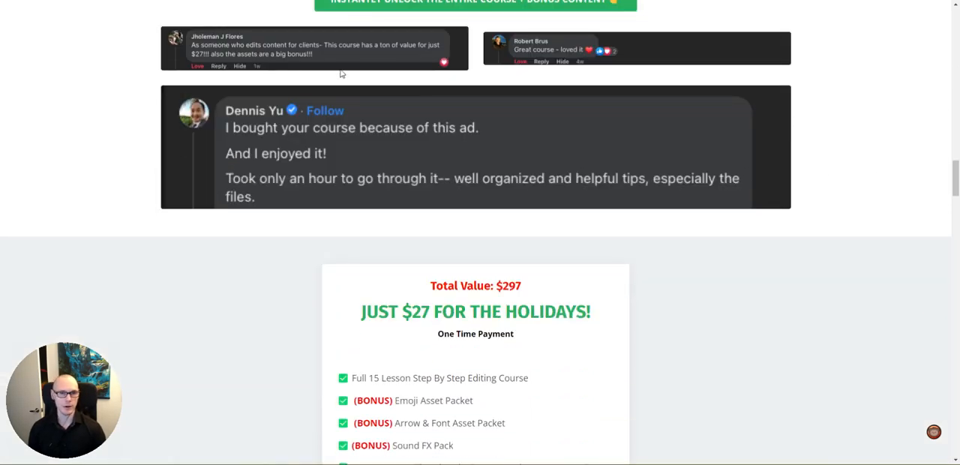
mouse_move(576, 78)
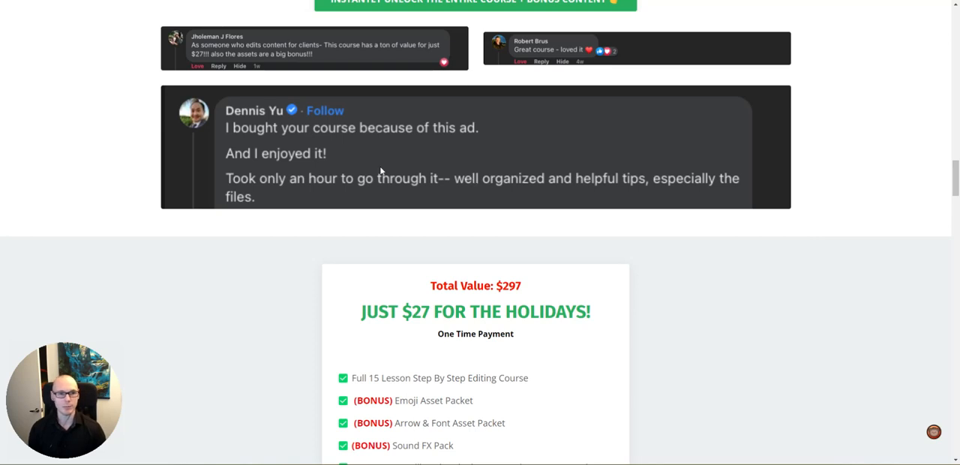
mouse_move(195, 149)
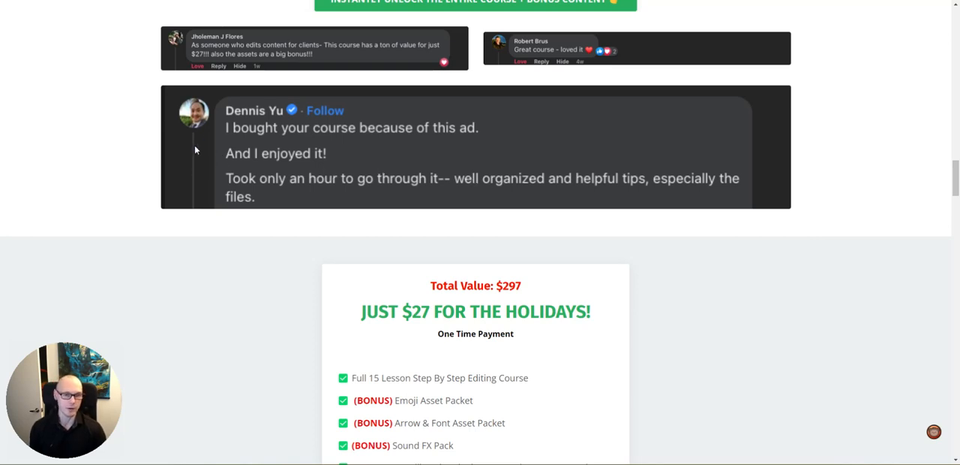
mouse_move(369, 197)
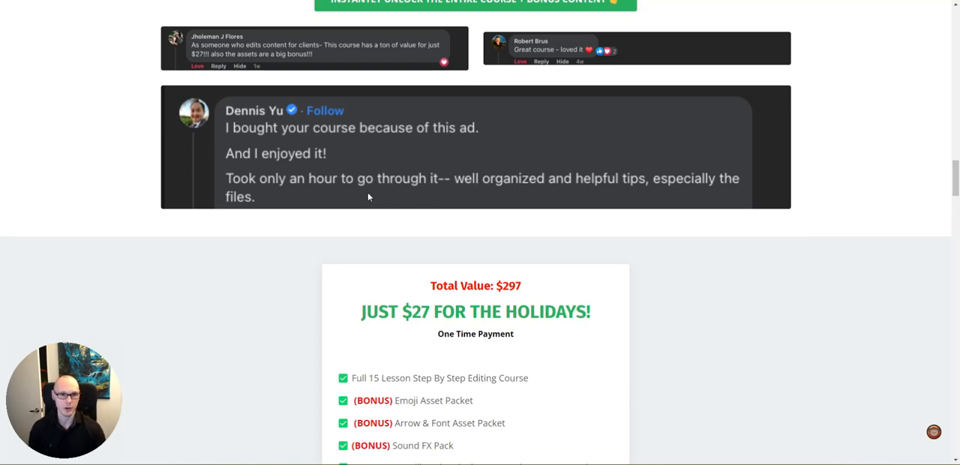
mouse_move(265, 126)
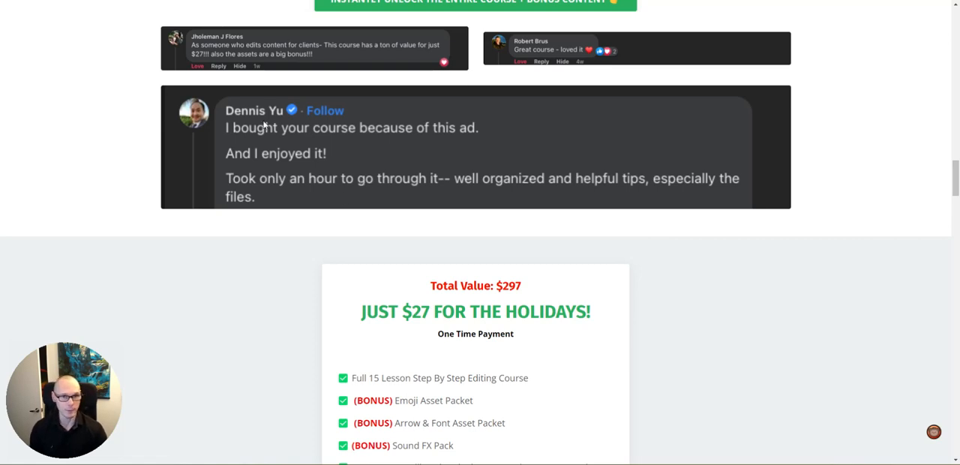
mouse_move(313, 58)
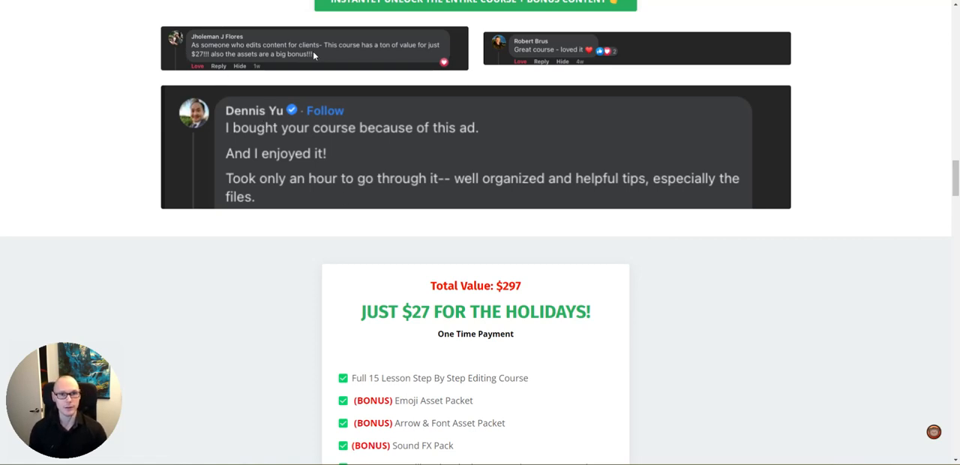
mouse_move(289, 65)
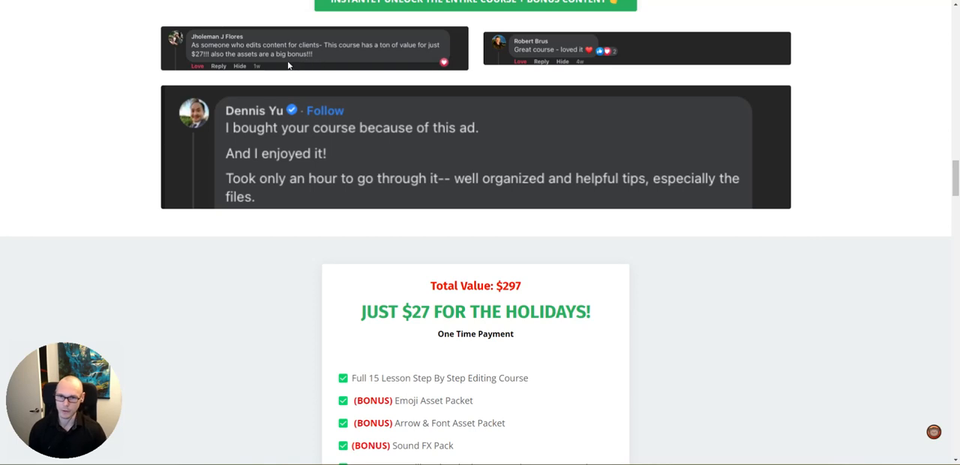
mouse_move(563, 48)
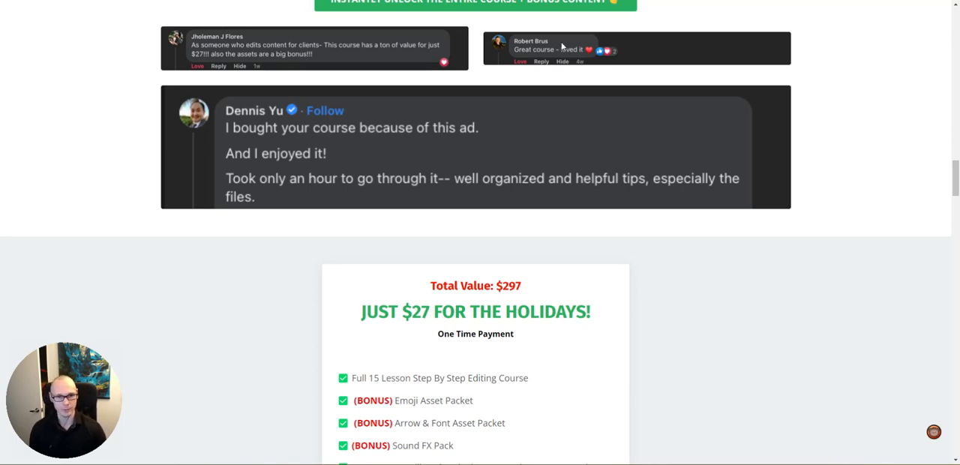
scroll(down, 3)
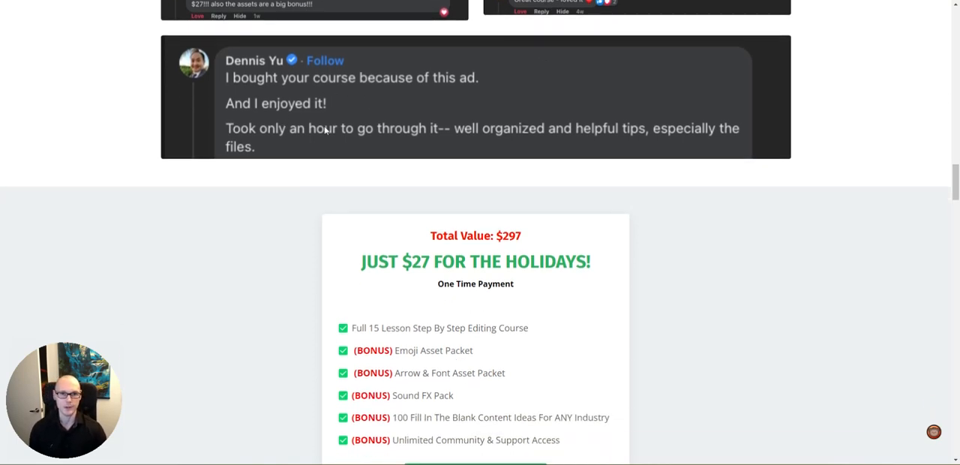
mouse_move(699, 128)
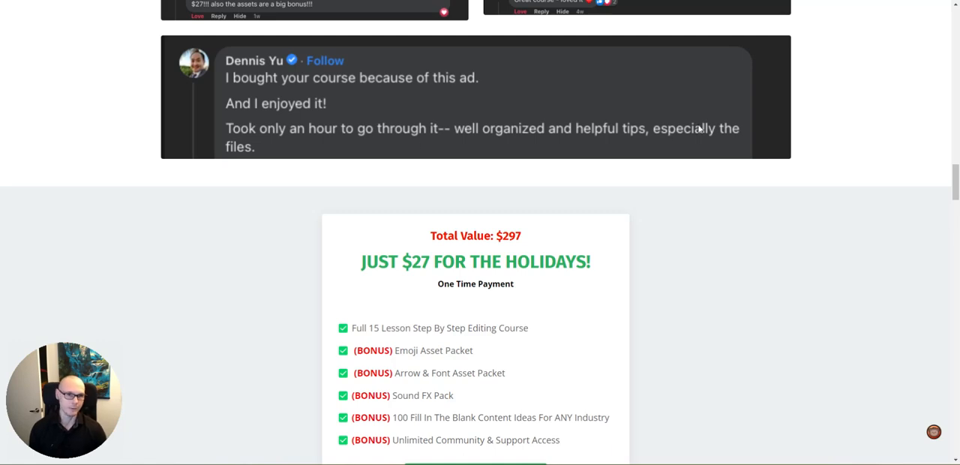
scroll(down, 3)
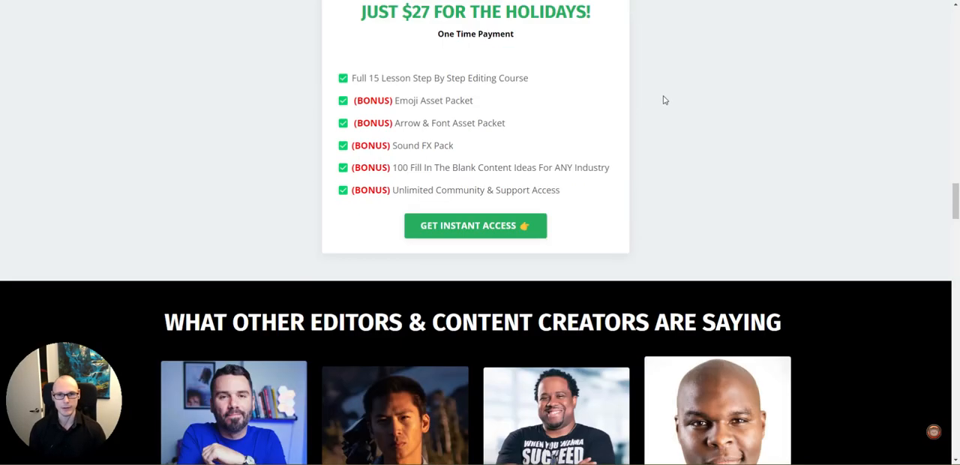
scroll(down, 3)
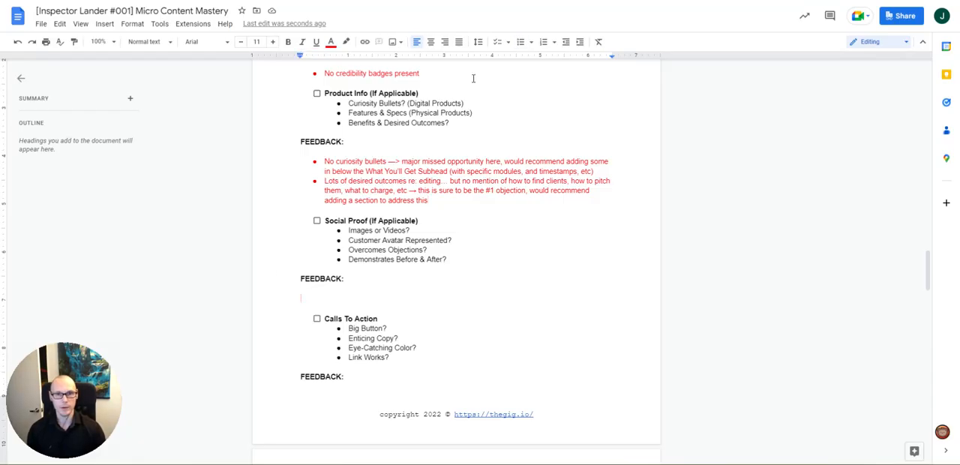
Add two red Social Proof bullets: screenshots are soft, testimonials lack specifics despite great headshots, ask for video testimonials from these customers.
text(sd)
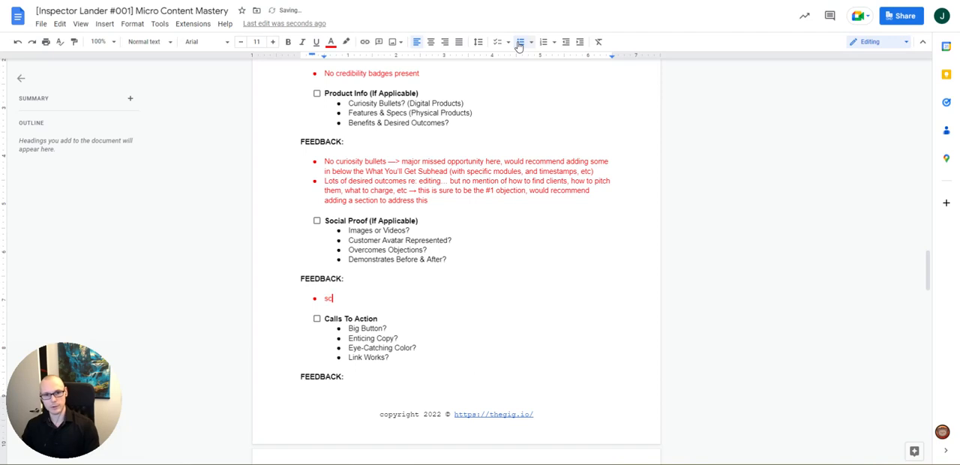
text(Screenshots are pretty soft,)
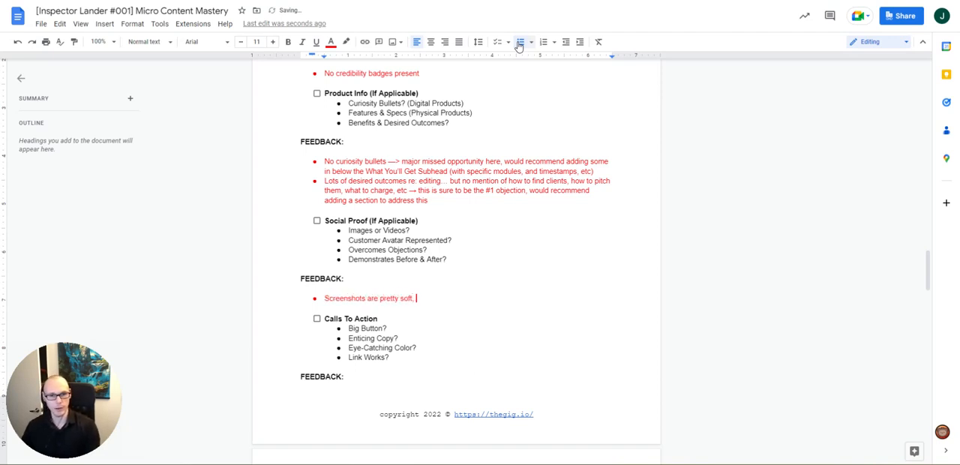
text(not very specific)
text(Testimonials)
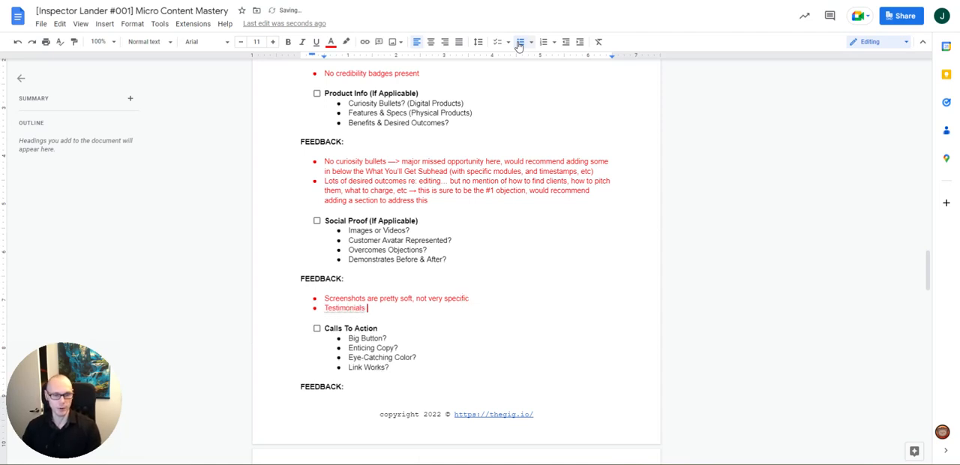
text(have great headsho)
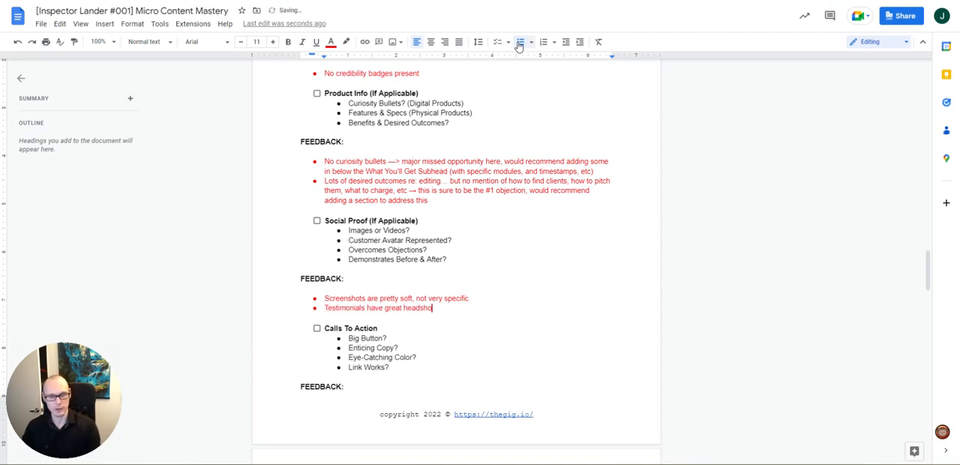
text(s, but also don't offer a ton of context or overcome any objections →)
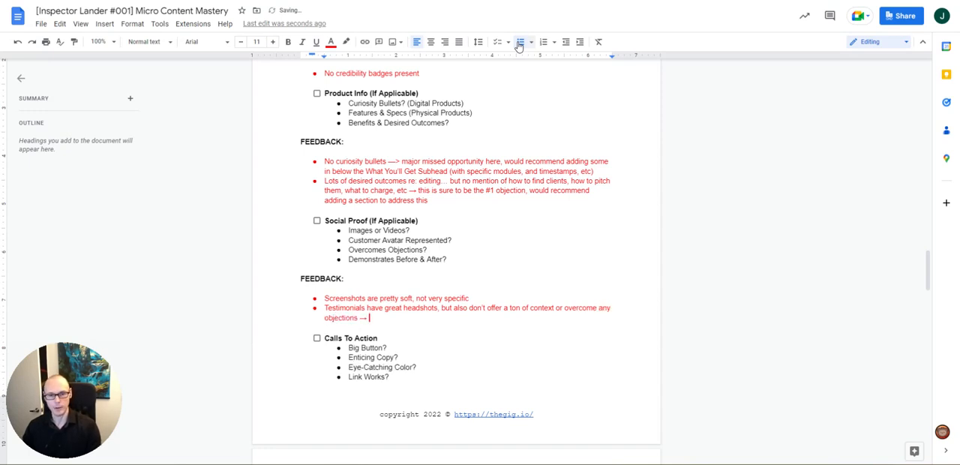
text(wouldit be po)
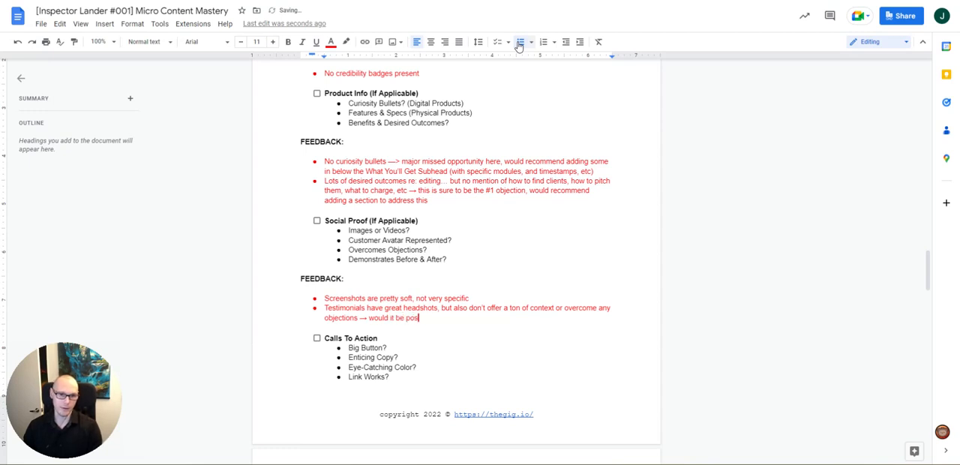
text(sible to get video testimonials)
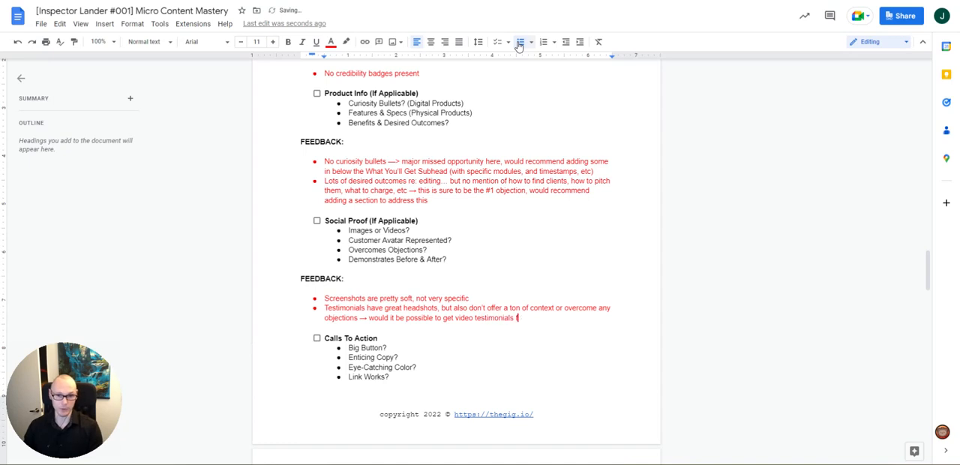
text(from these customers)
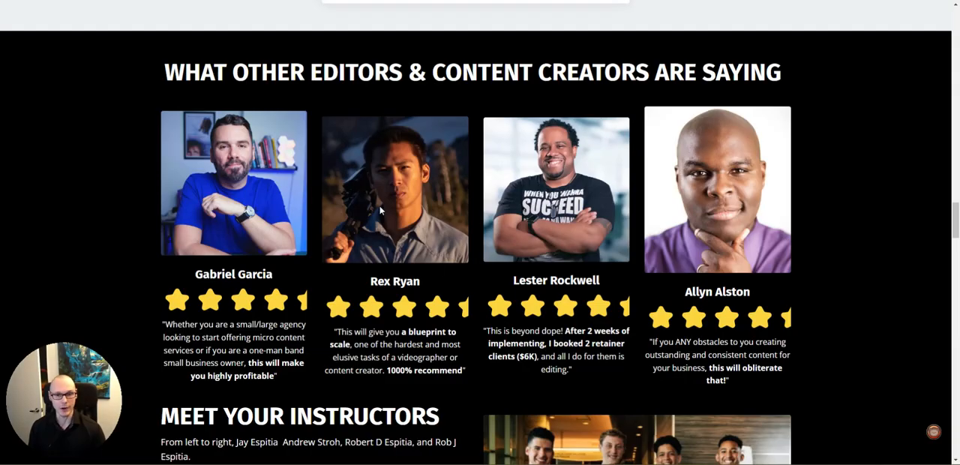
mouse_move(837, 203)
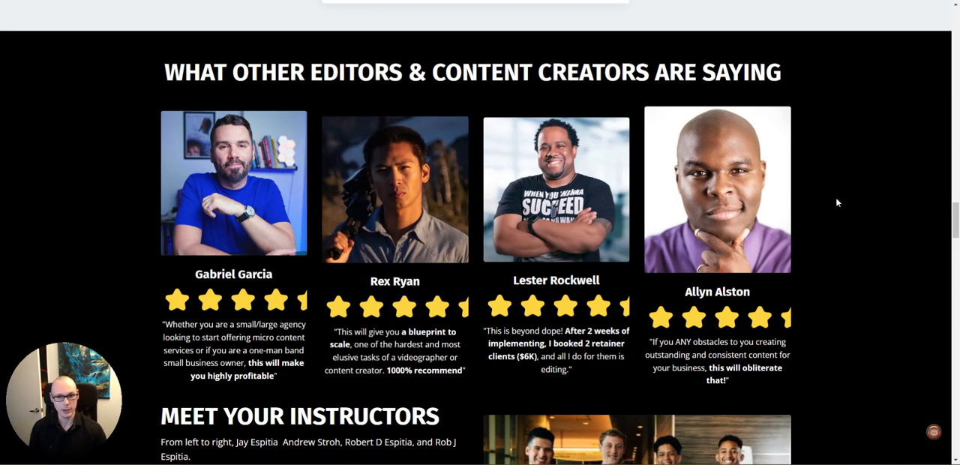
scroll(down, 3)
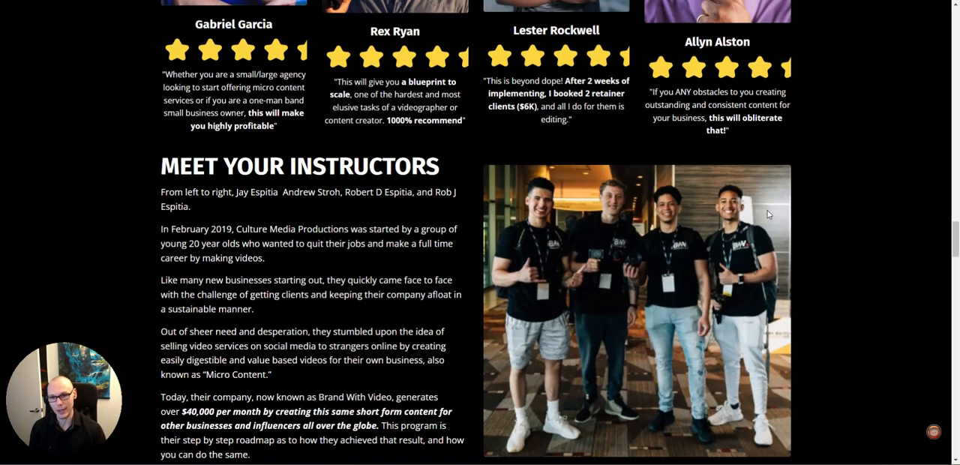
scroll(down, 3)
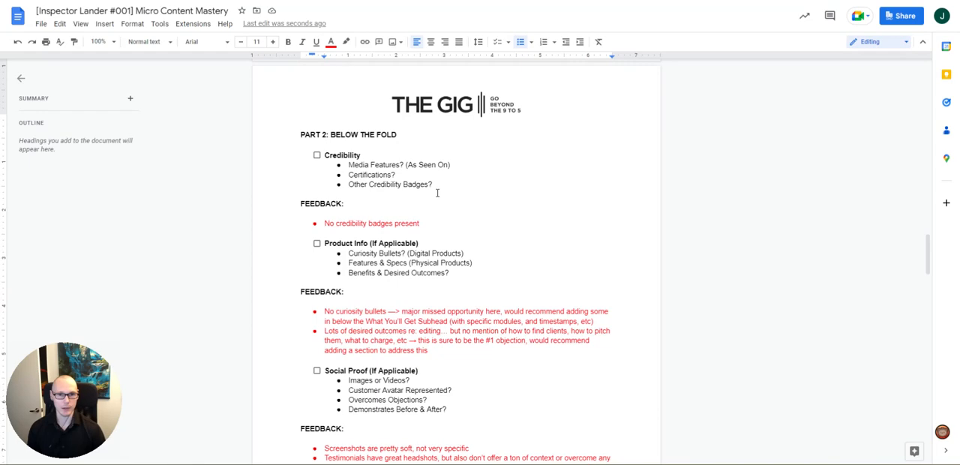
scroll(down, 3)
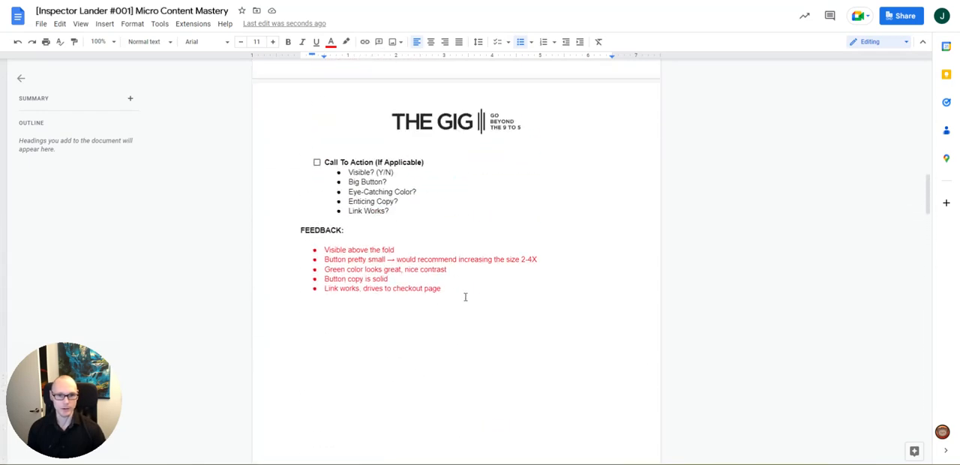
drag(324, 259, 443, 288)
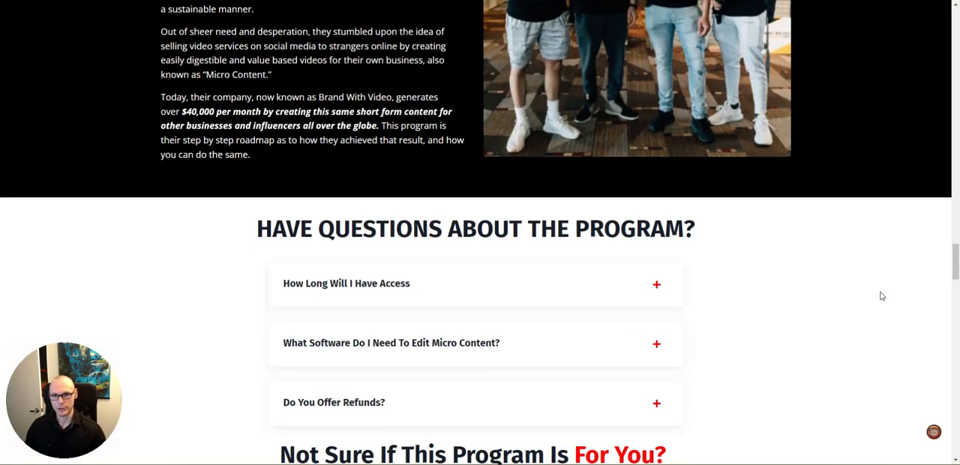
Scroll the sales page to the FAQ section and review its access, editing-software and refund answers.
scroll(down, 3)
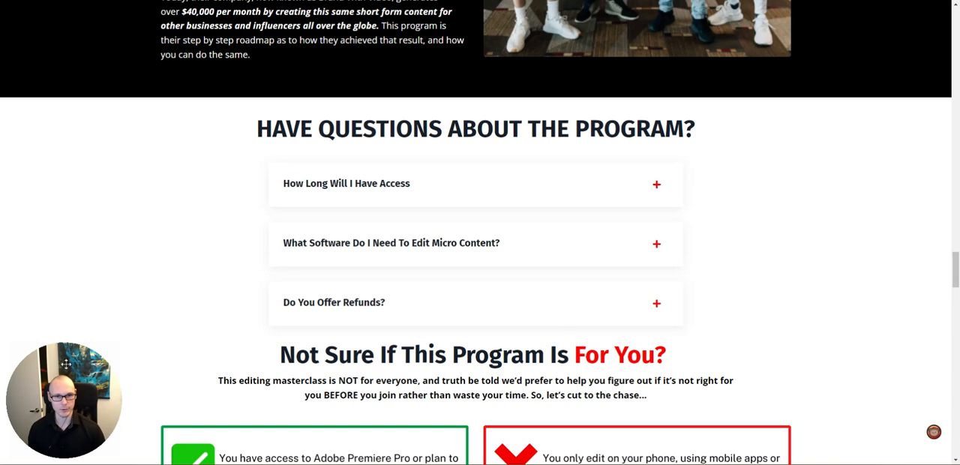
mouse_move(699, 189)
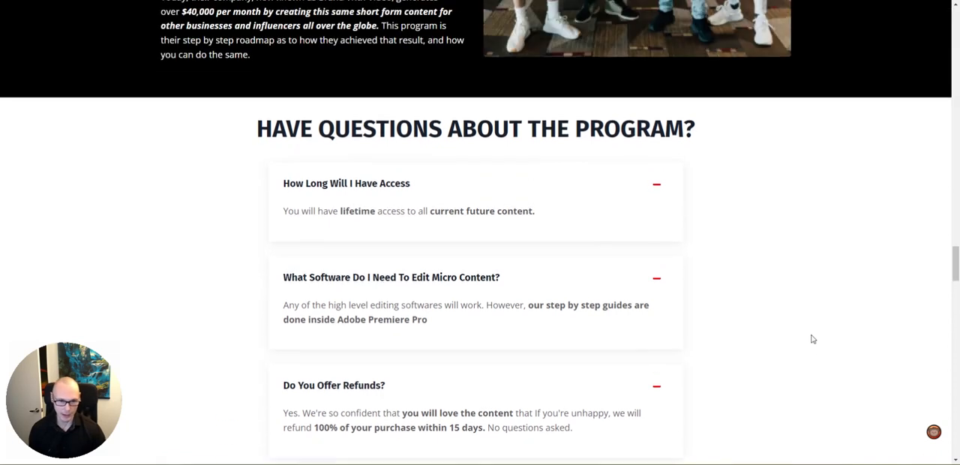
scroll(down, 3)
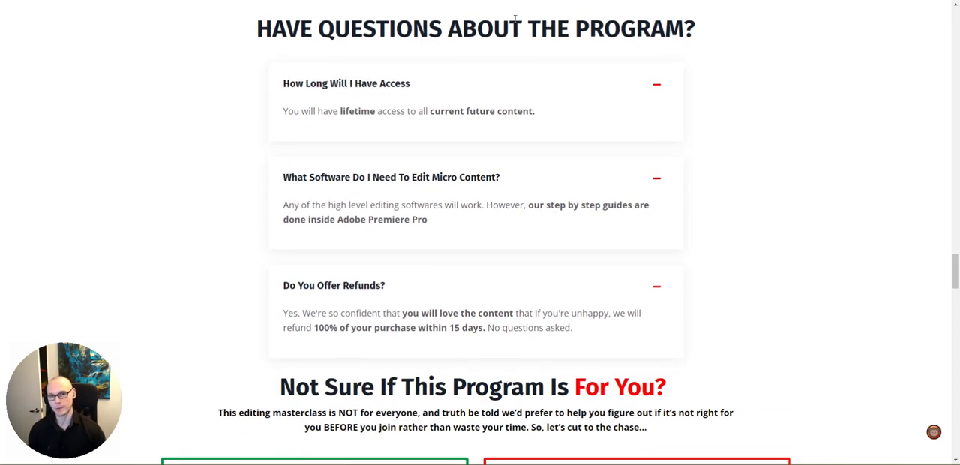
mouse_move(231, 339)
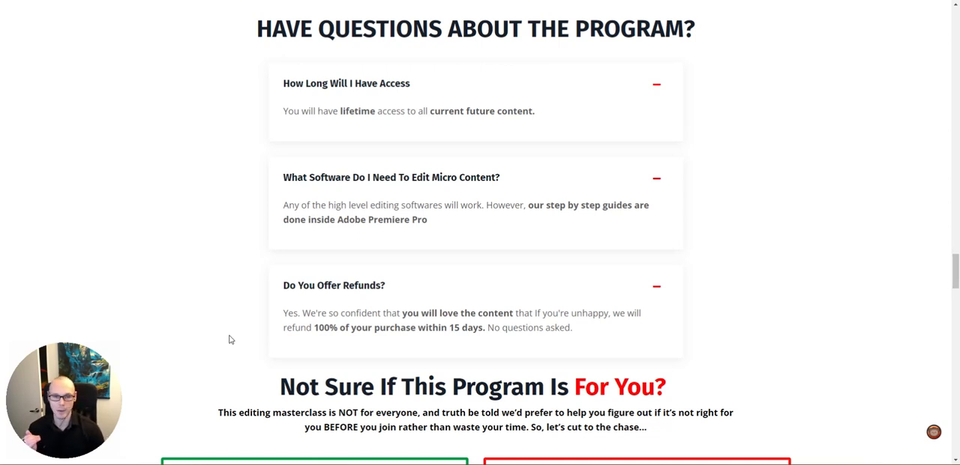
mouse_move(743, 289)
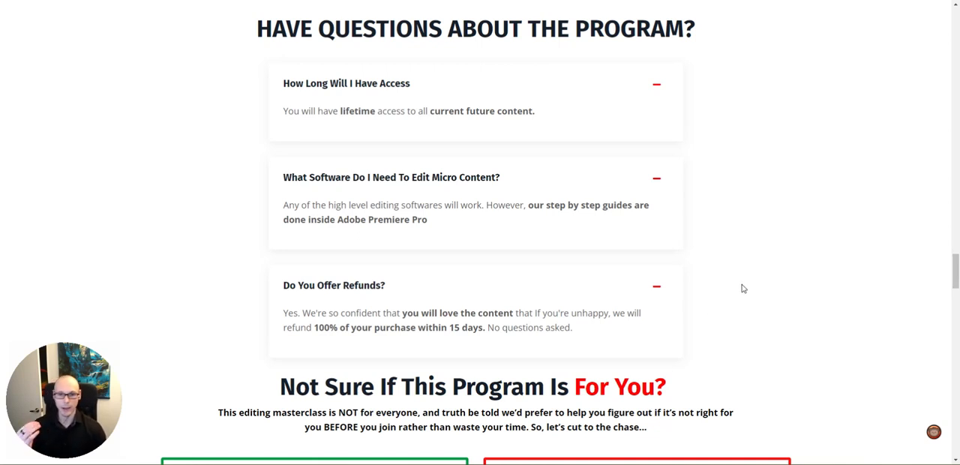
mouse_move(768, 275)
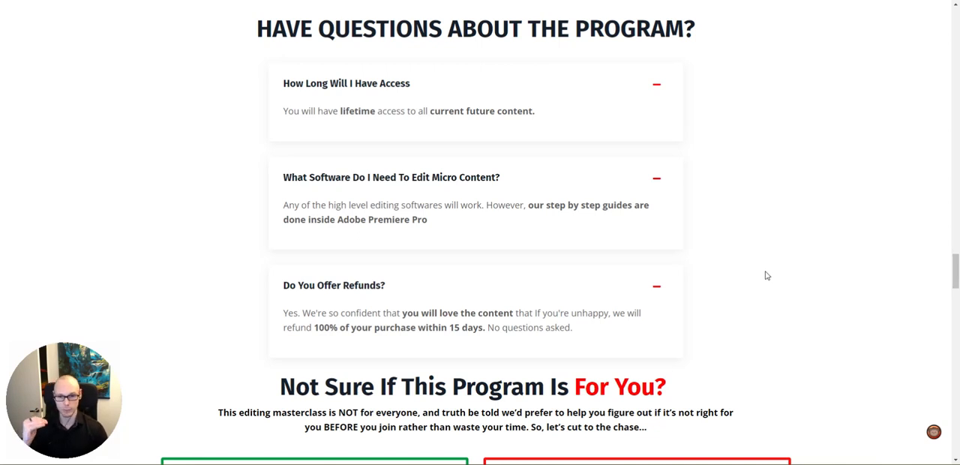
mouse_move(756, 267)
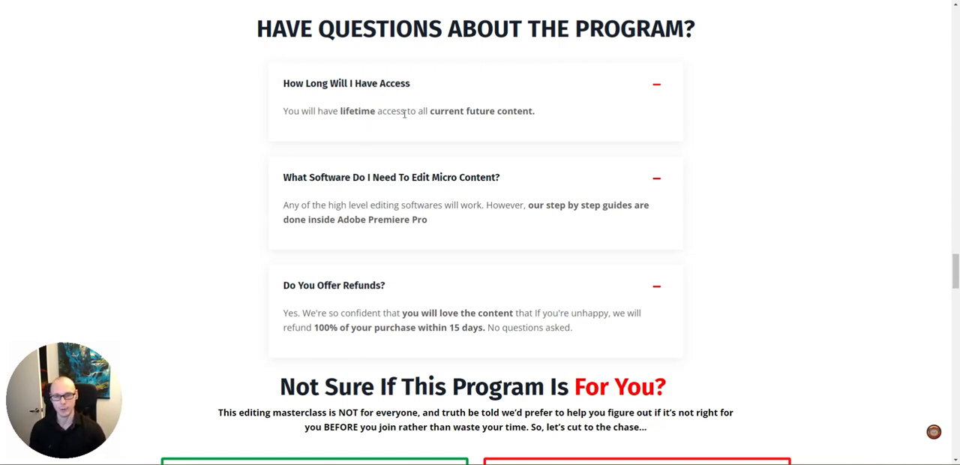
mouse_move(364, 130)
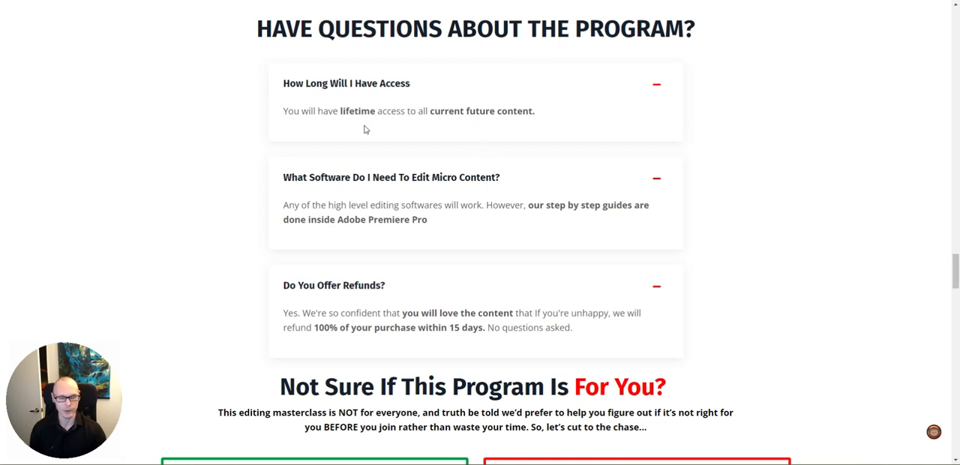
mouse_move(412, 96)
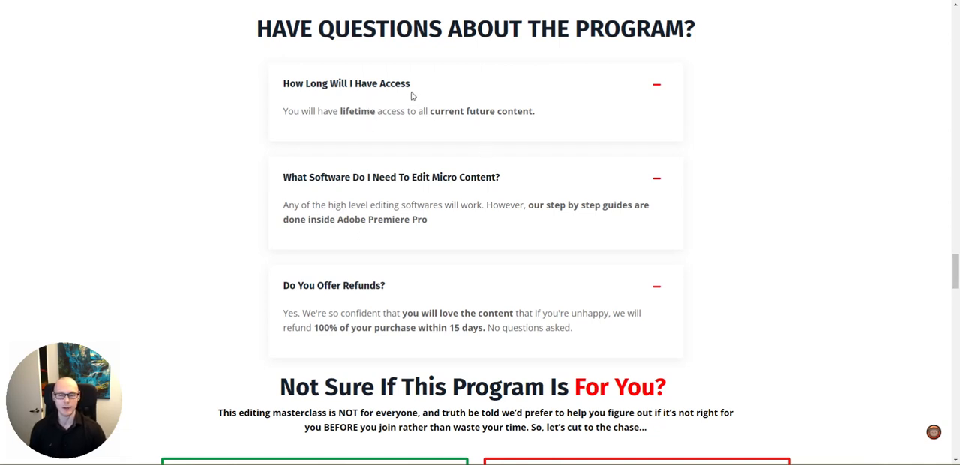
mouse_move(734, 133)
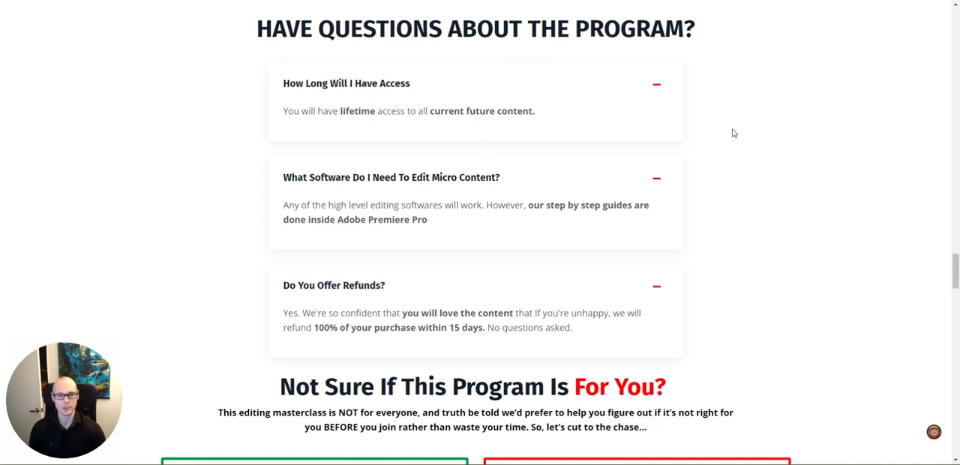
mouse_move(722, 130)
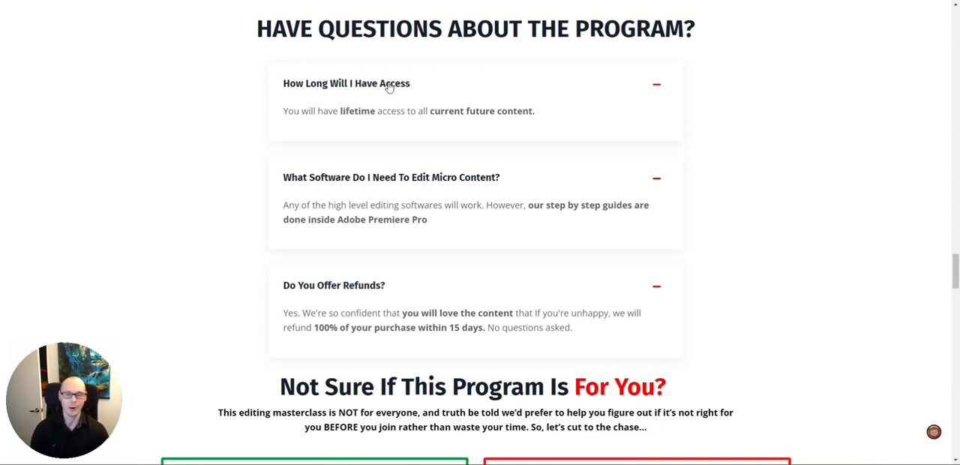
mouse_move(426, 94)
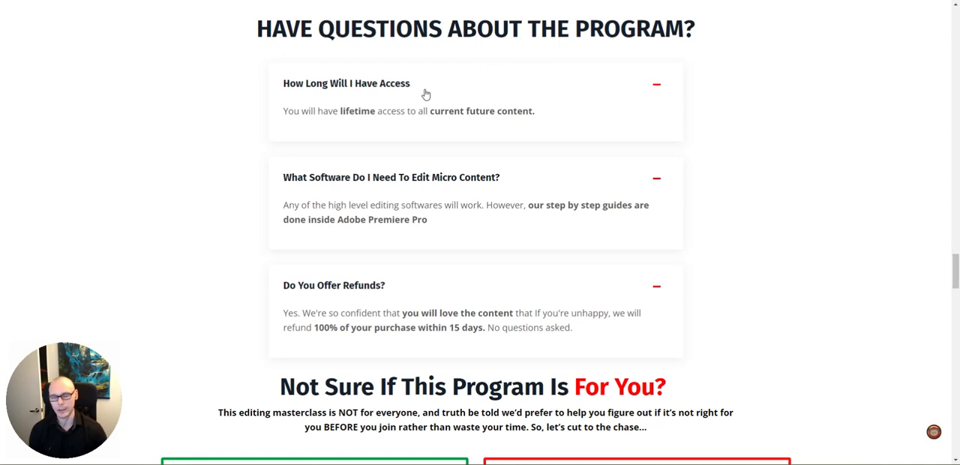
mouse_move(817, 96)
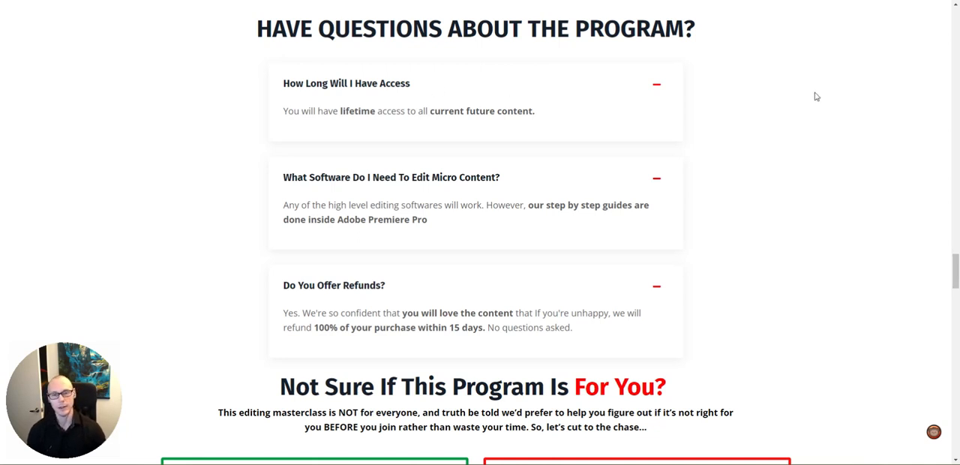
mouse_move(713, 95)
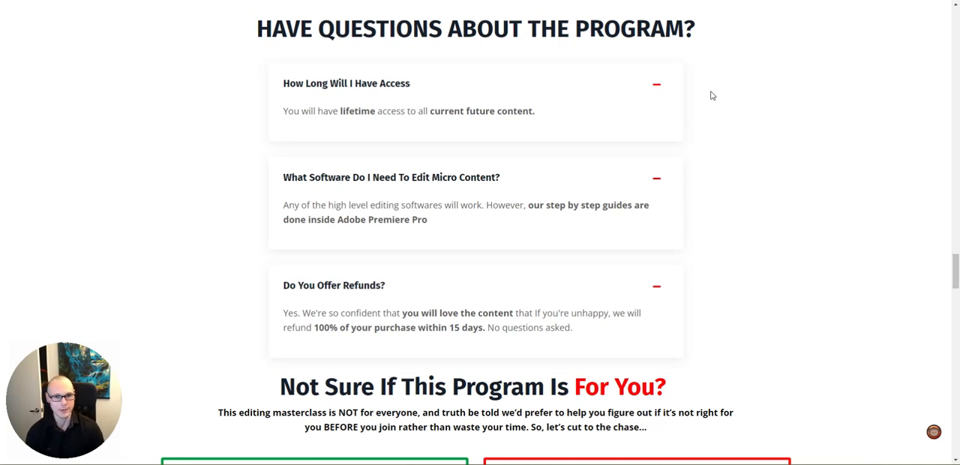
scroll(up, 3)
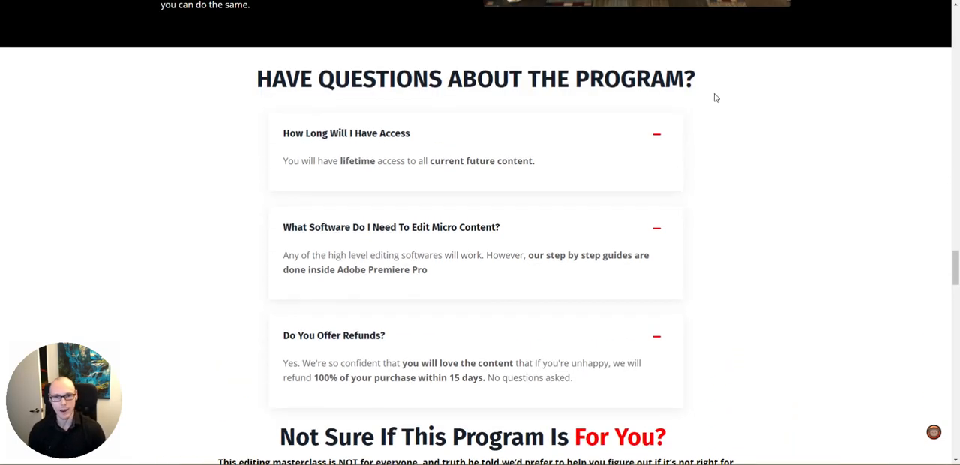
mouse_move(733, 98)
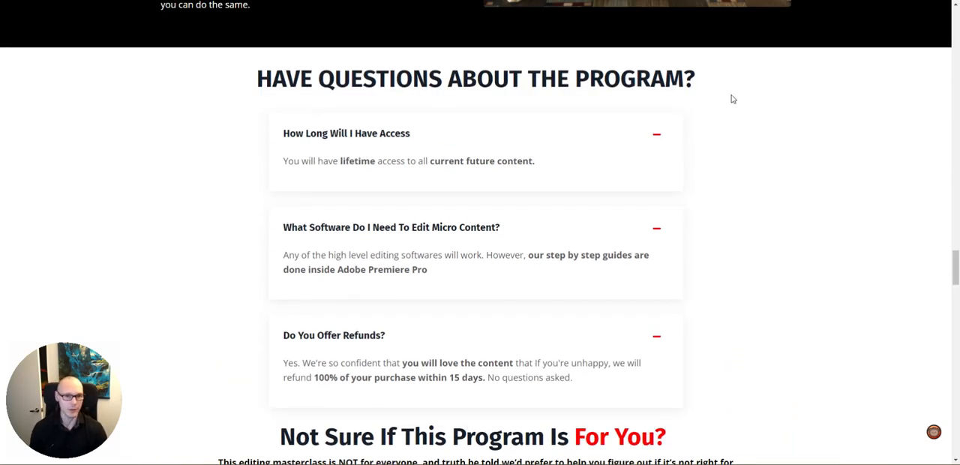
mouse_move(604, 127)
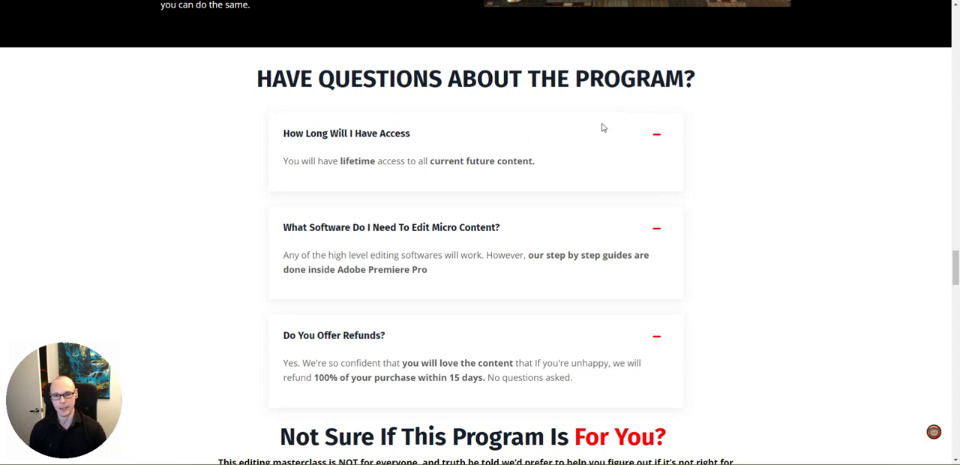
mouse_move(763, 241)
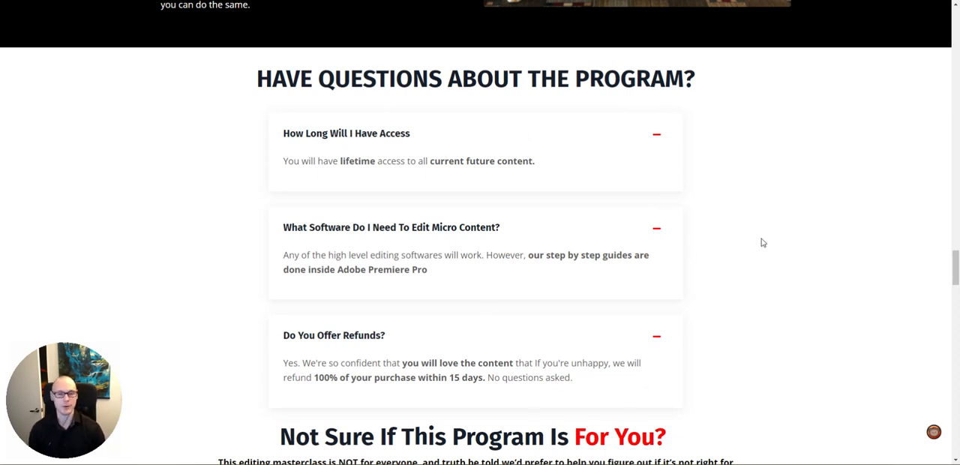
mouse_move(776, 223)
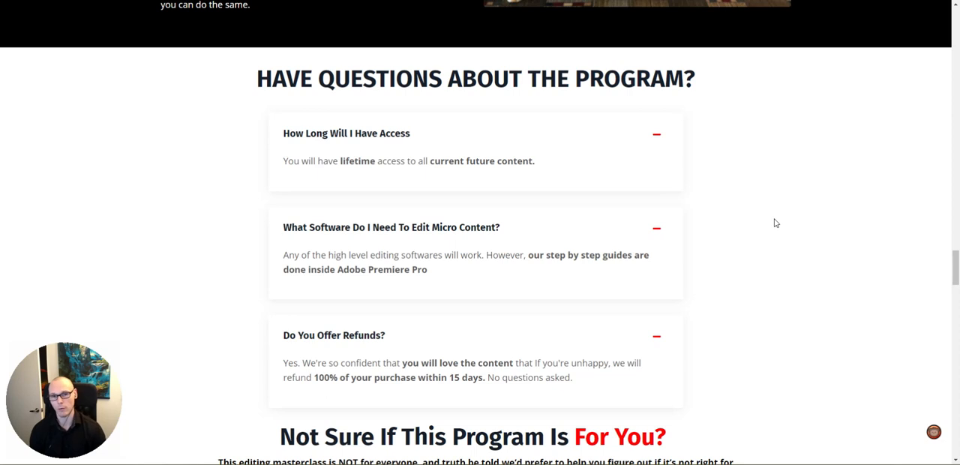
mouse_move(778, 220)
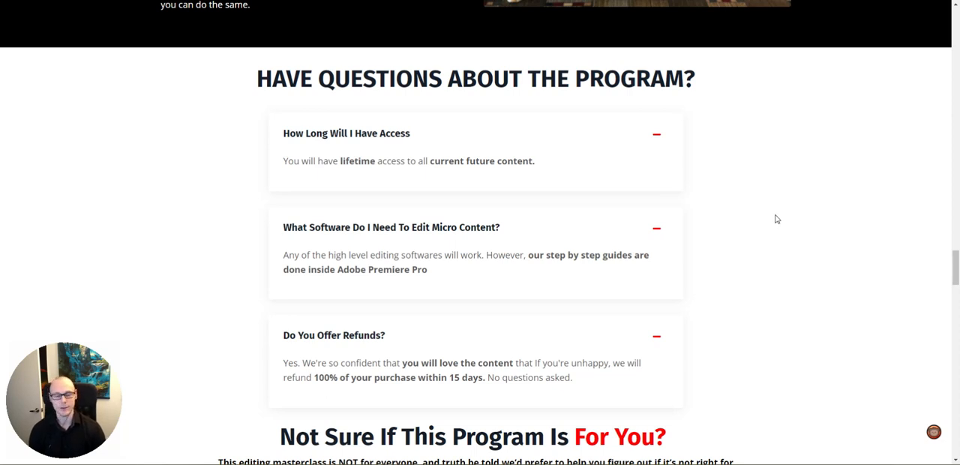
mouse_move(536, 209)
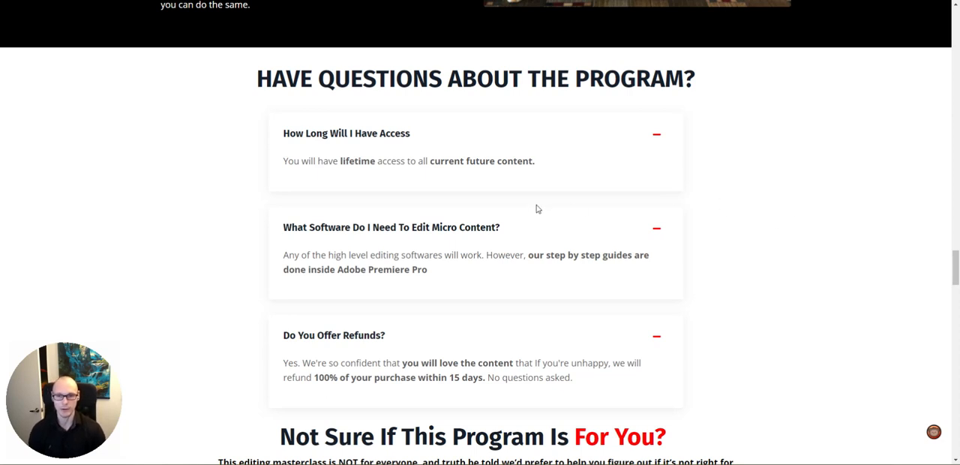
mouse_move(318, 191)
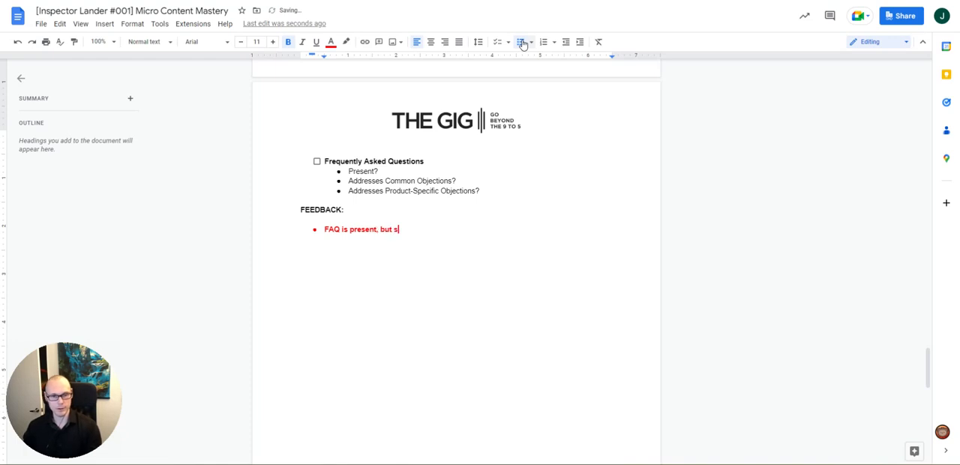
Add three red FAQ bullets: super skimpy, no real objection handling, recommend beefing it up to address the top 3-5 objections.
text(uper skimpy)
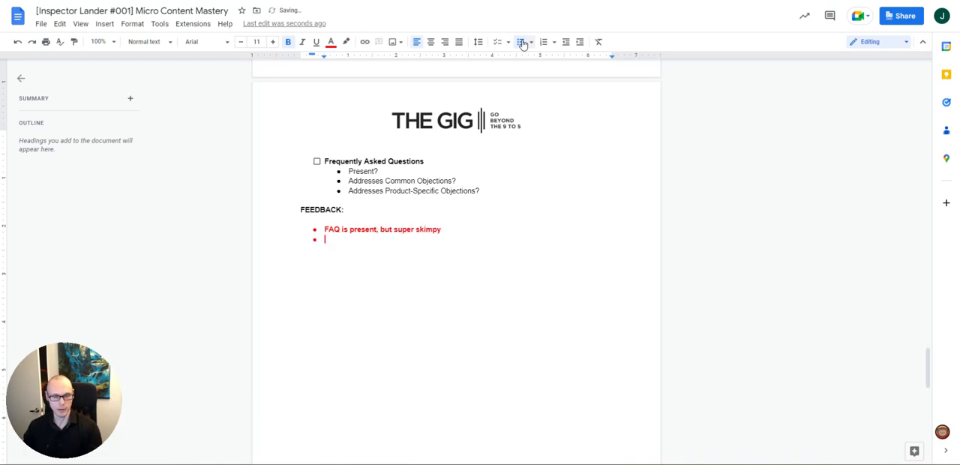
text(No real objections)
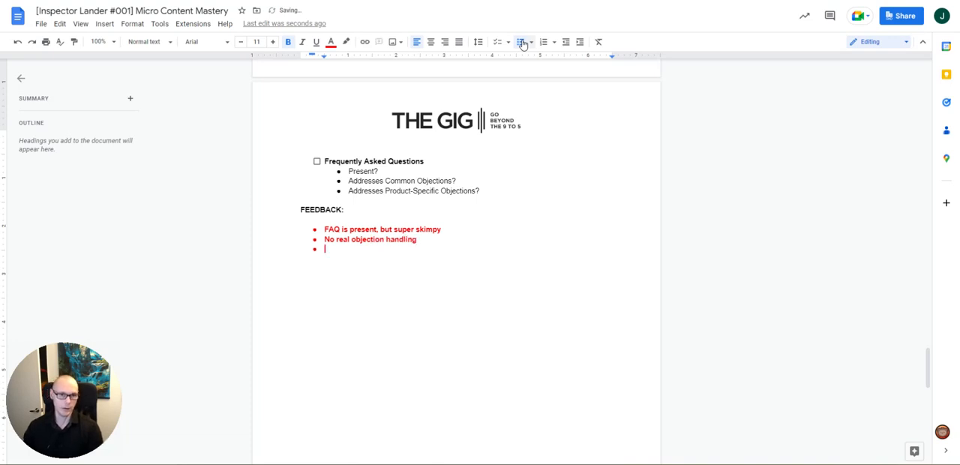
text(Would recommend beefing)
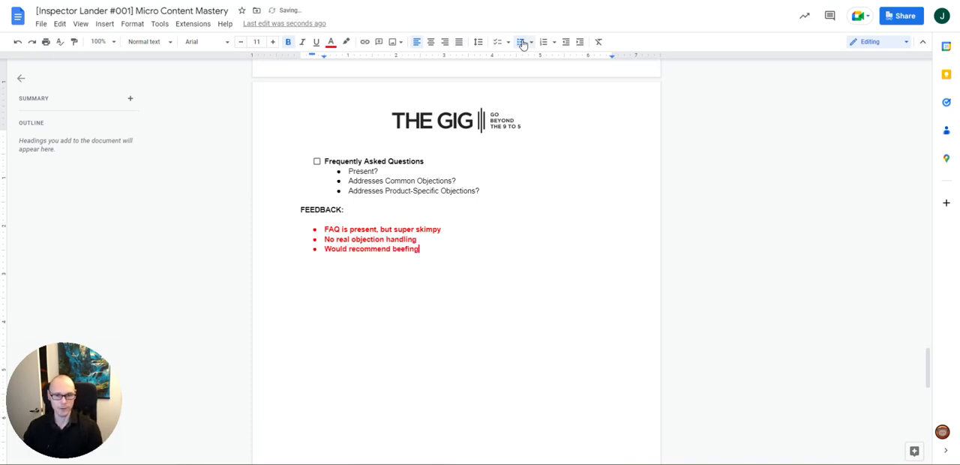
text(this up to addres the top 3-5 objections)
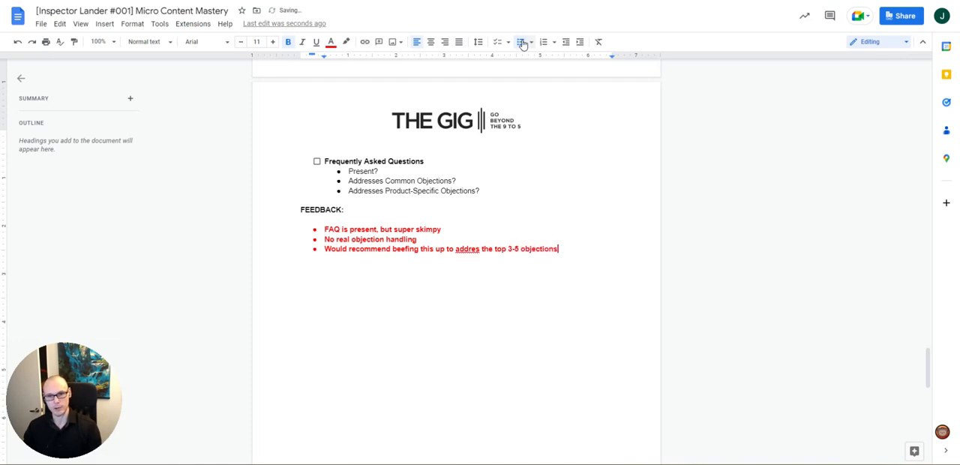
text(and include detailed answers)
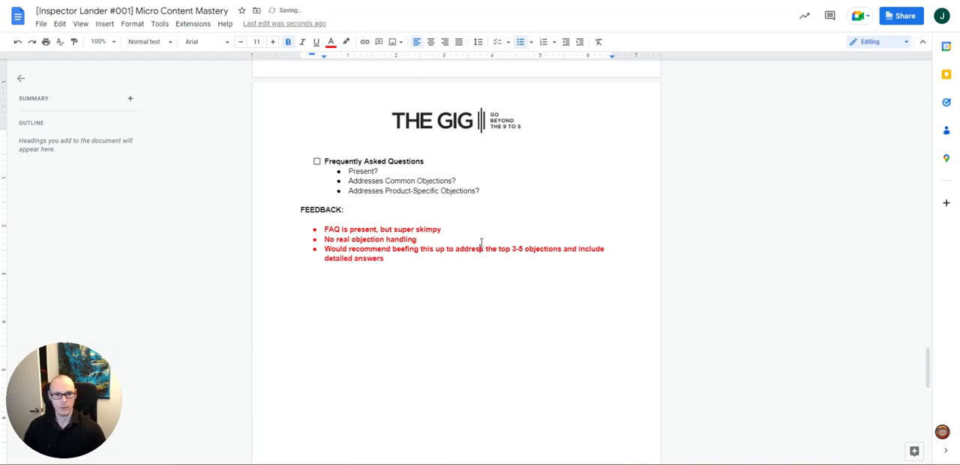
drag(324, 238, 384, 269)
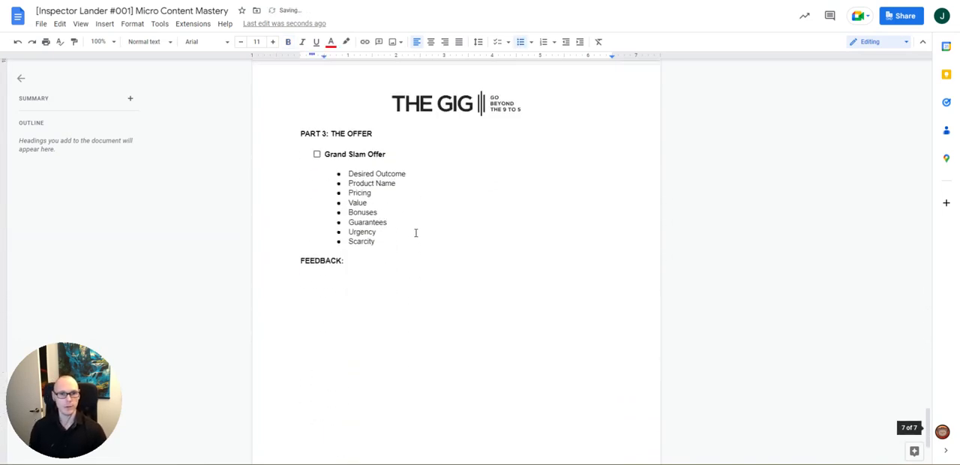
scroll(down, 3)
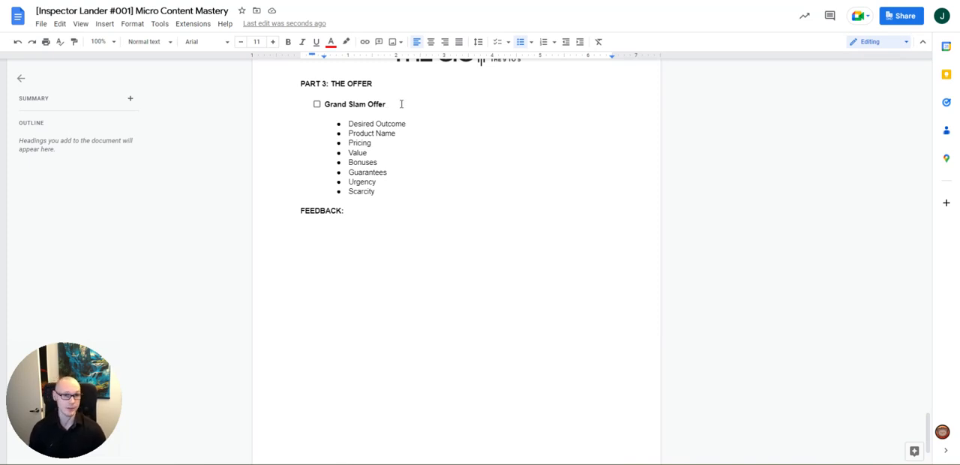
mouse_move(436, 140)
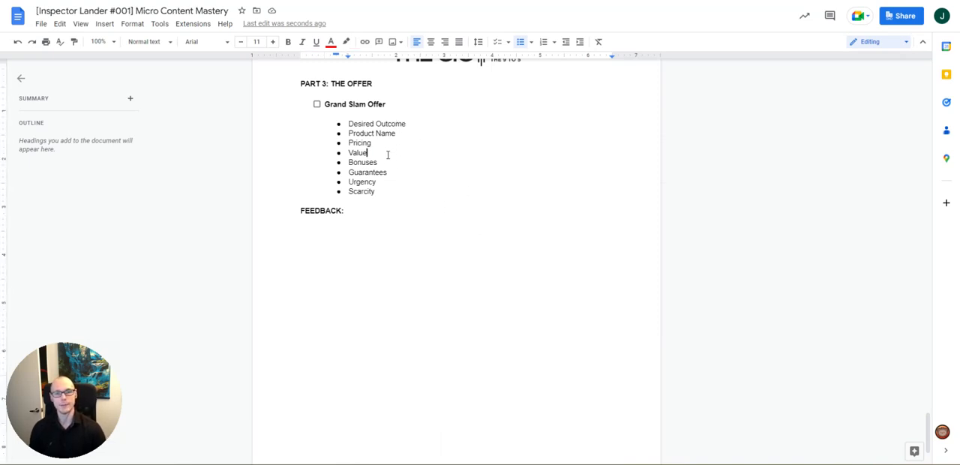
drag(348, 123, 369, 153)
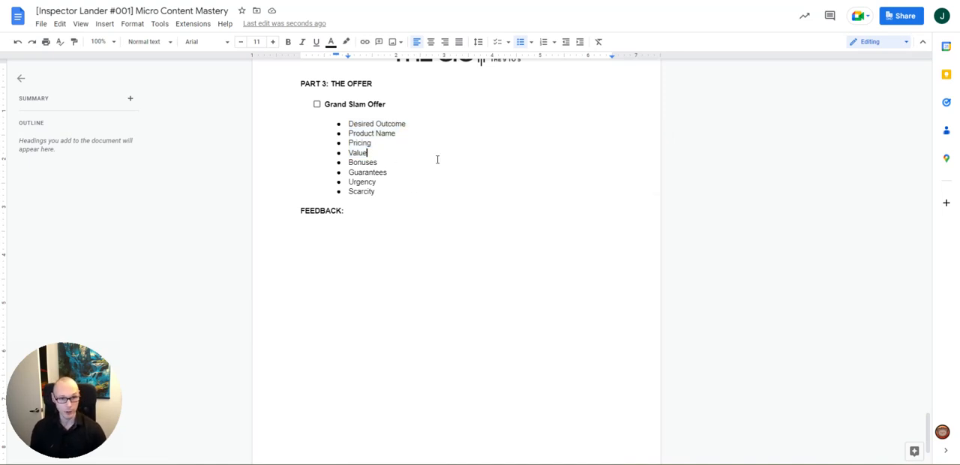
mouse_move(385, 134)
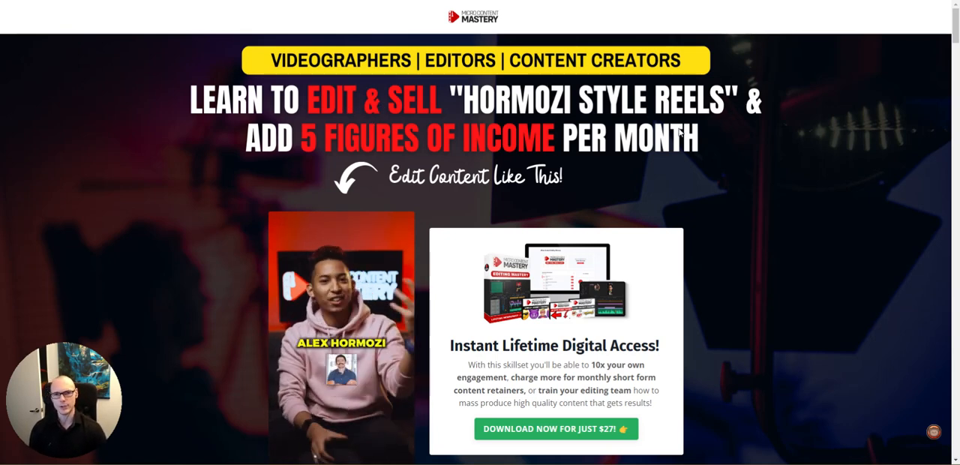
mouse_move(563, 146)
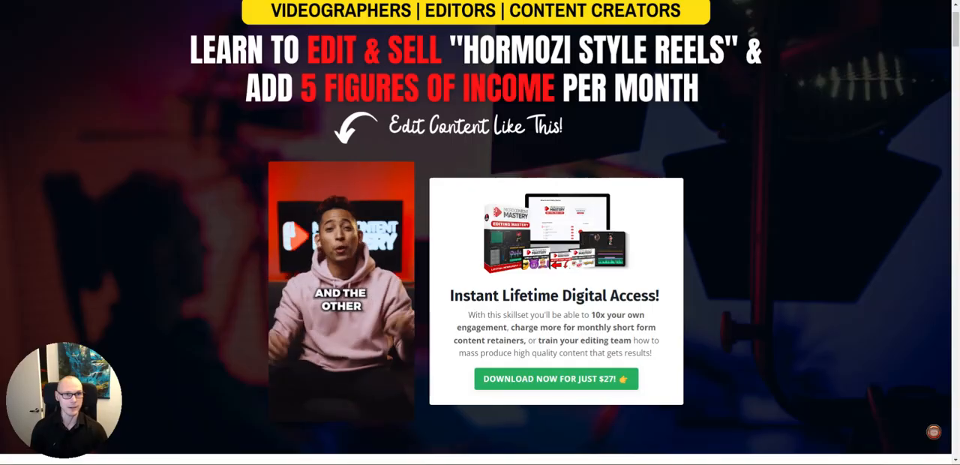
Scroll down to the offer box showing Total Value $297, $27 one-time payment and the five bonuses.
scroll(down, 3)
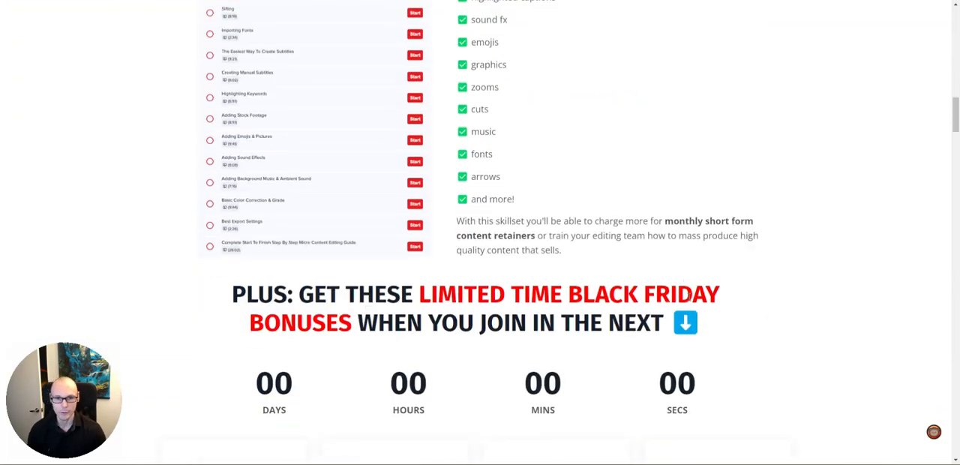
scroll(down, 3)
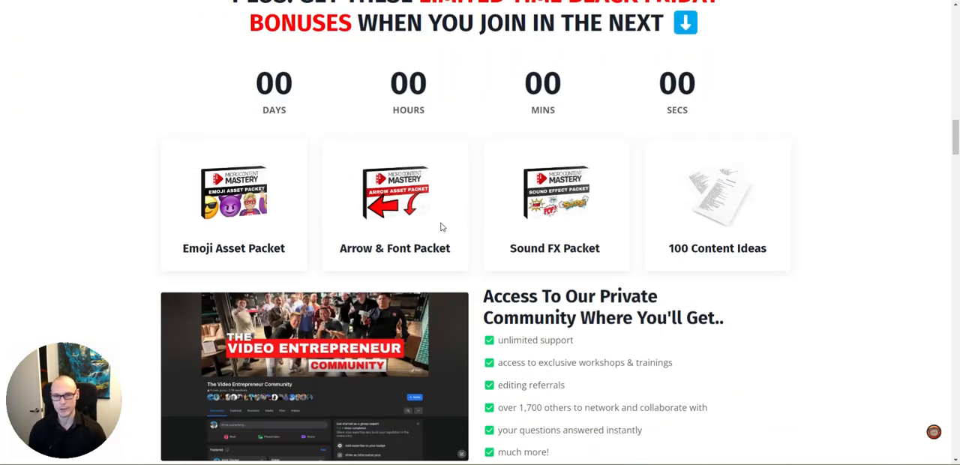
scroll(down, 3)
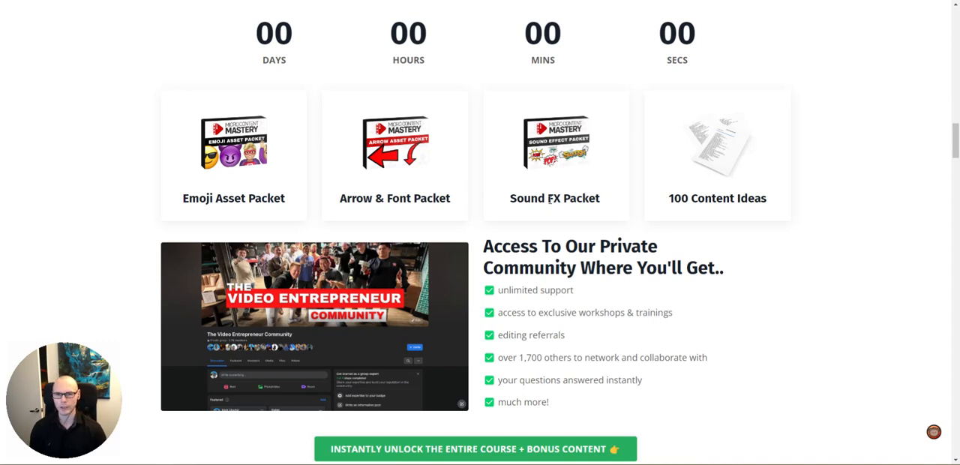
scroll(down, 3)
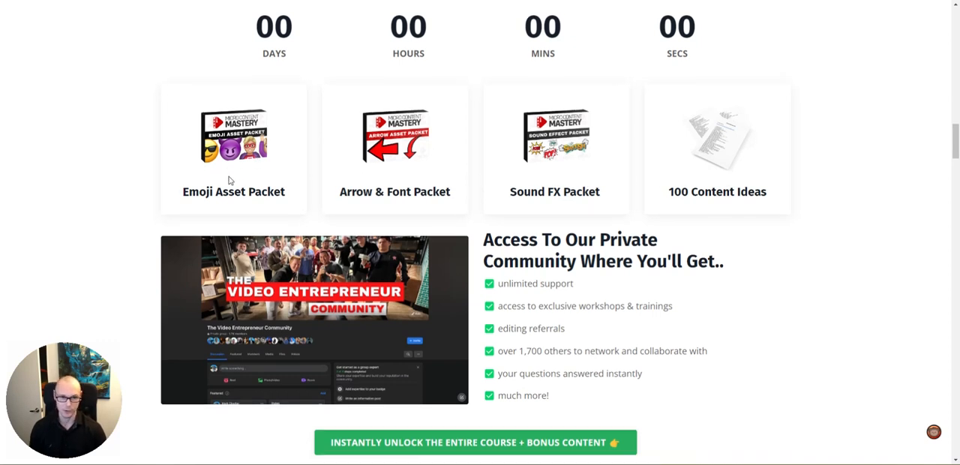
scroll(down, 3)
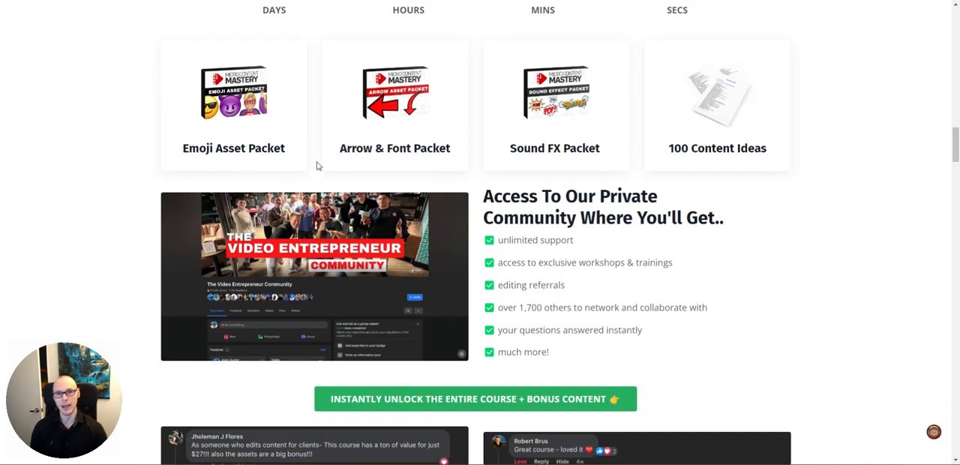
scroll(down, 3)
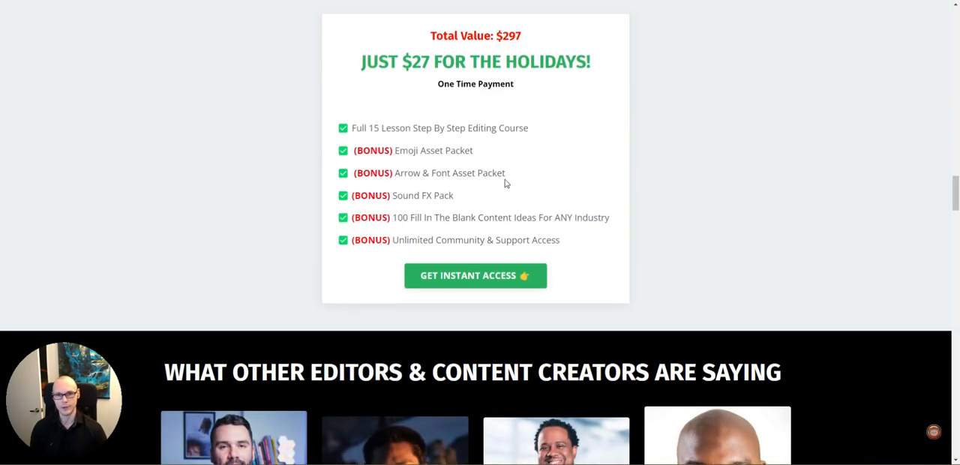
mouse_move(378, 162)
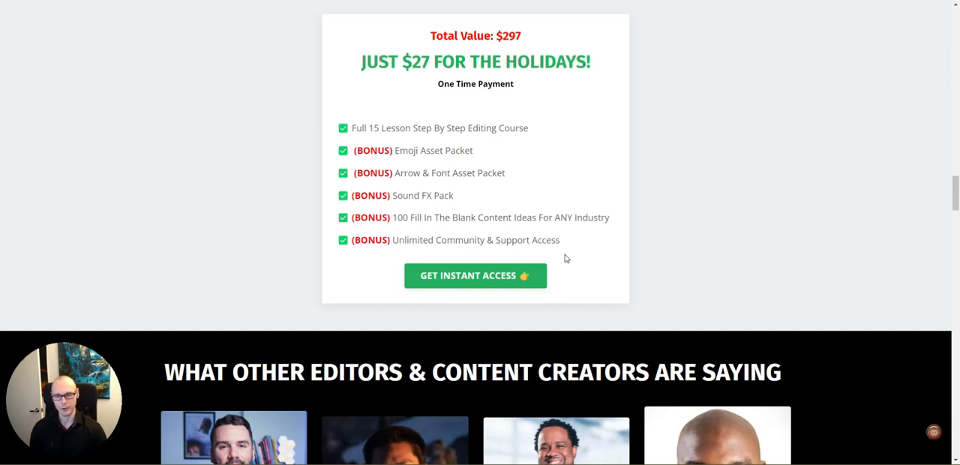
mouse_move(484, 204)
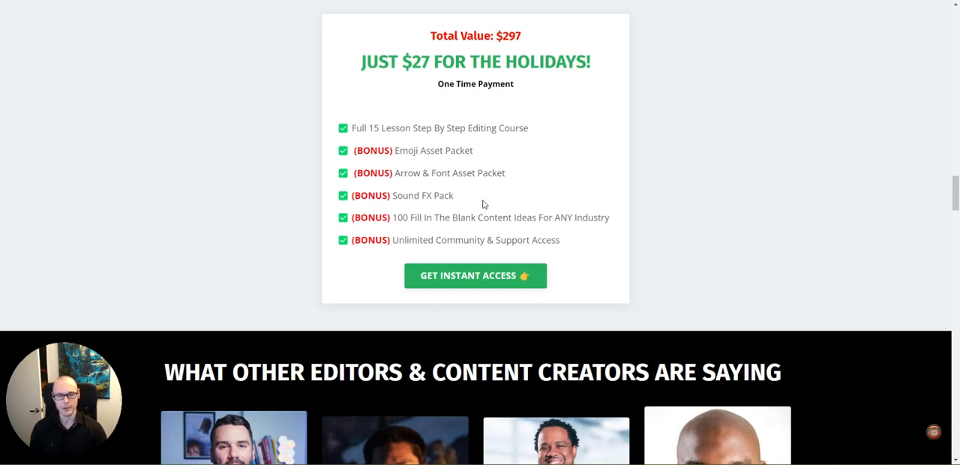
mouse_move(521, 163)
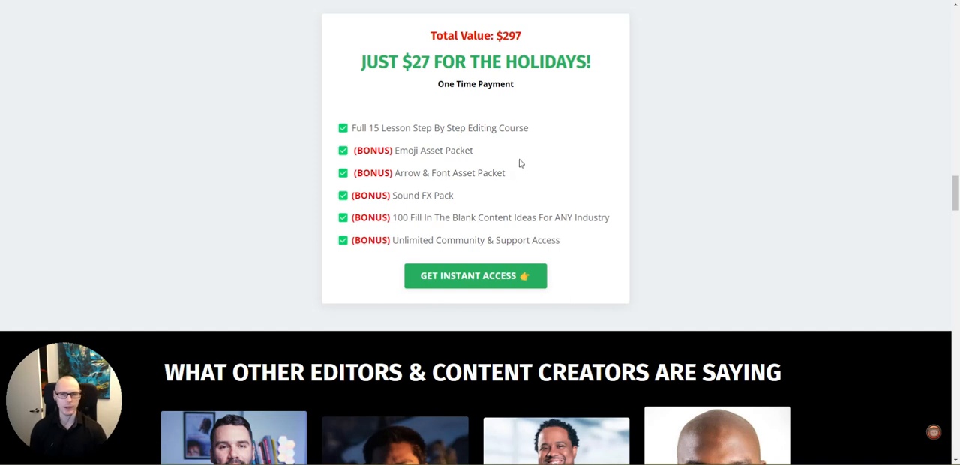
mouse_move(449, 128)
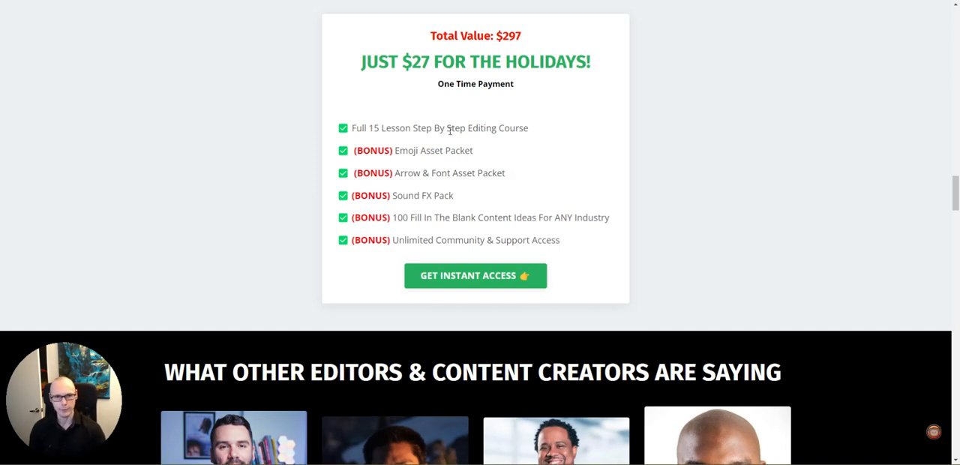
mouse_move(471, 98)
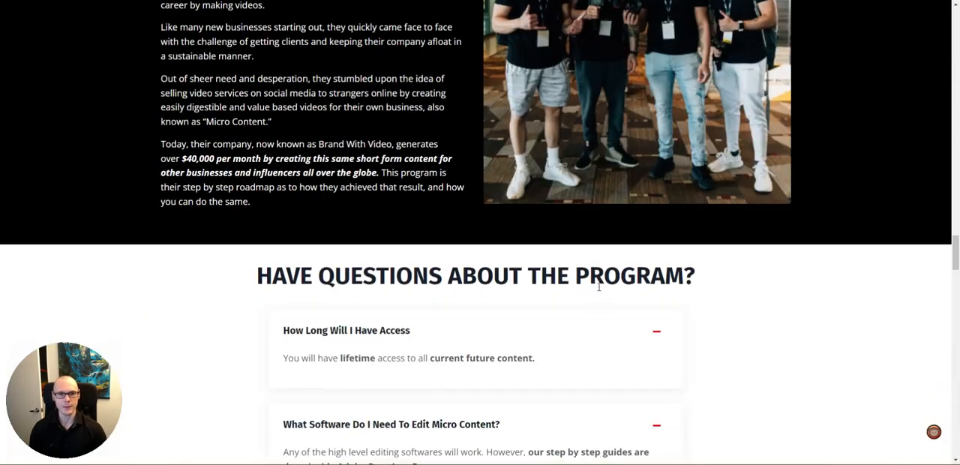
scroll(down, 3)
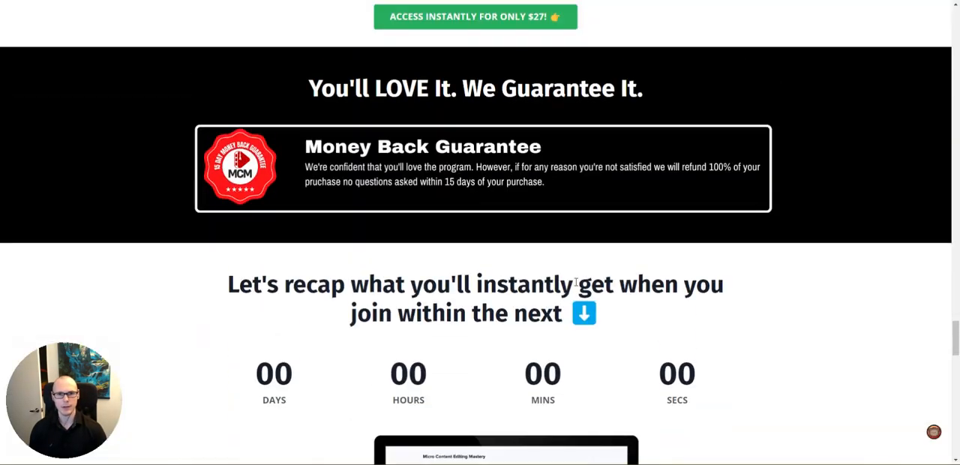
scroll(up, 3)
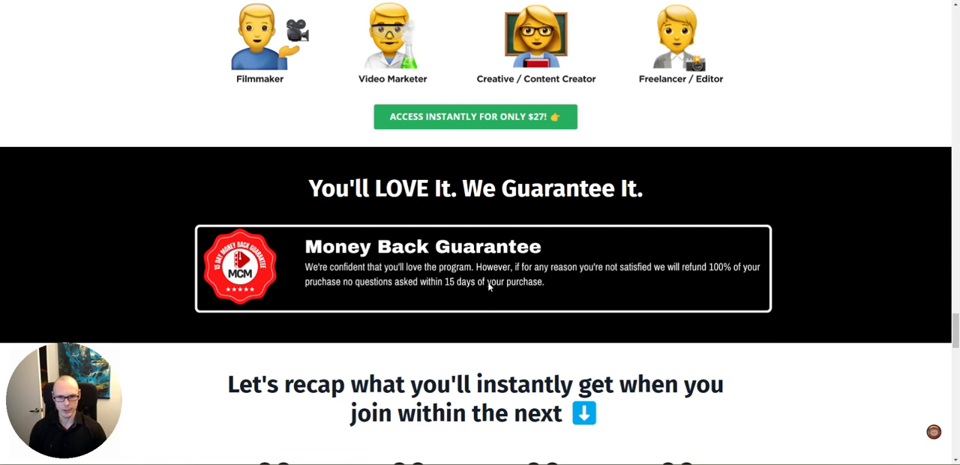
mouse_move(509, 291)
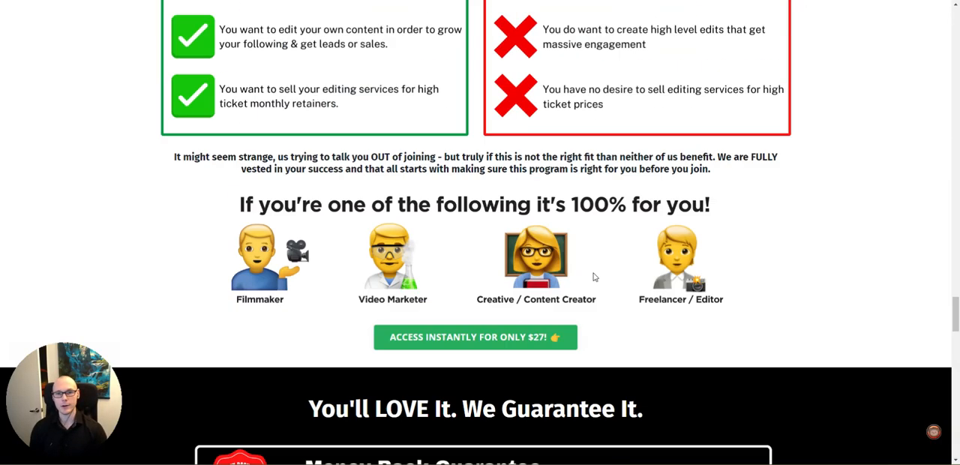
scroll(down, 3)
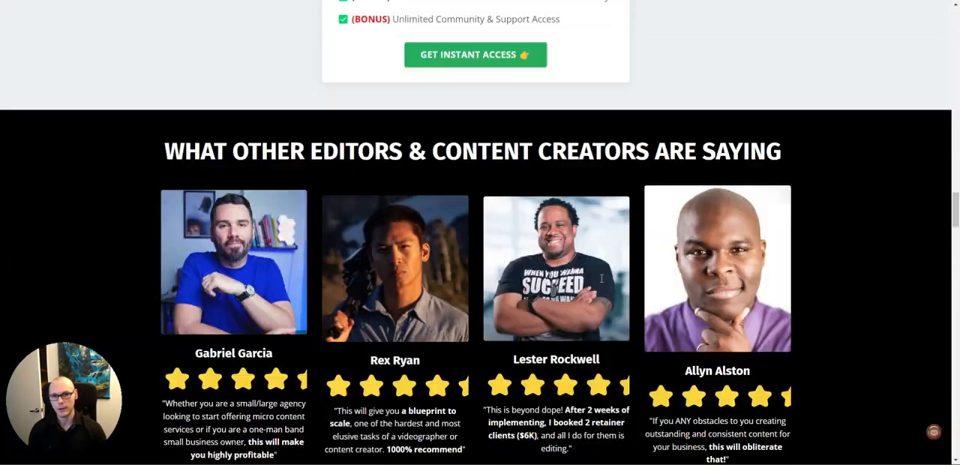
scroll(up, 3)
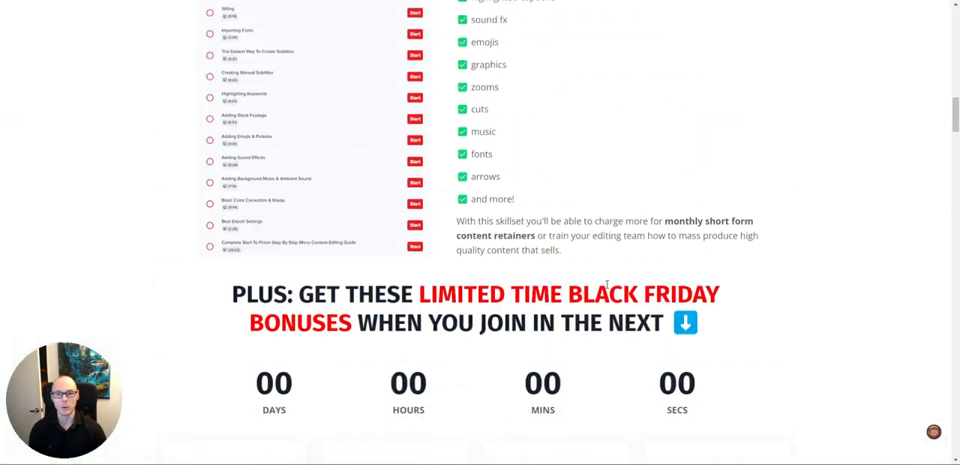
scroll(down, 3)
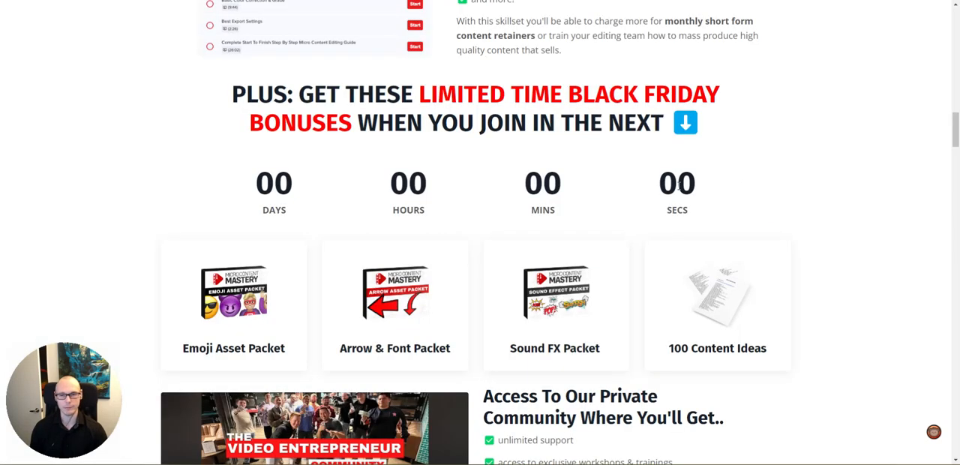
mouse_move(629, 239)
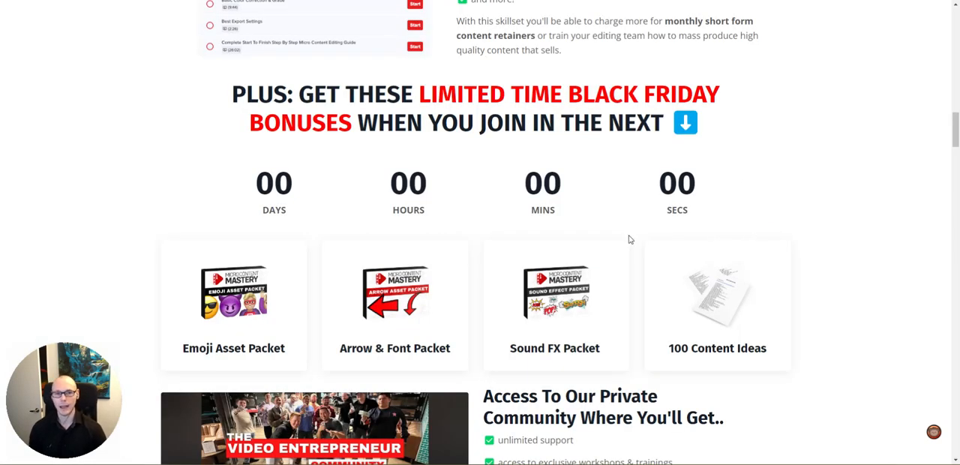
mouse_move(695, 215)
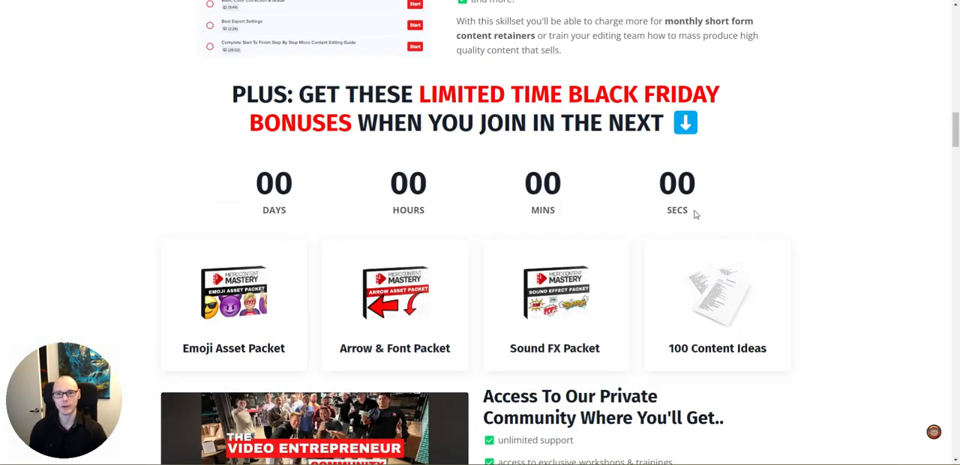
mouse_move(607, 223)
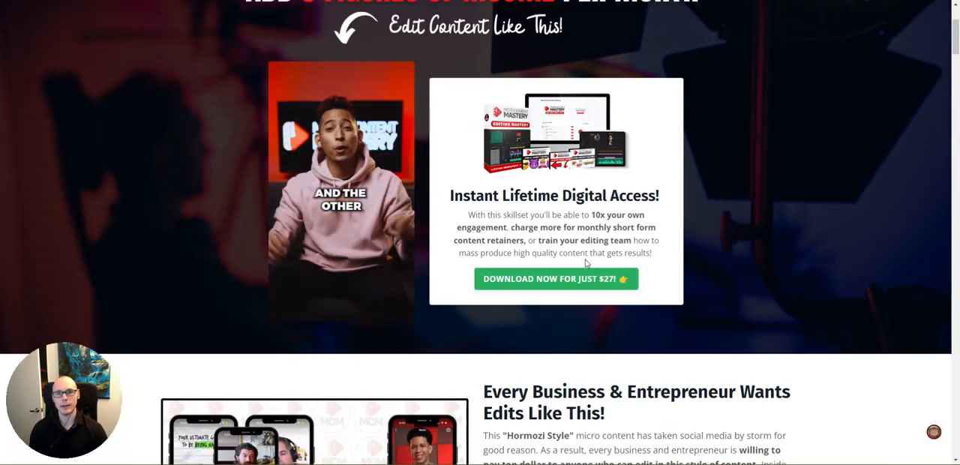
scroll(down, 3)
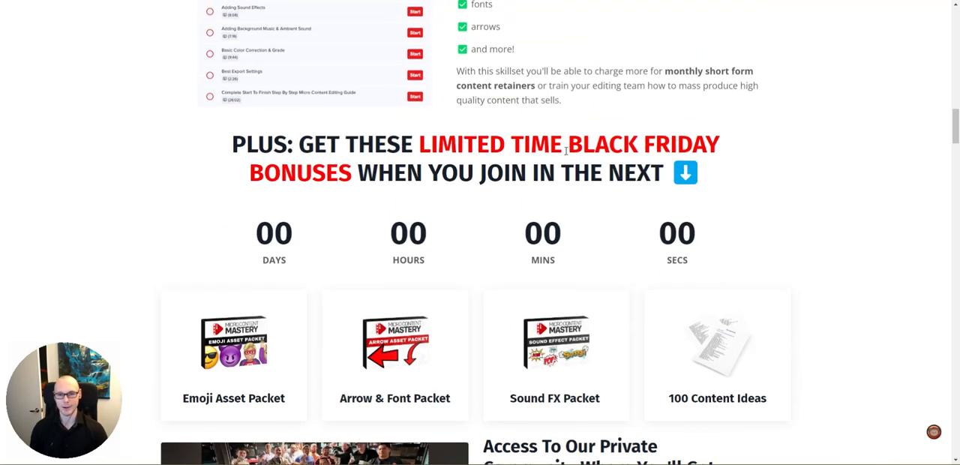
drag(568, 144, 345, 173)
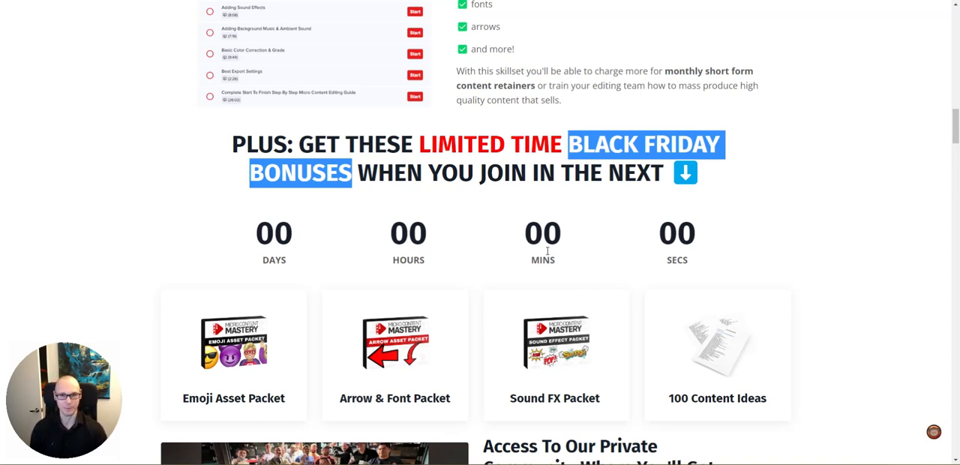
scroll(down, 3)
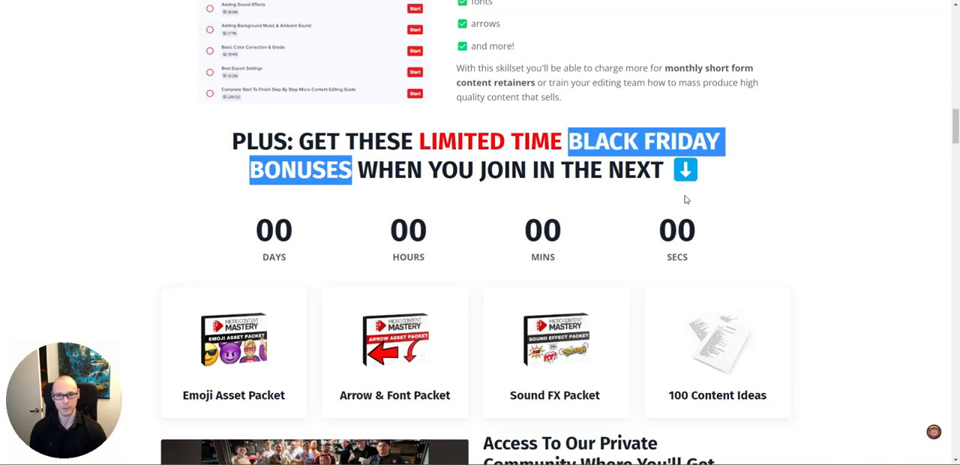
scroll(down, 3)
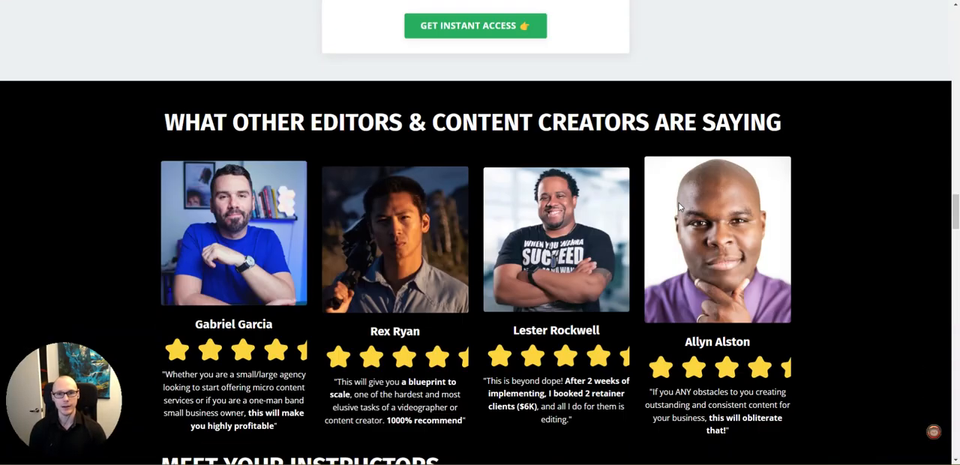
scroll(down, 3)
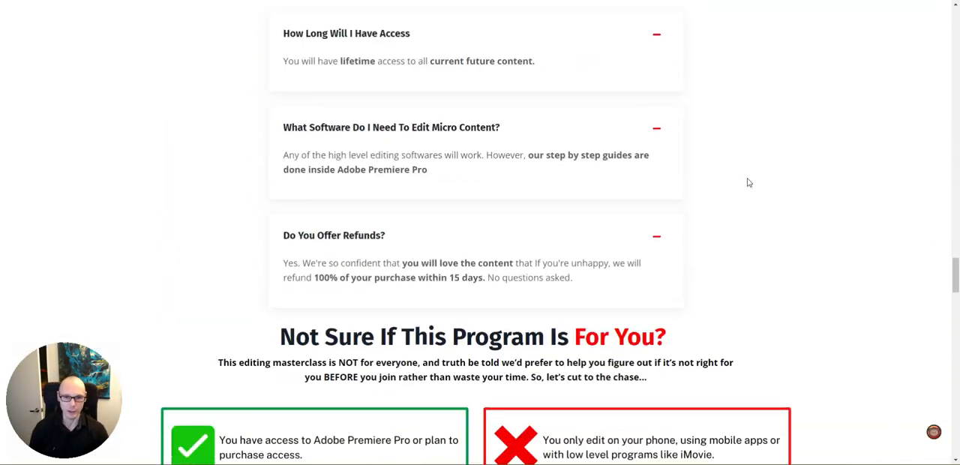
scroll(down, 3)
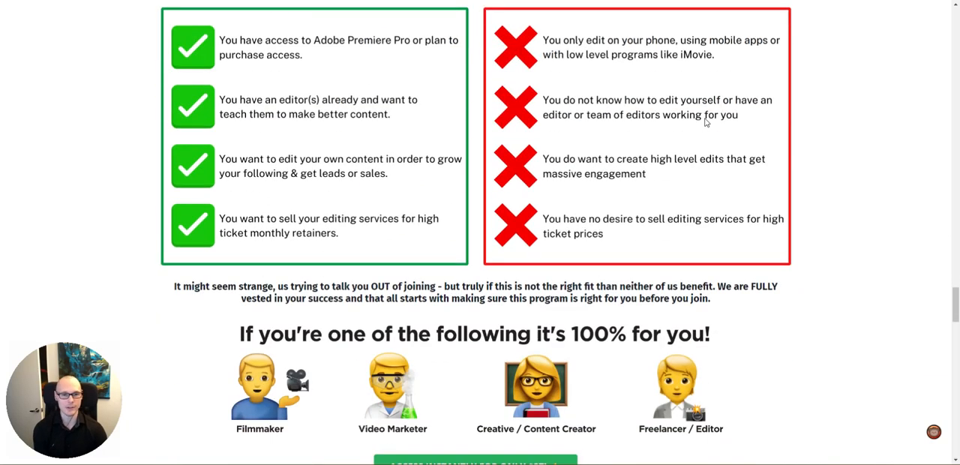
scroll(down, 3)
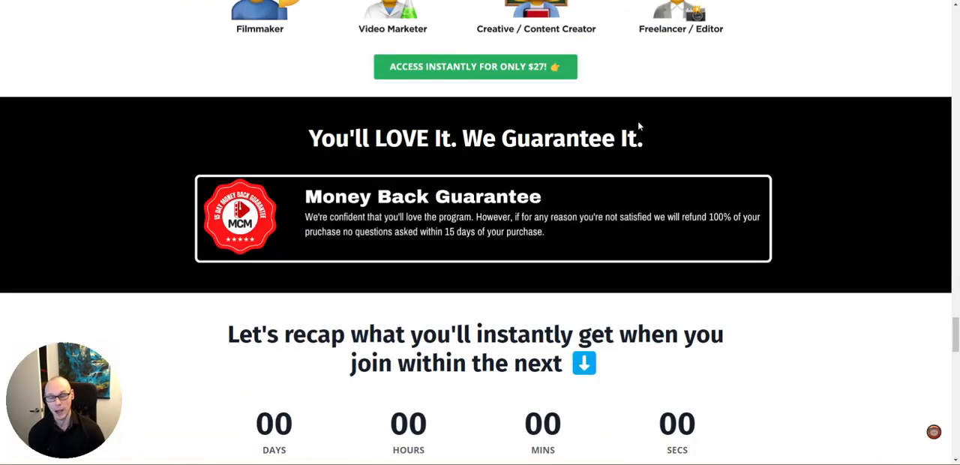
scroll(down, 3)
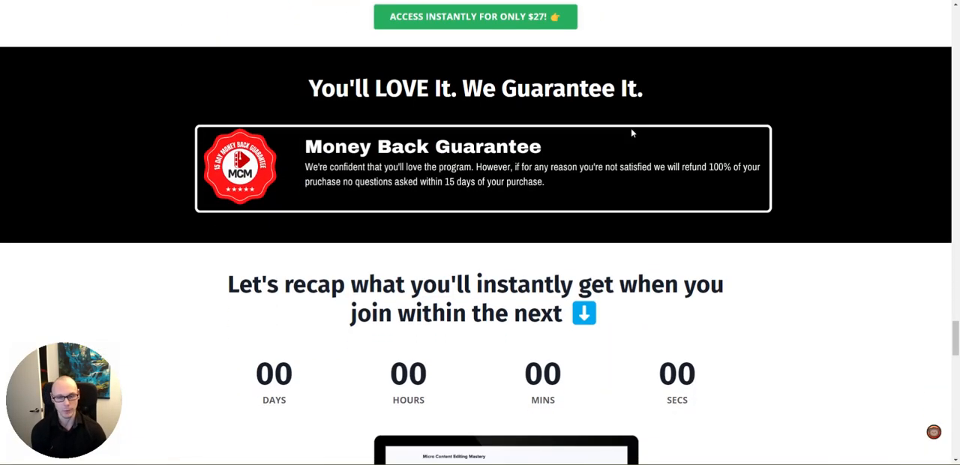
scroll(down, 3)
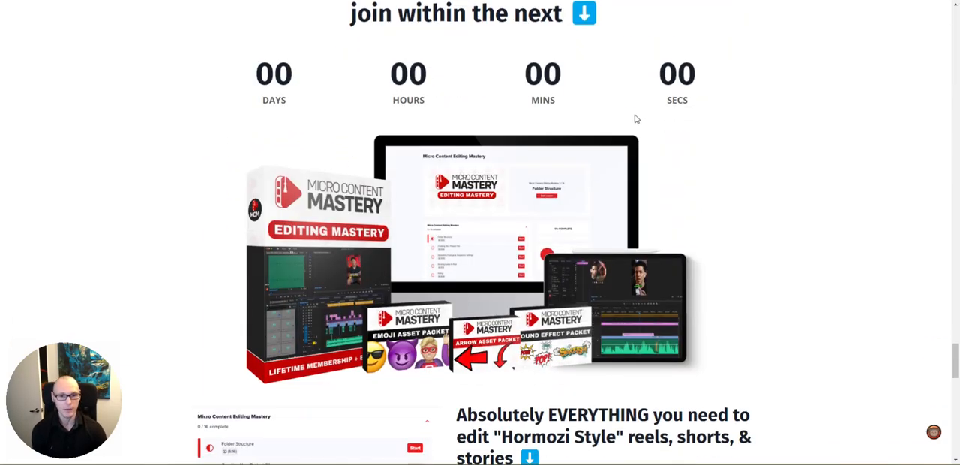
scroll(down, 3)
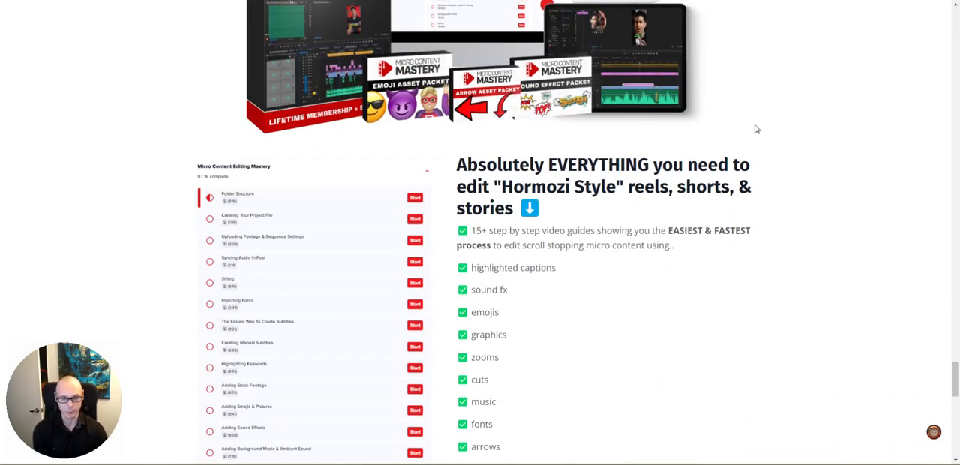
scroll(down, 3)
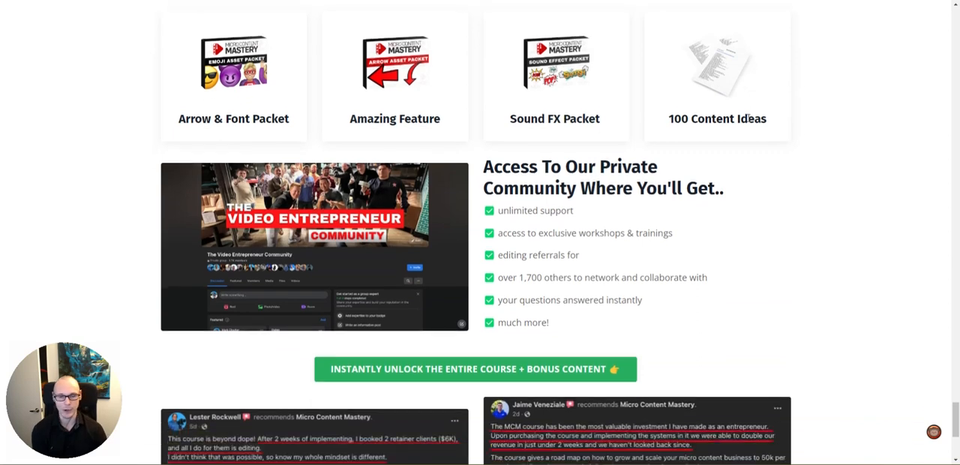
scroll(down, 3)
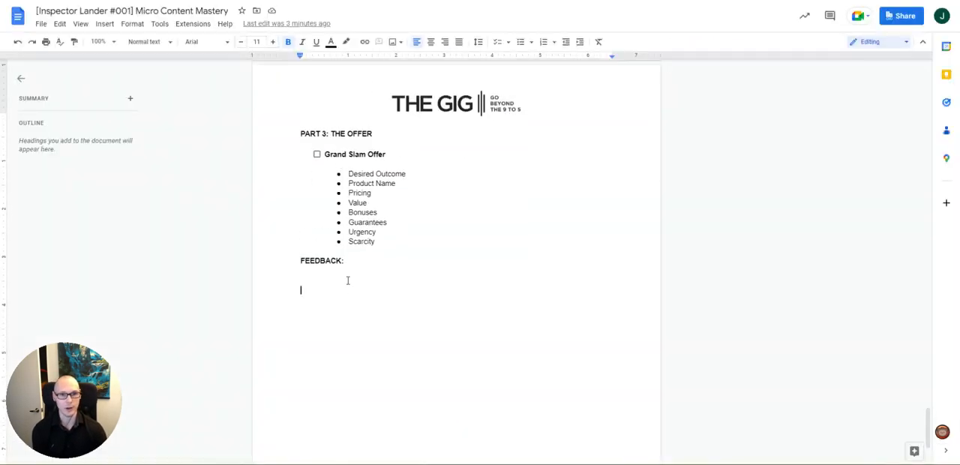
Add an Offer bullet that the desired outcome is a bit lacking on the "sell" front (finding clients, convincing them to hire you, etc).
click(523, 41)
text(Desired outcome is pretty solid.)
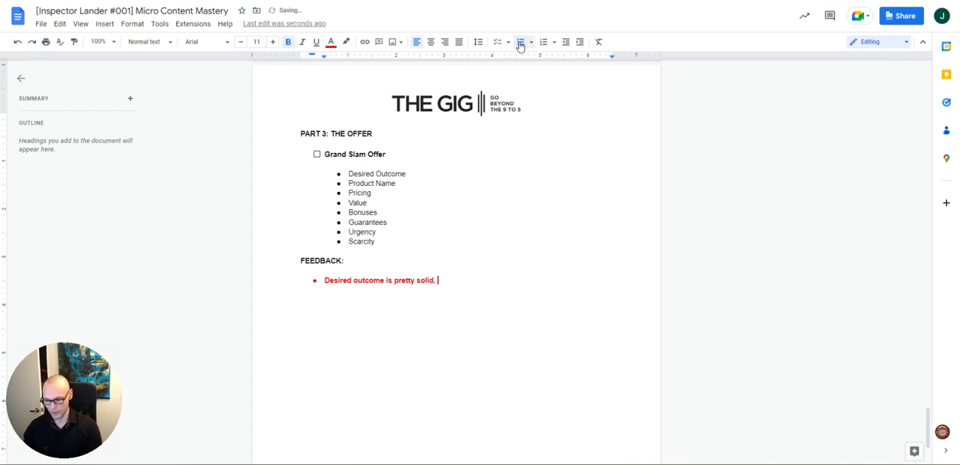
text(but a bit lacking on the)
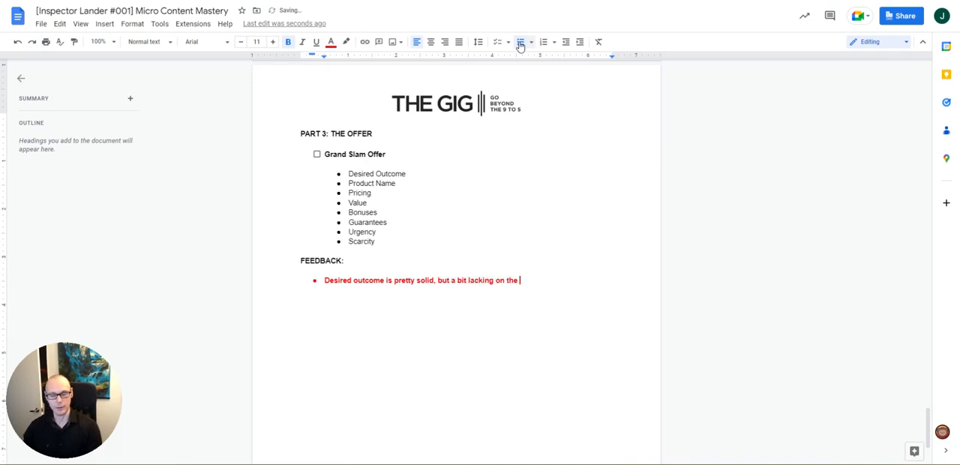
text("sell" fr)
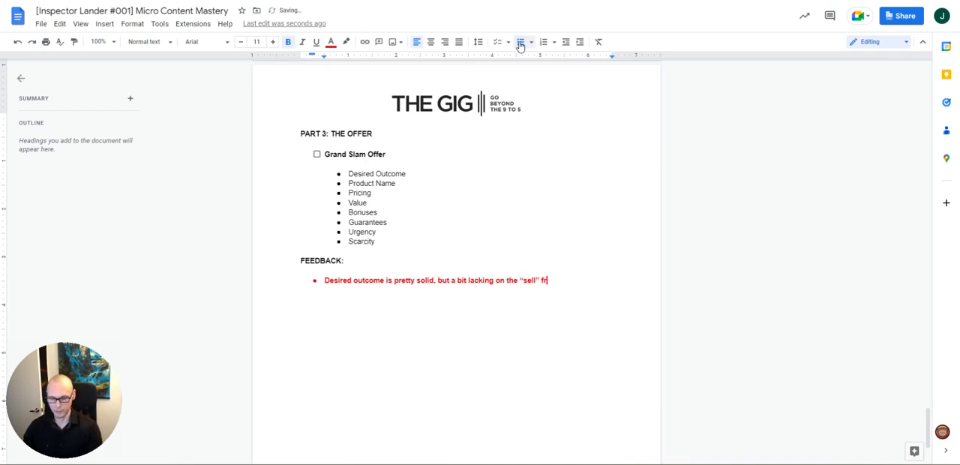
text(ront (aka how to get)
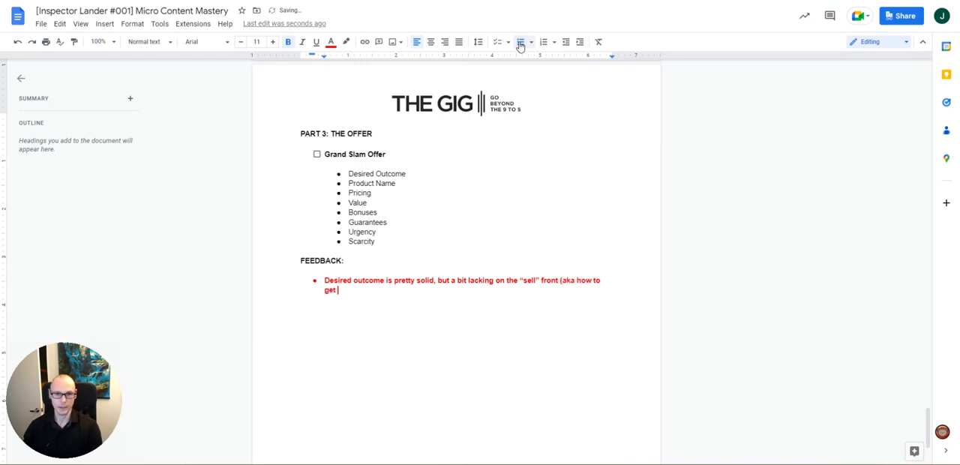
text(find c)
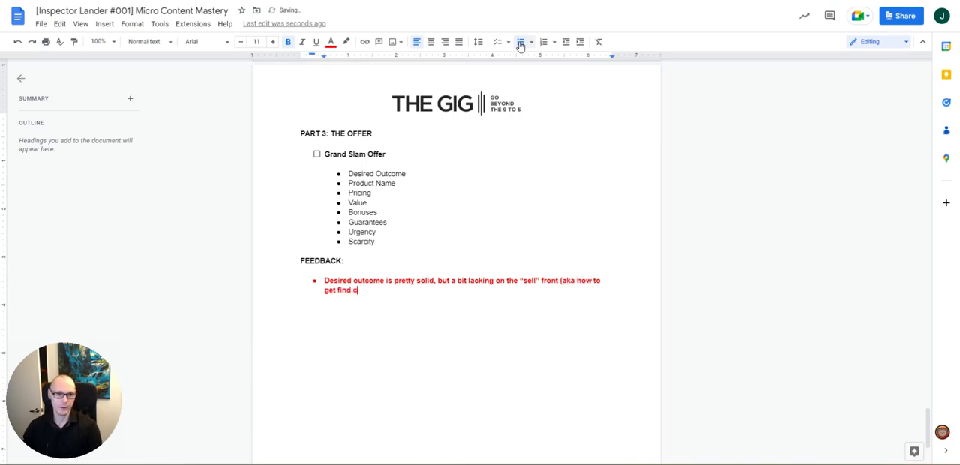
text(lients,)
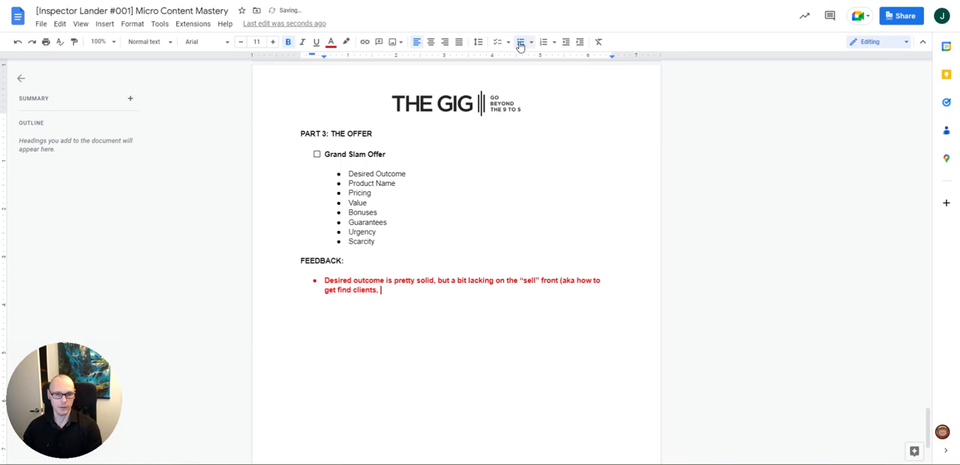
text(convince them to hire you)
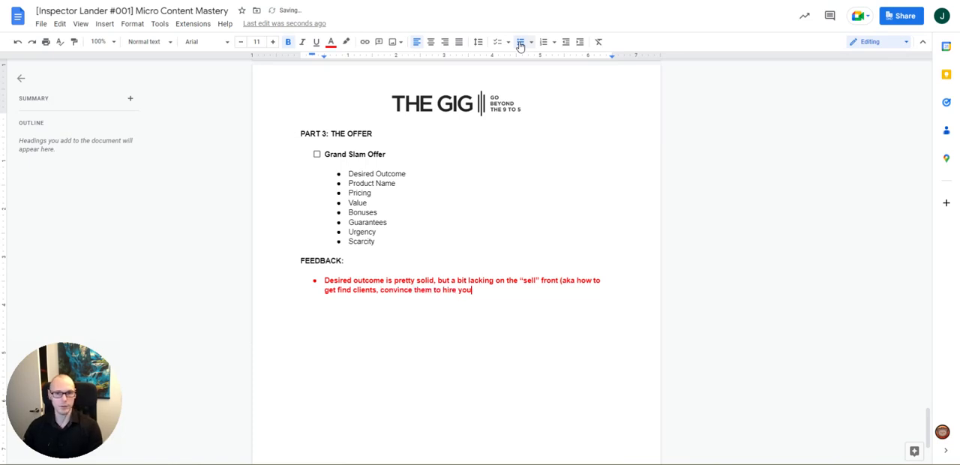
text(, etc))
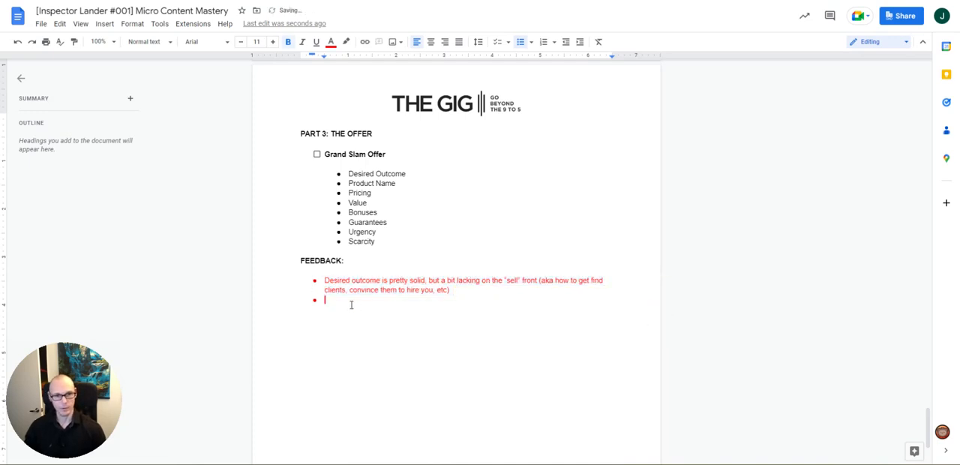
Add bullets: LOVE the product name - 10/10, pricing is great and $27 is a no-brainer, then start the value note.
text(LOVE t)
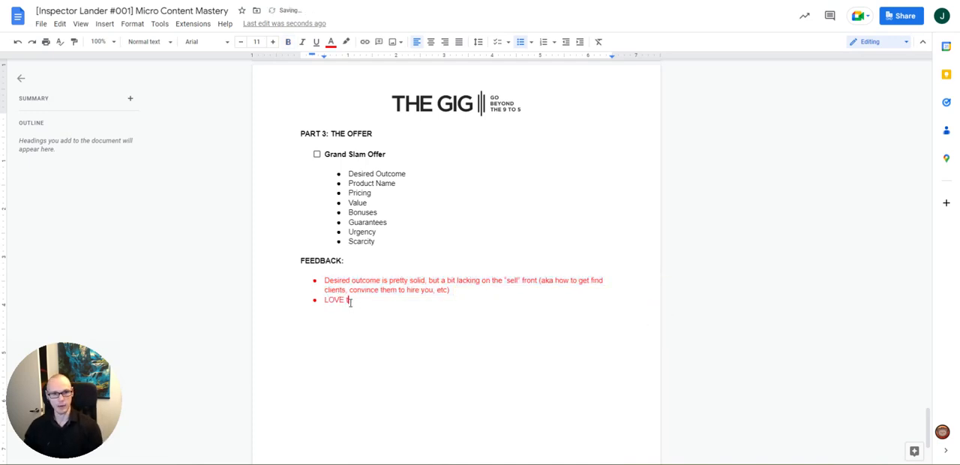
text(the product name - 10/10)
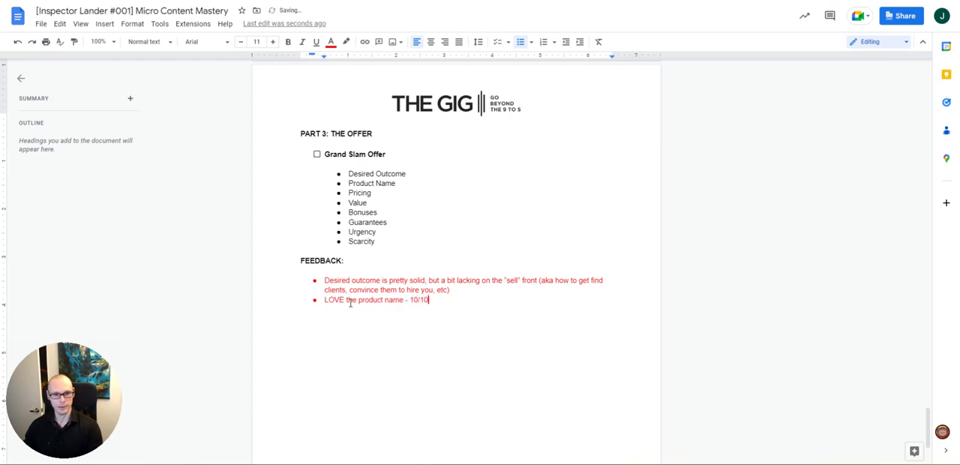
key(Enter)
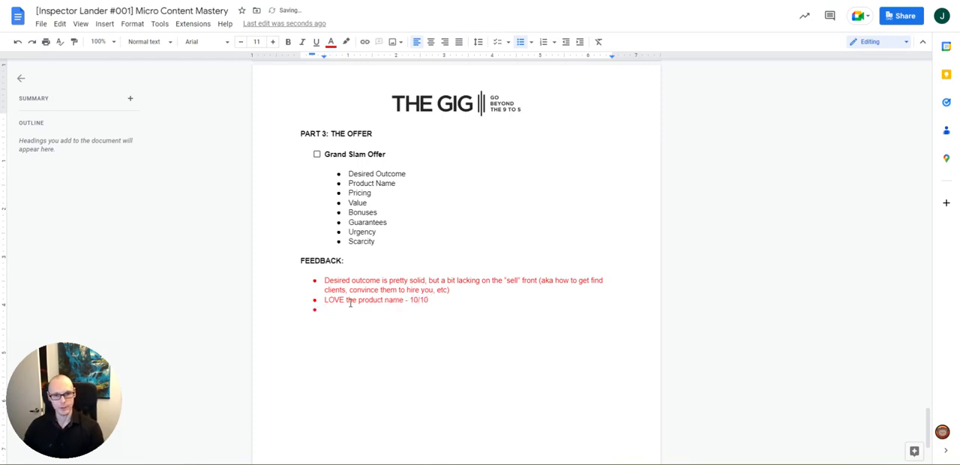
text(Pricing is g)
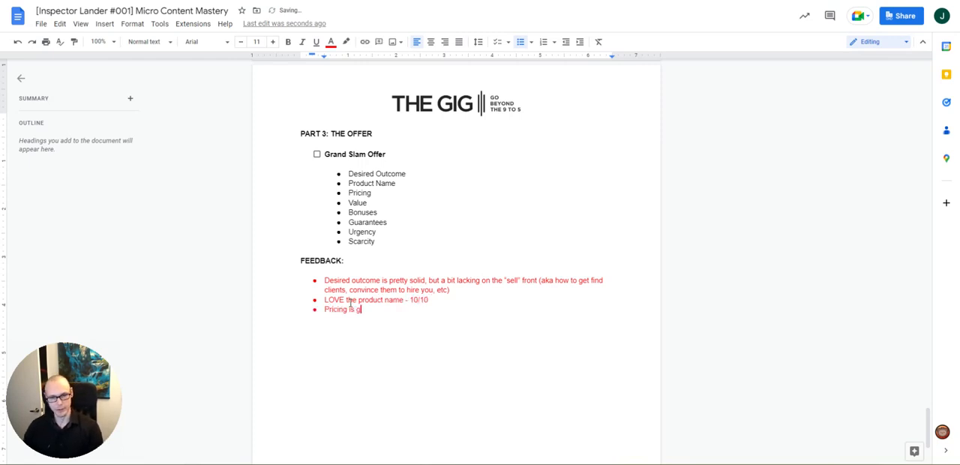
text(great, $27)
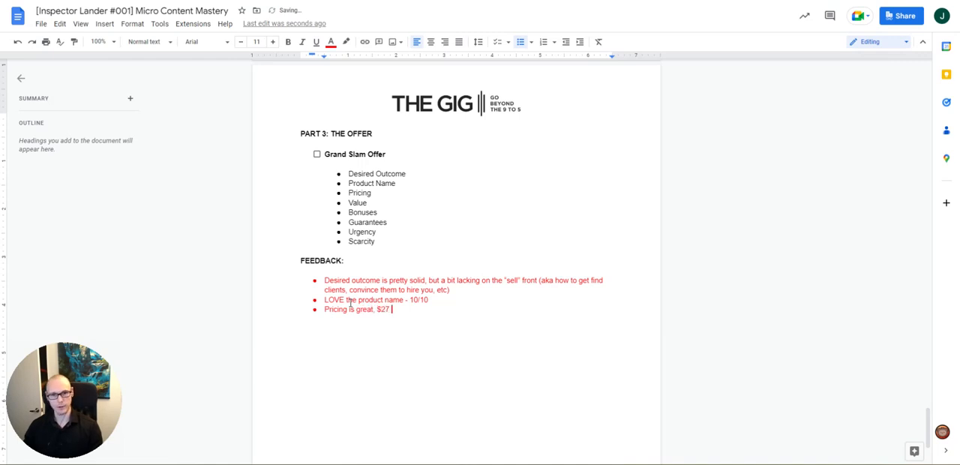
text(is a no-brainer)
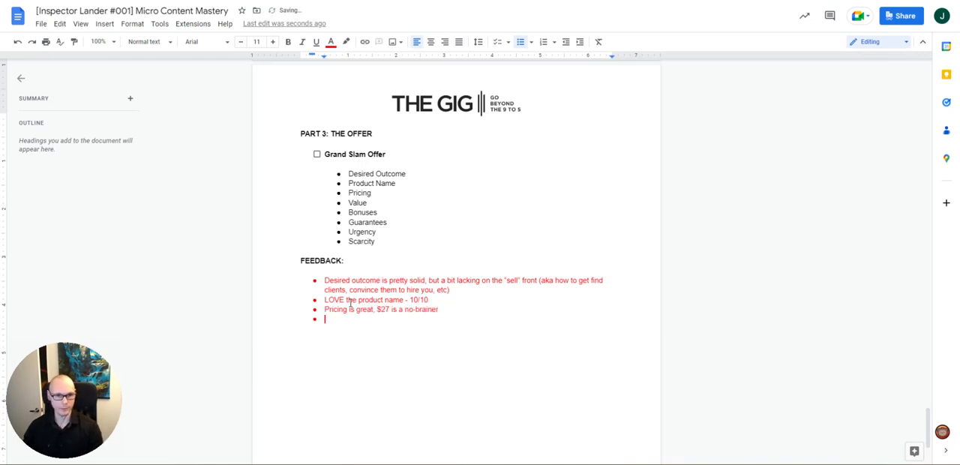
text(Value feels solid, but the bonuses could be fleshed out some more (and added retail values)
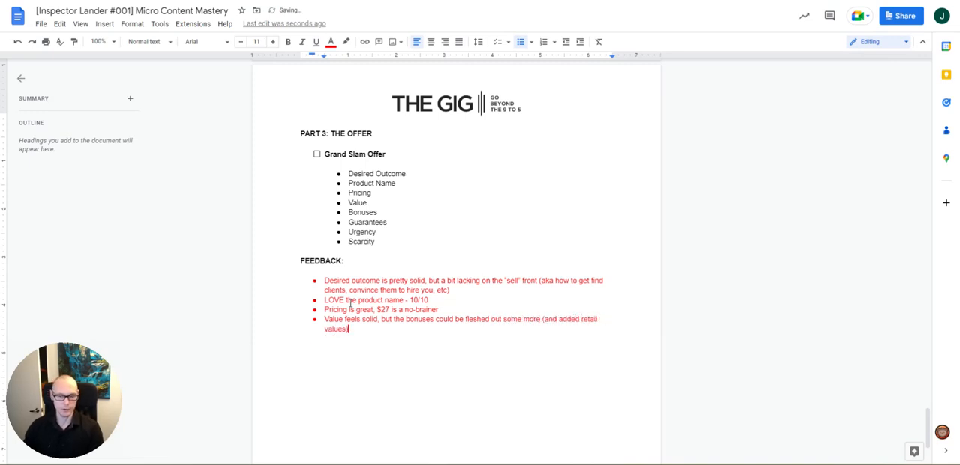
Add Offer bullets on the guarantee and on scarcity being absent.
key(Enter)
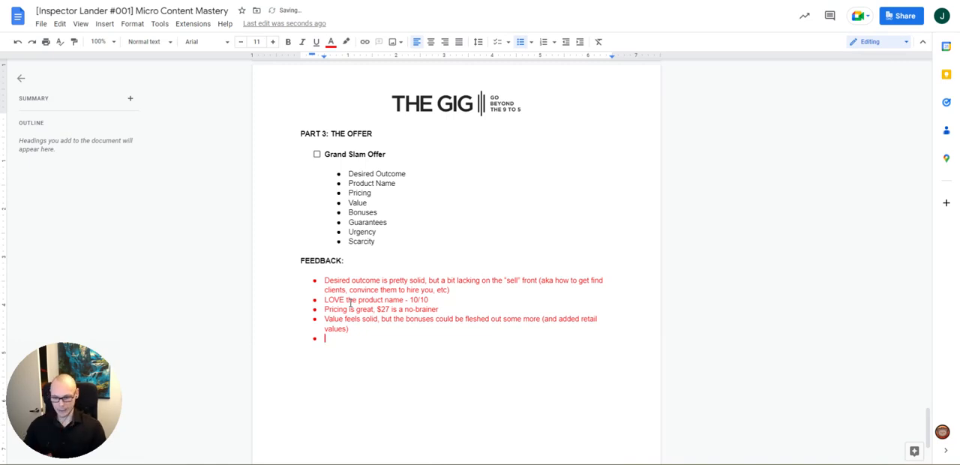
text(Guarantee is present, but would be better if it was 30 or 6 0days)
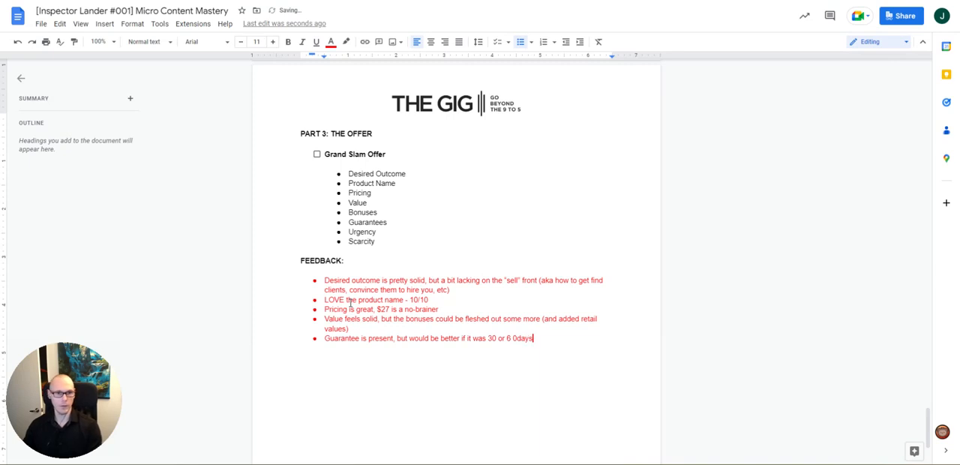
text(No scarcit)
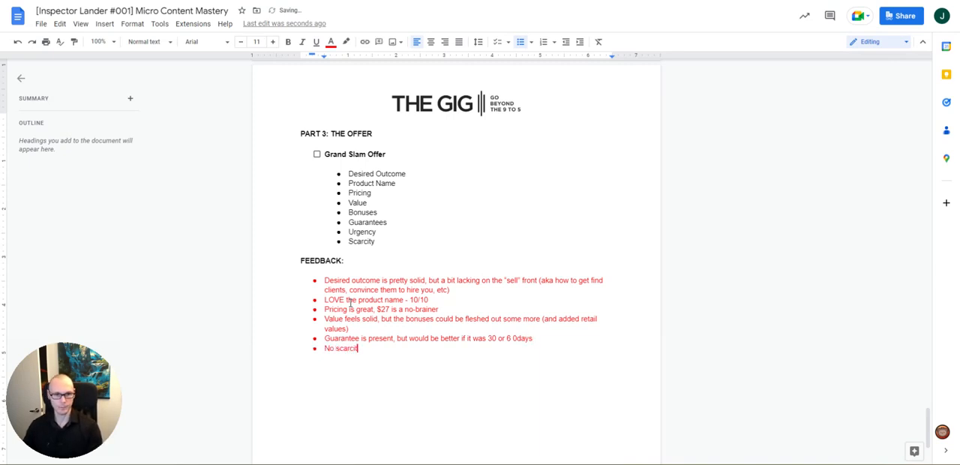
Add an urgency bullet: the countdown timer doesn't satisfy, runs to zero and the page doesn't refresh, so clearly no real deadline.
text(Urgency is pretty weak -)
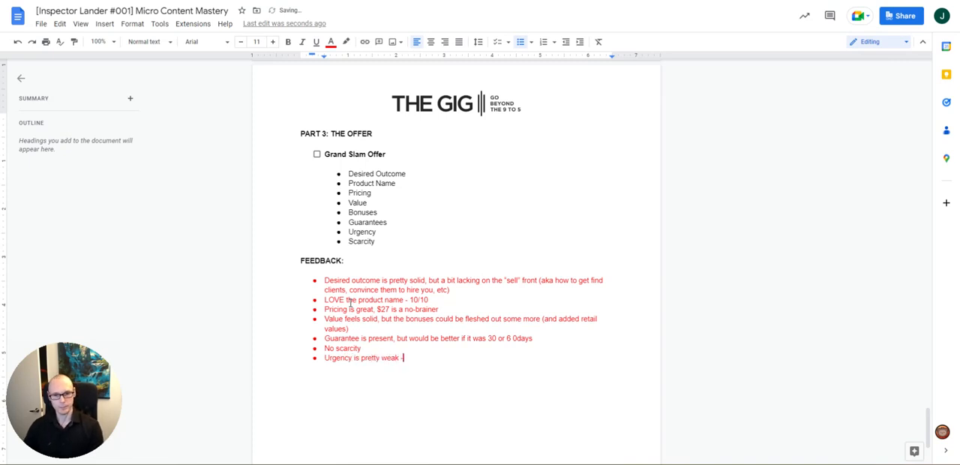
text(→)
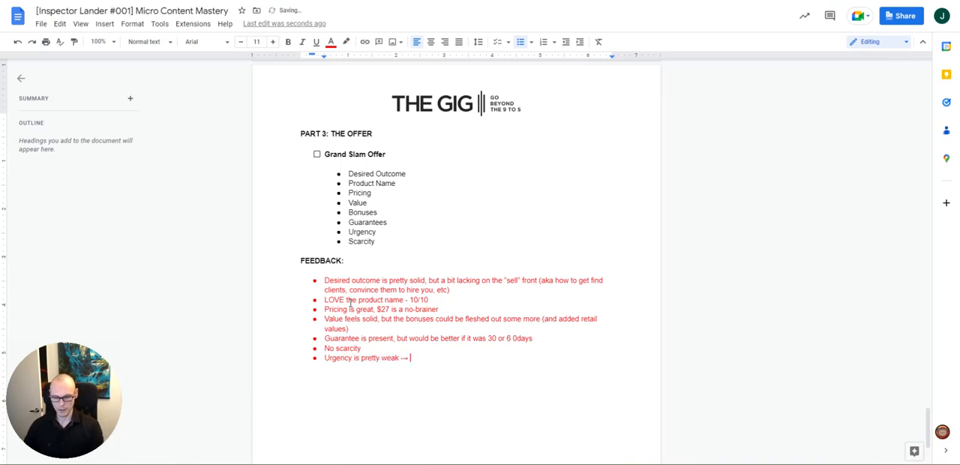
text(countdown timer doesn't satri)
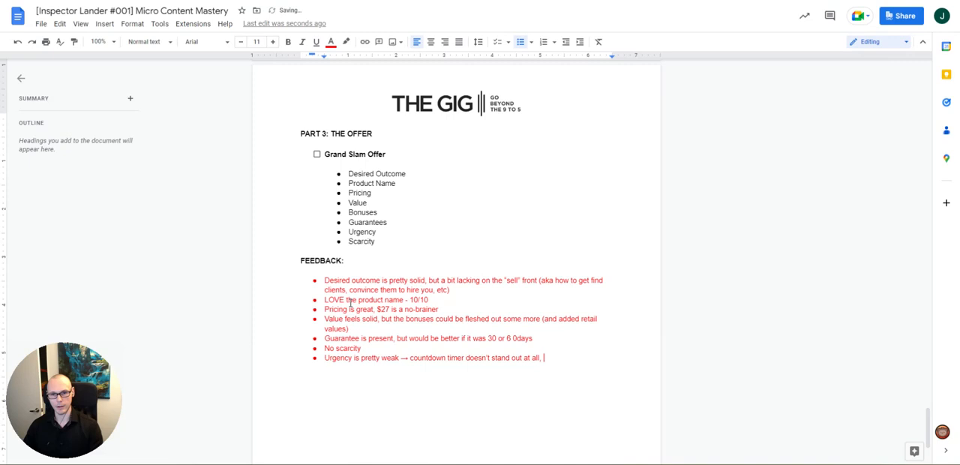
text(it also runs down to zero)
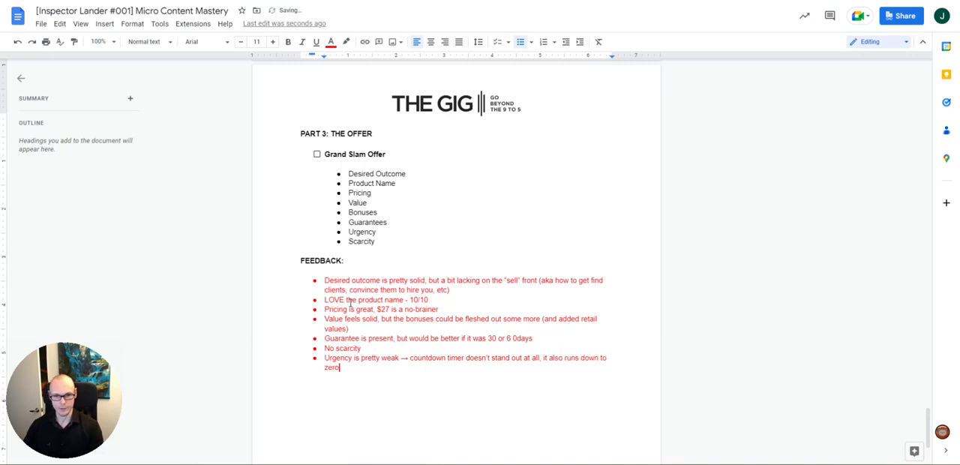
text(and the page doesn't refresh)
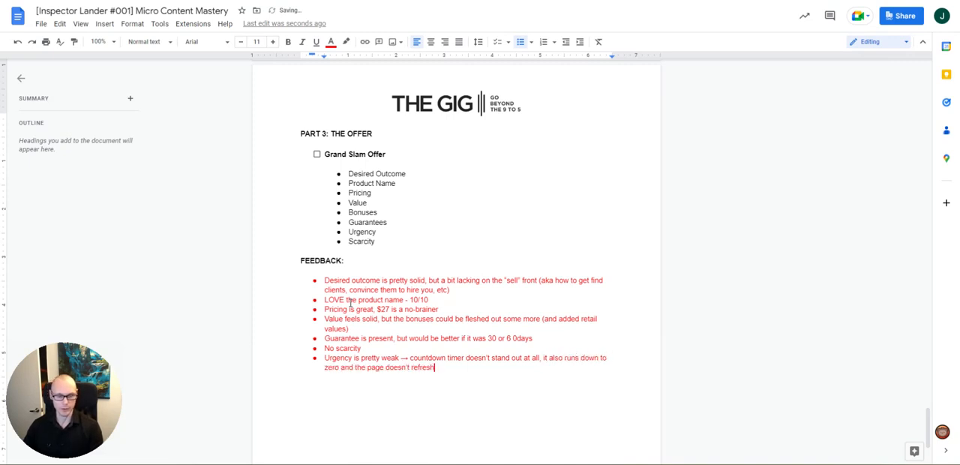
text((so clearly not real). P)
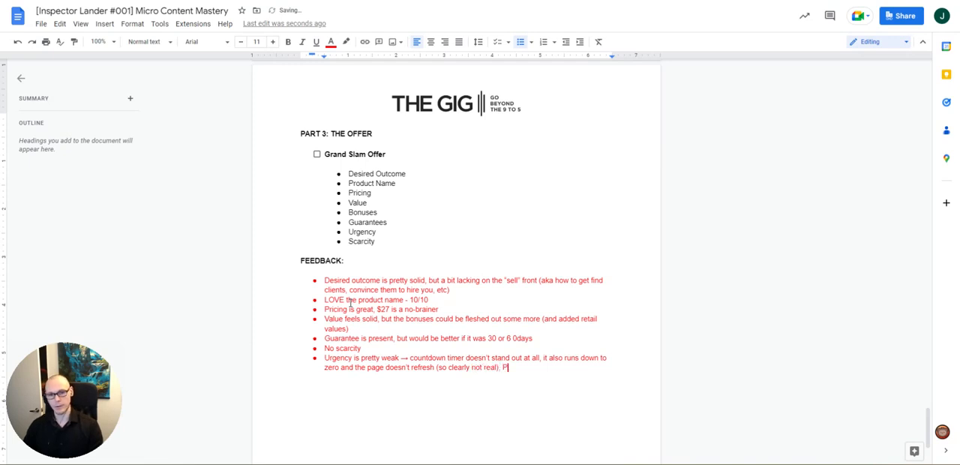
Note that the page also talks about a Black Friday Sale and recommend removing this mention.
text(LUS the page talks)
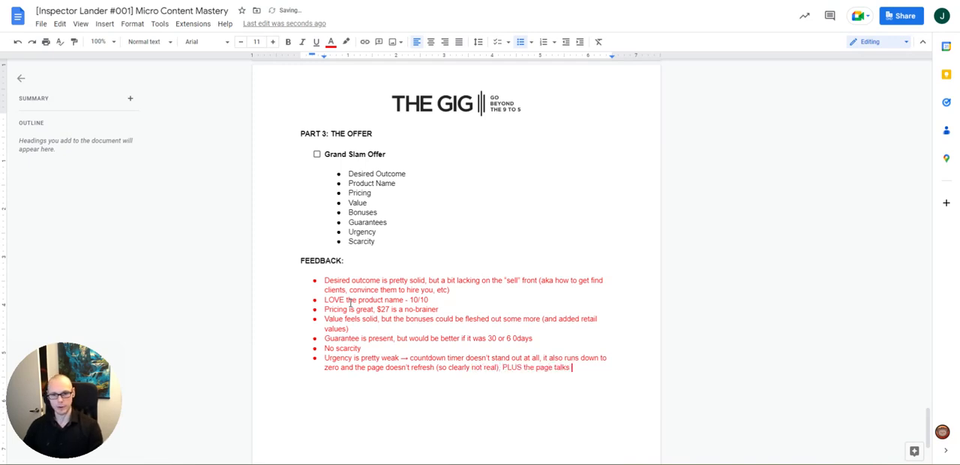
text(about a Black)
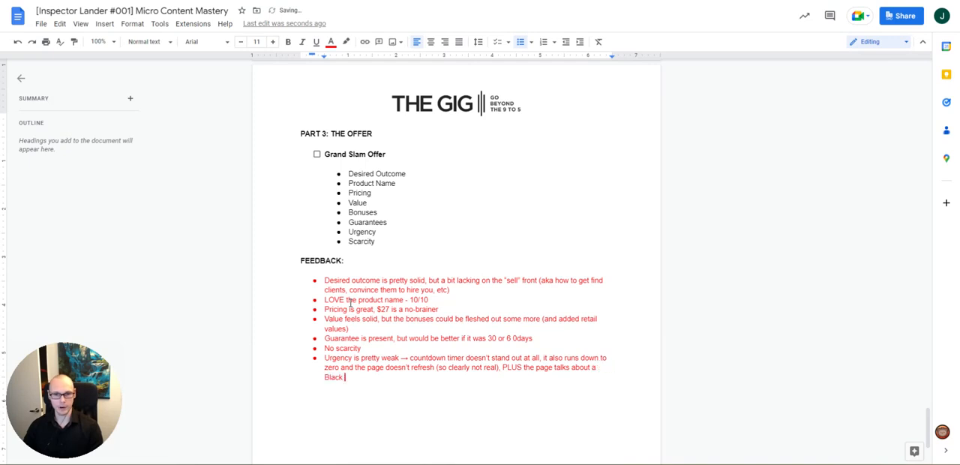
text(Friday Sale)
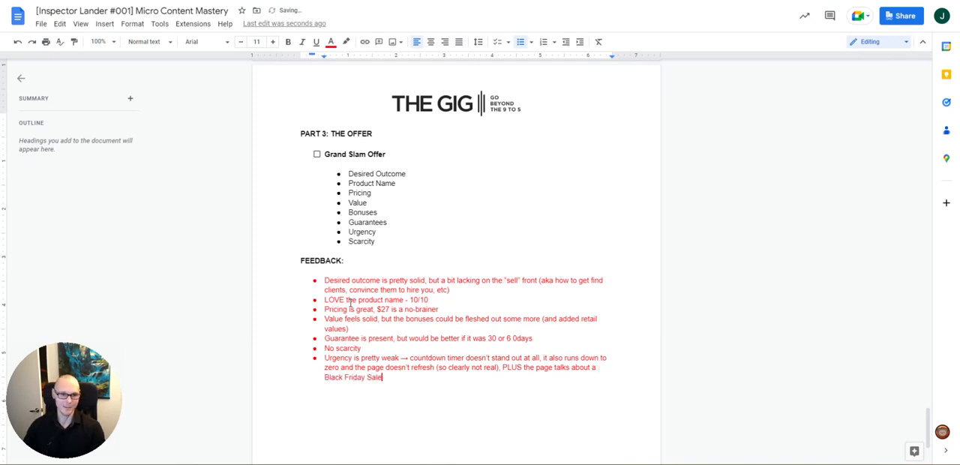
text(→ w)
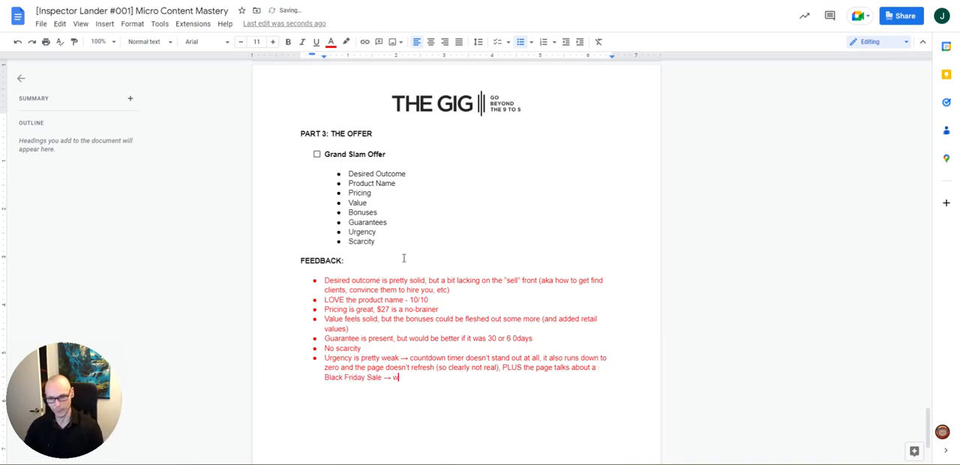
text(ould recommend removing this)
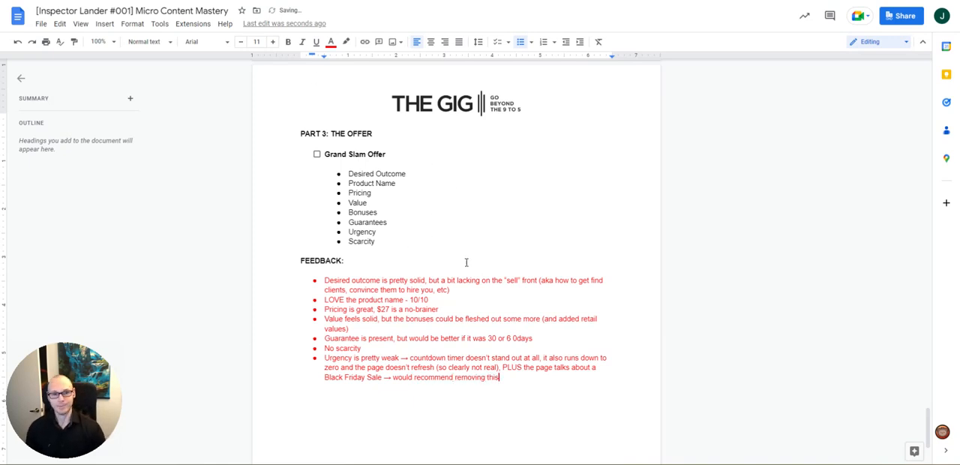
Place the cursor on the blank line under the empty VIDEO ANALYSIS heading.
scroll(down, 3)
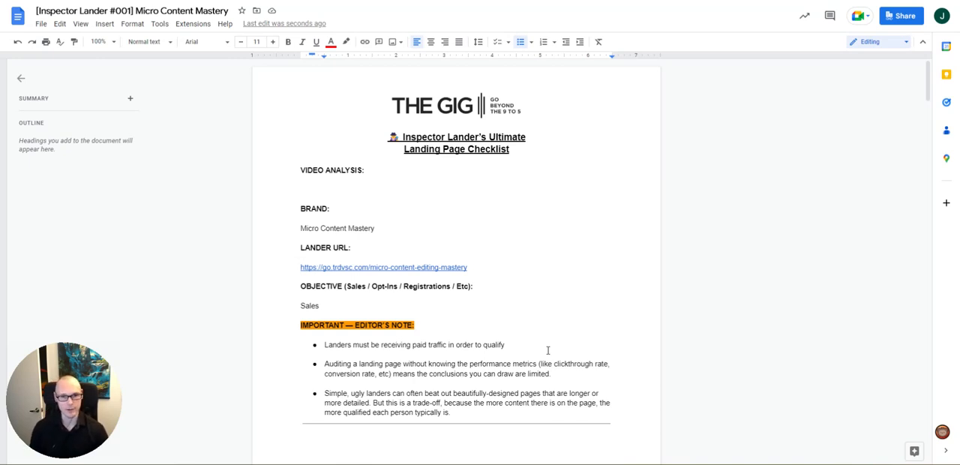
click(301, 189)
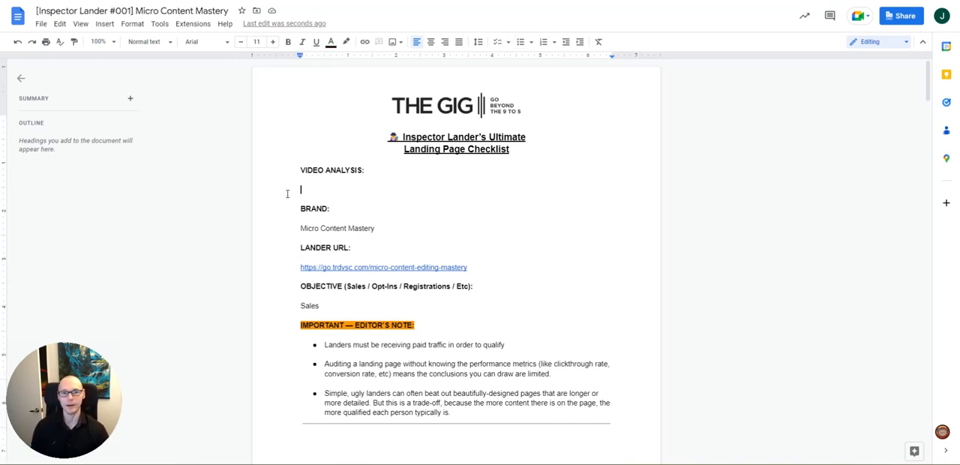